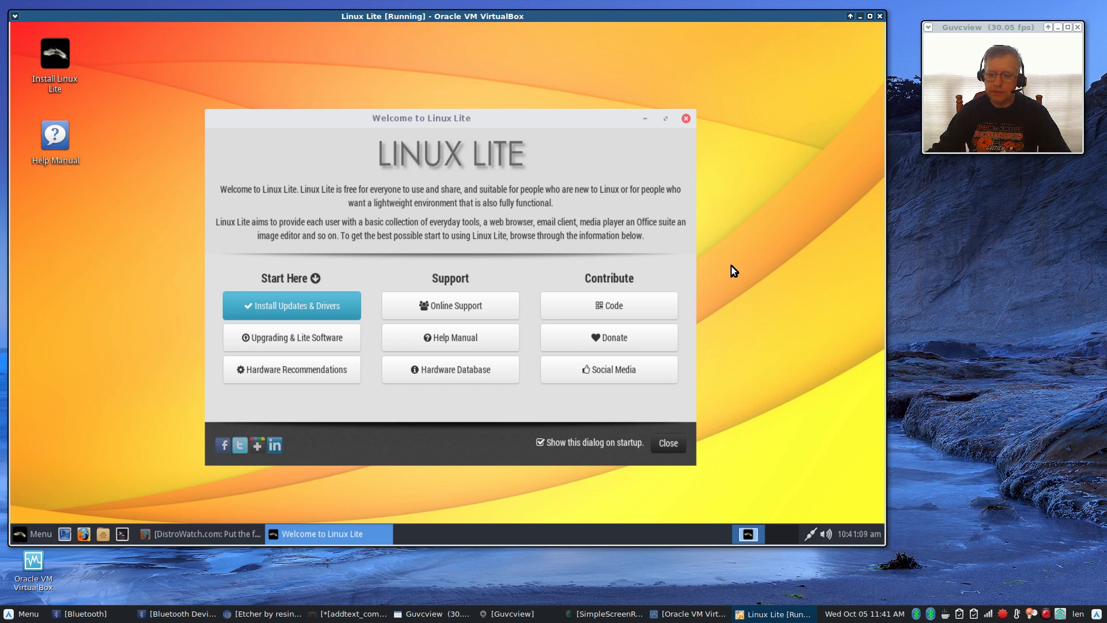
mouse_move(386, 380)
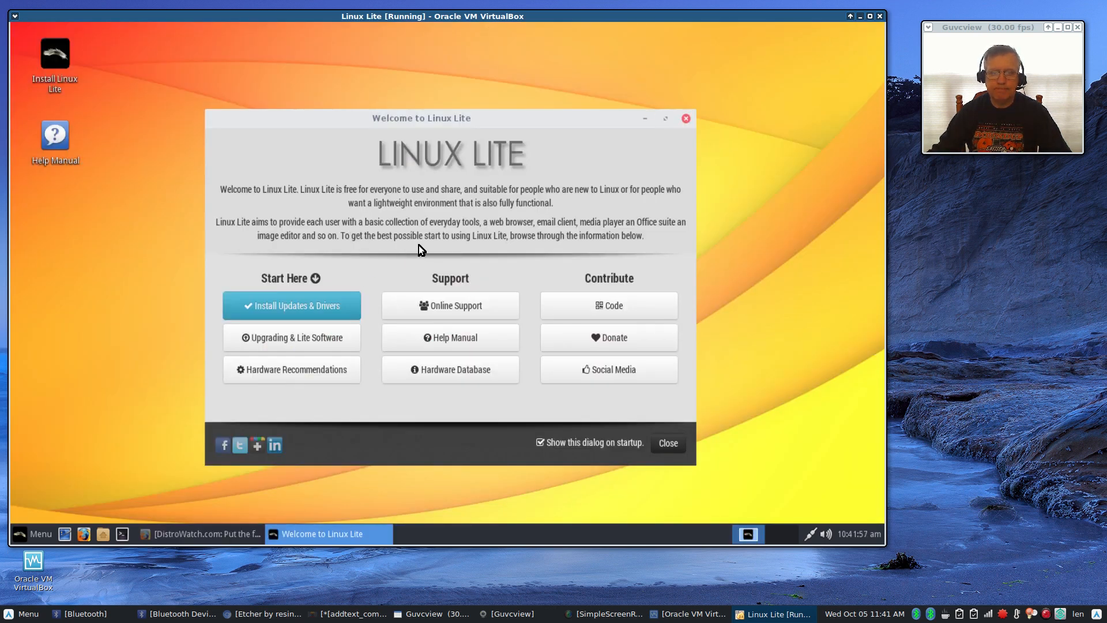
mouse_move(455, 248)
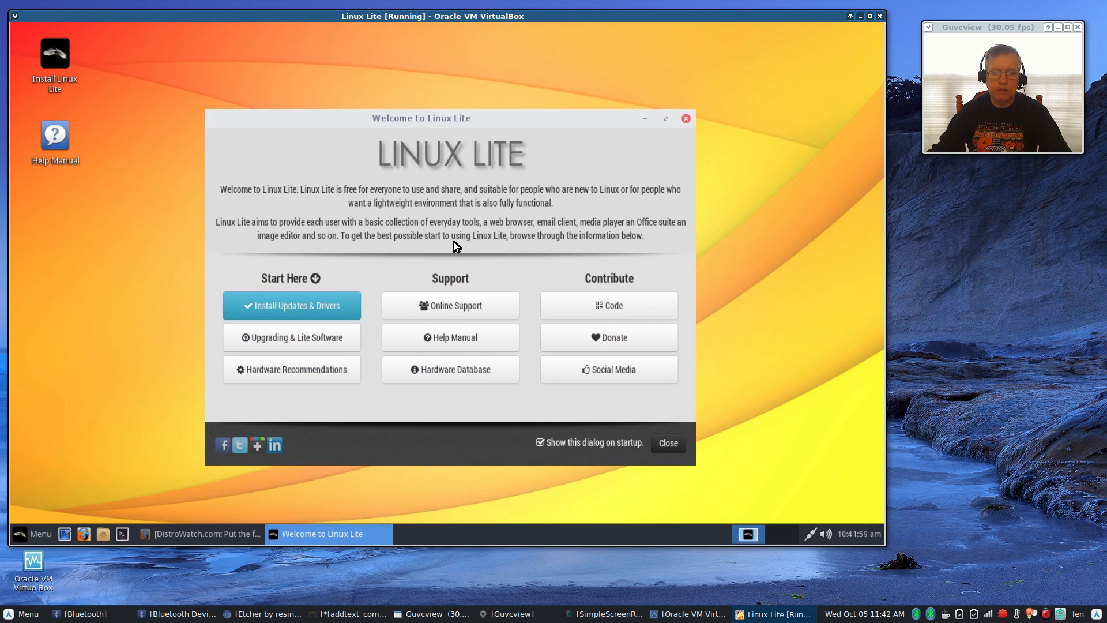
mouse_move(482, 230)
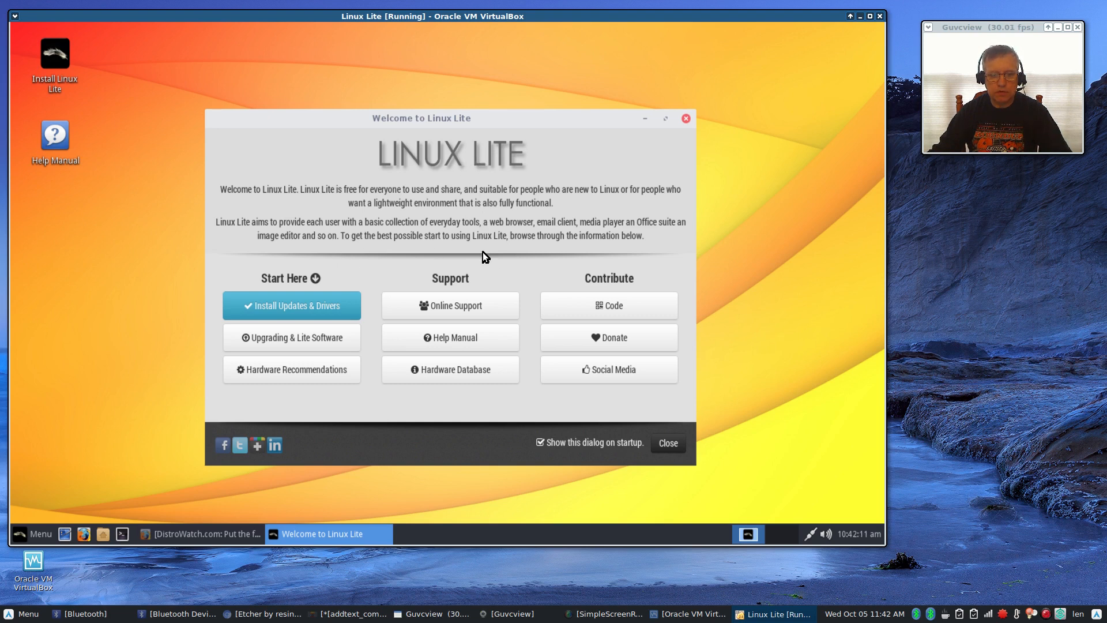
mouse_move(424, 248)
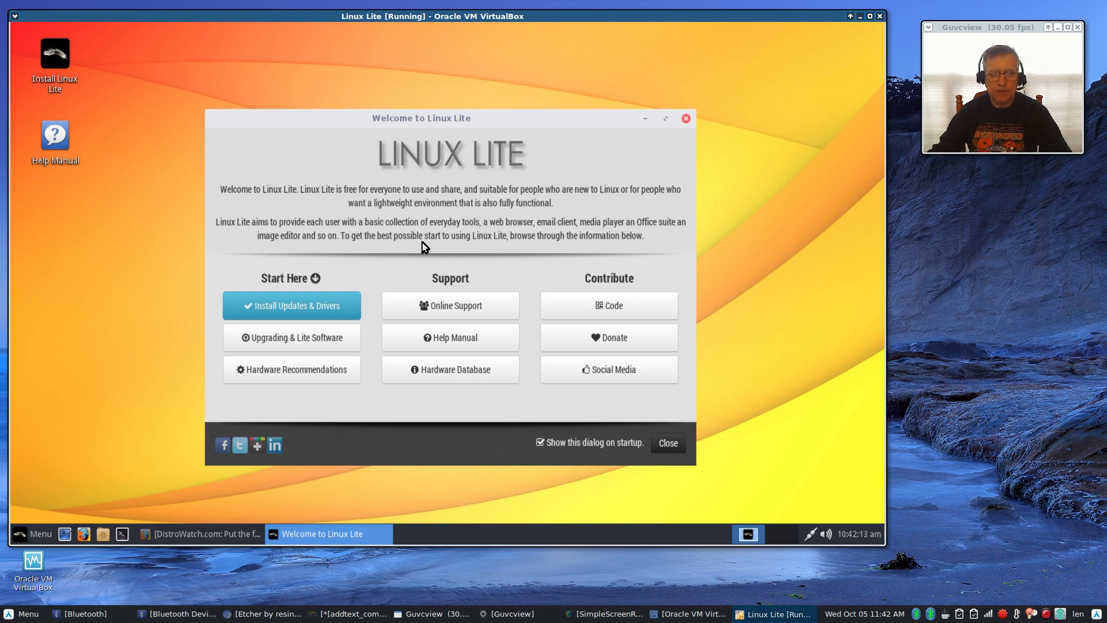
mouse_move(321, 229)
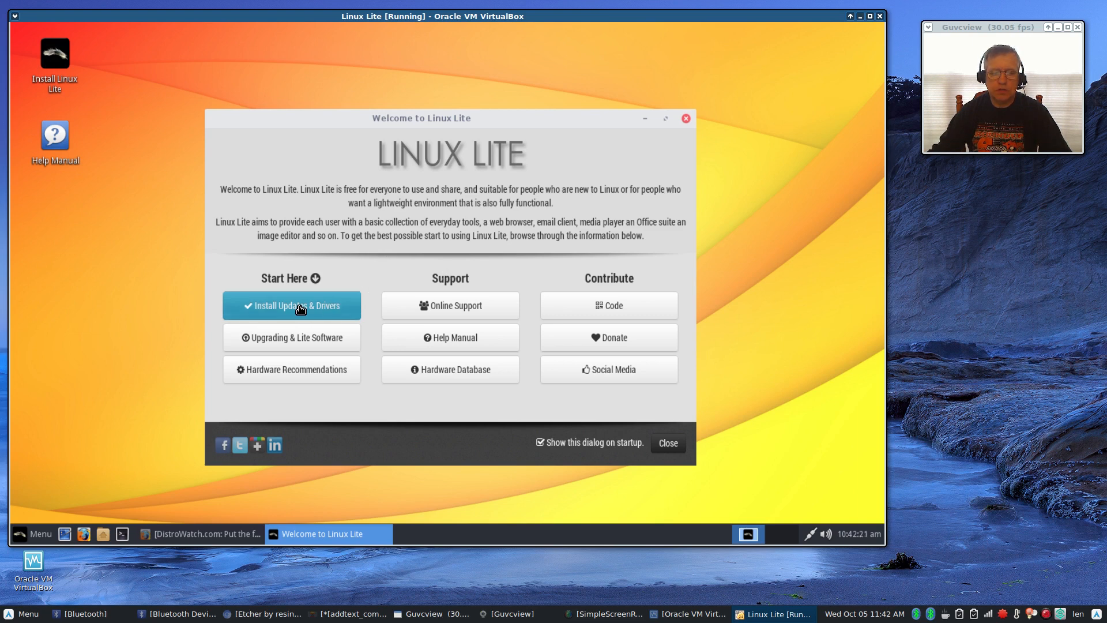
mouse_move(290, 342)
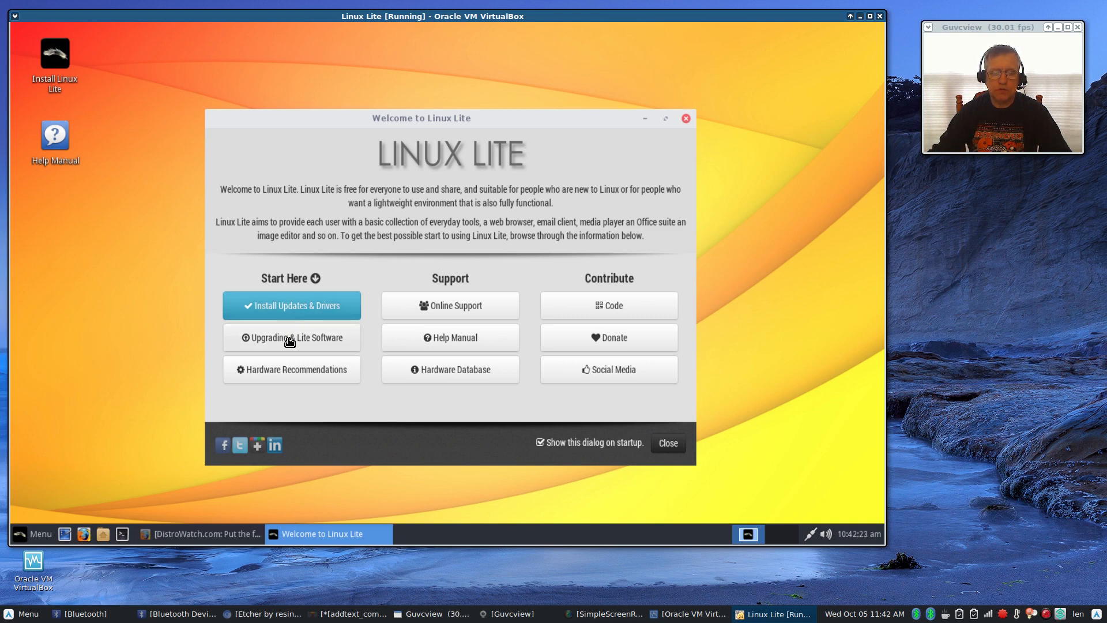
mouse_move(287, 372)
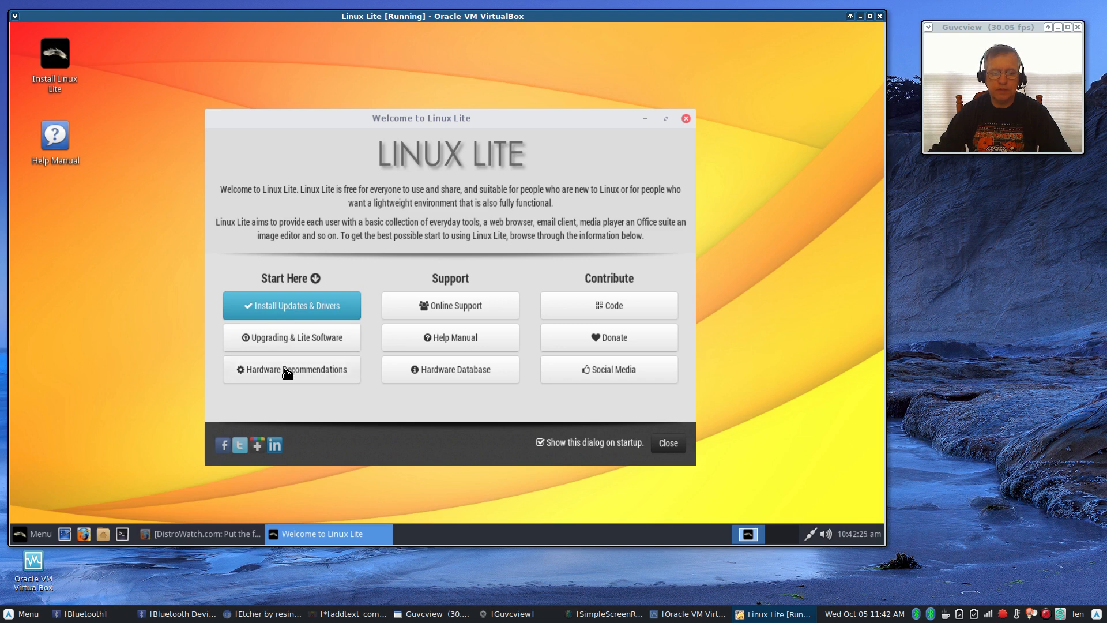
mouse_move(450, 305)
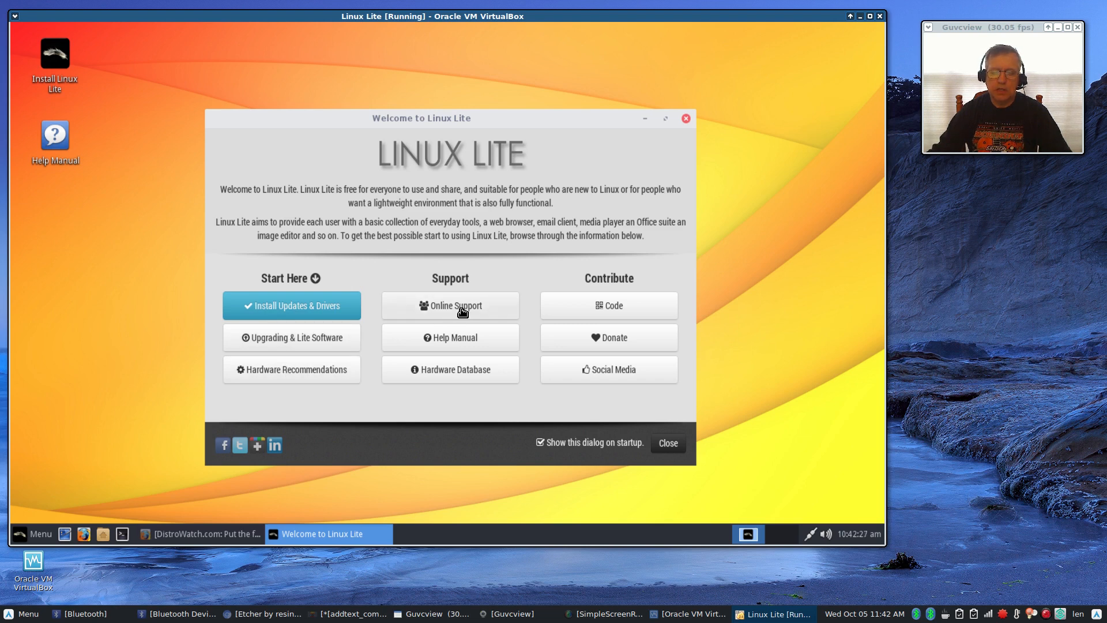
mouse_move(457, 332)
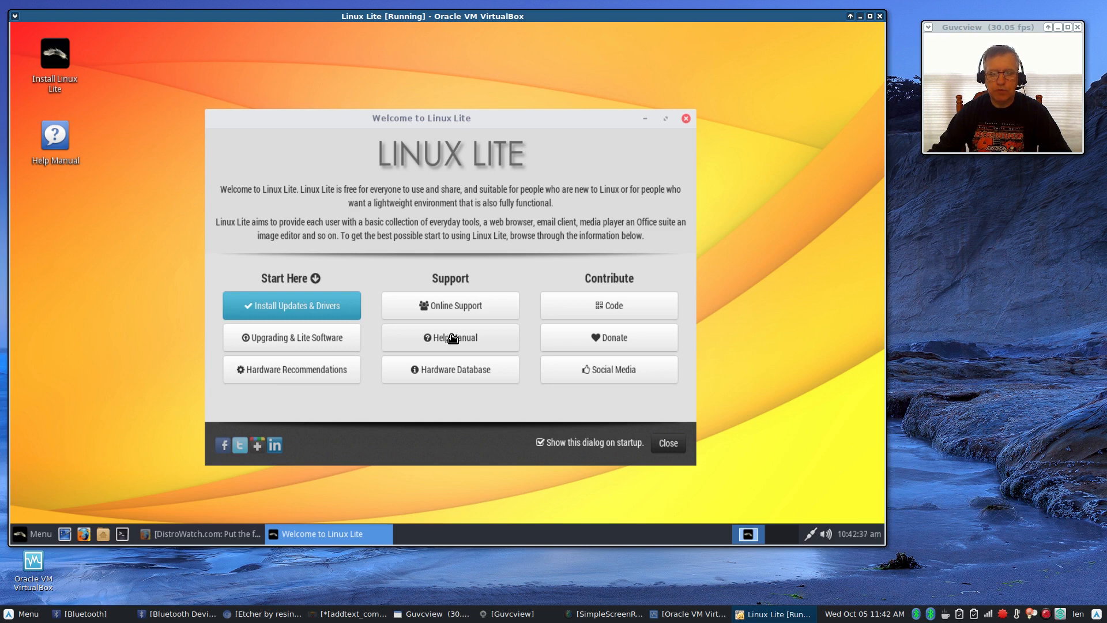
mouse_move(609, 339)
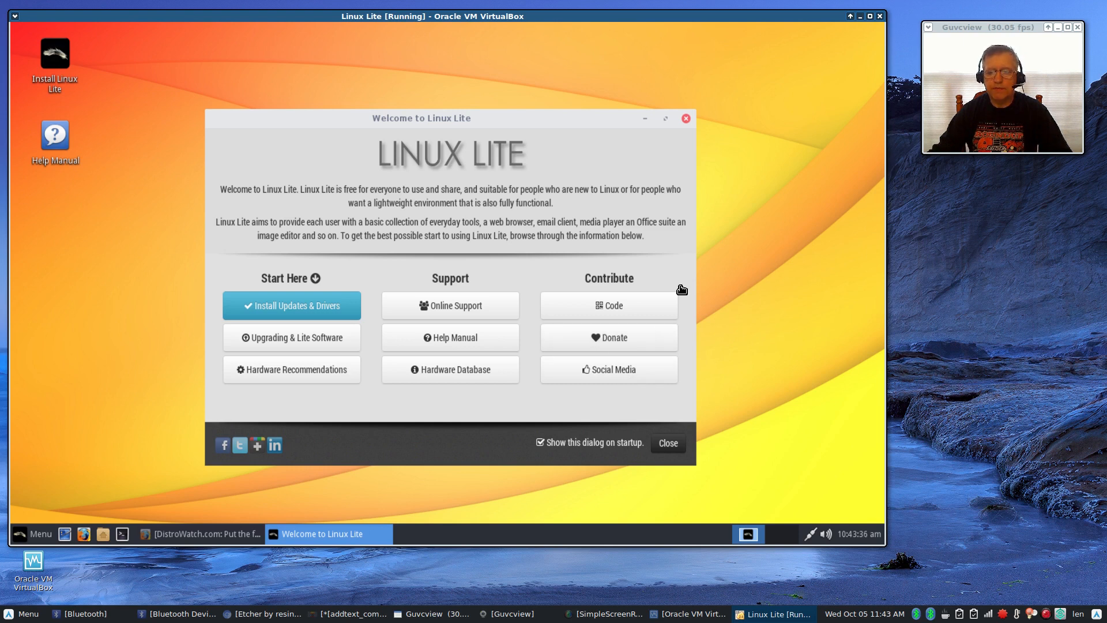
mouse_move(450, 264)
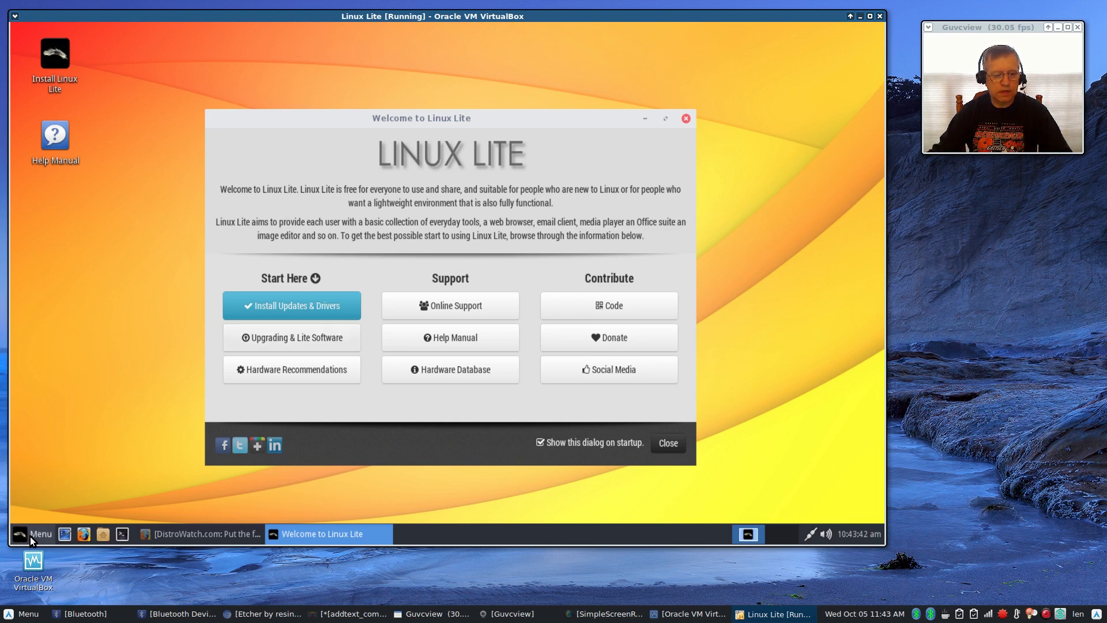
Step: Toggle the Menu, minimize the Welcome to Linux Lite window, and select the Install Linux Lite icon
left_click(34, 533)
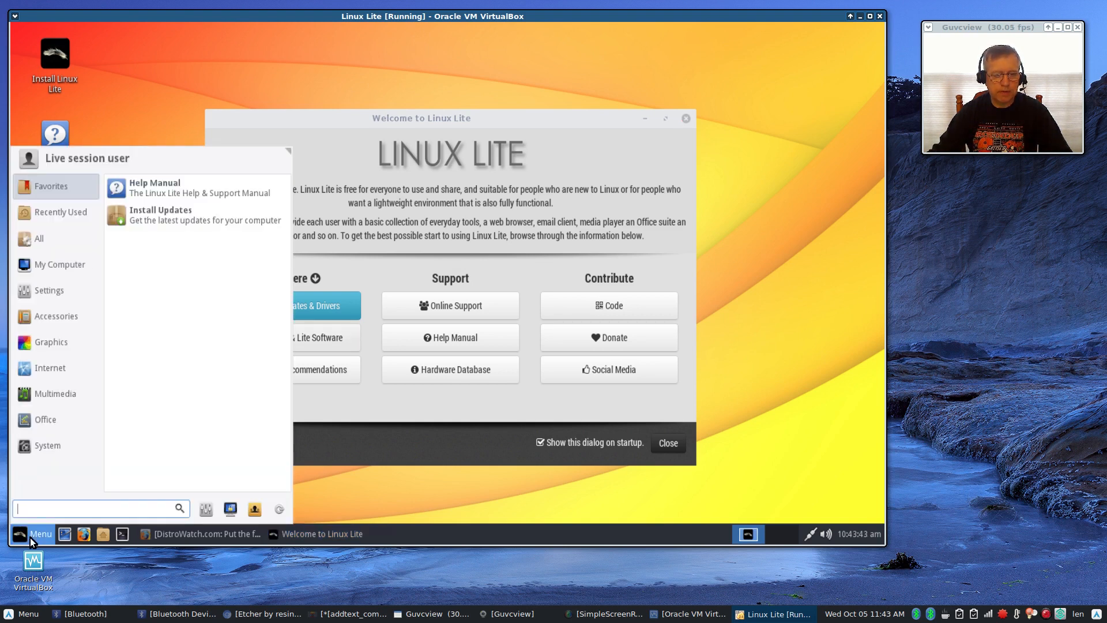
left_click(33, 532)
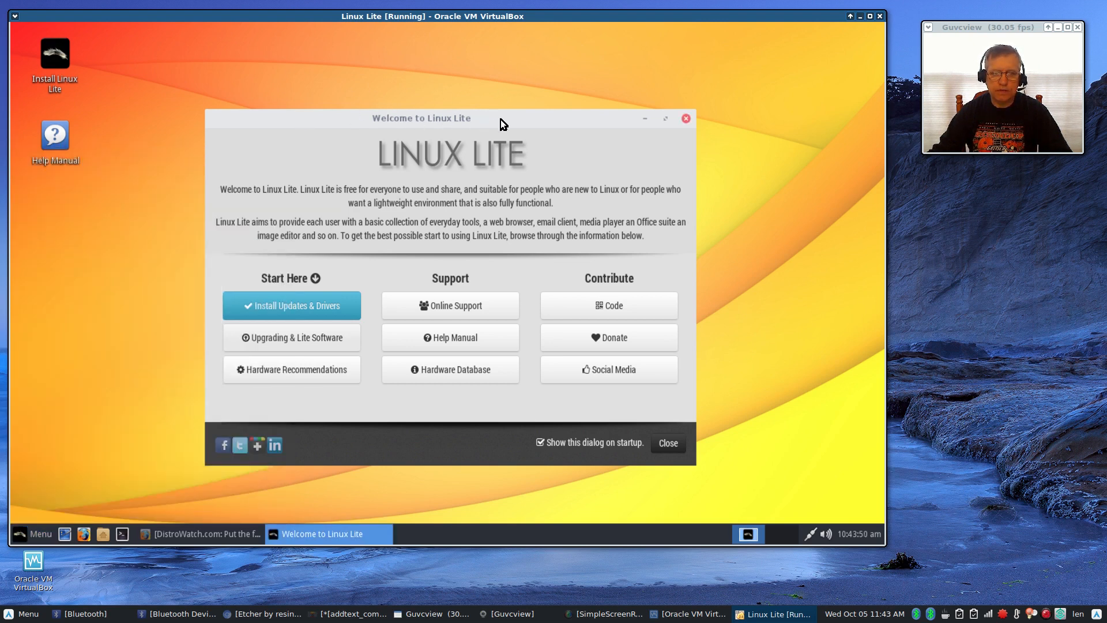
mouse_move(540, 230)
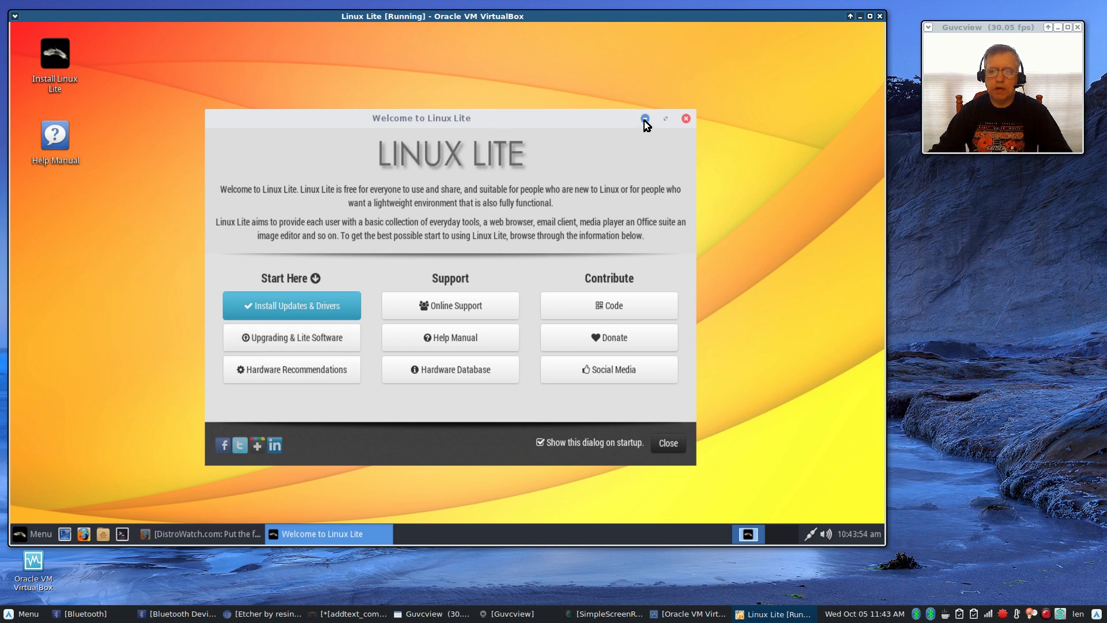
left_click(643, 118)
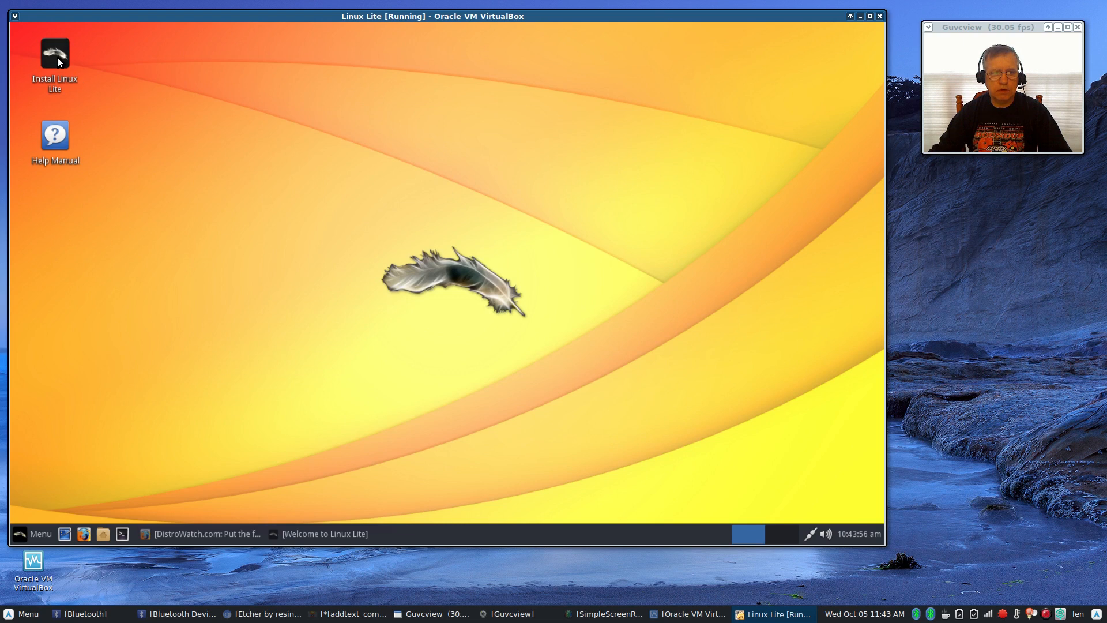
right_click(54, 55)
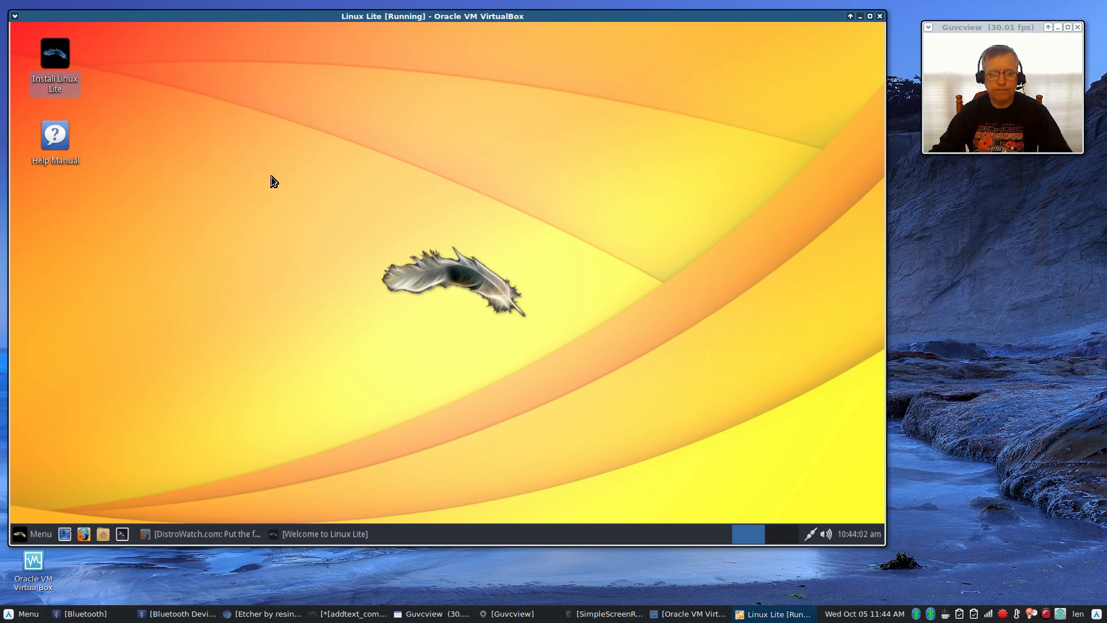
Step: Launch the installer from the Install Linux Lite desktop icon, keeping English selected
double_click(54, 53)
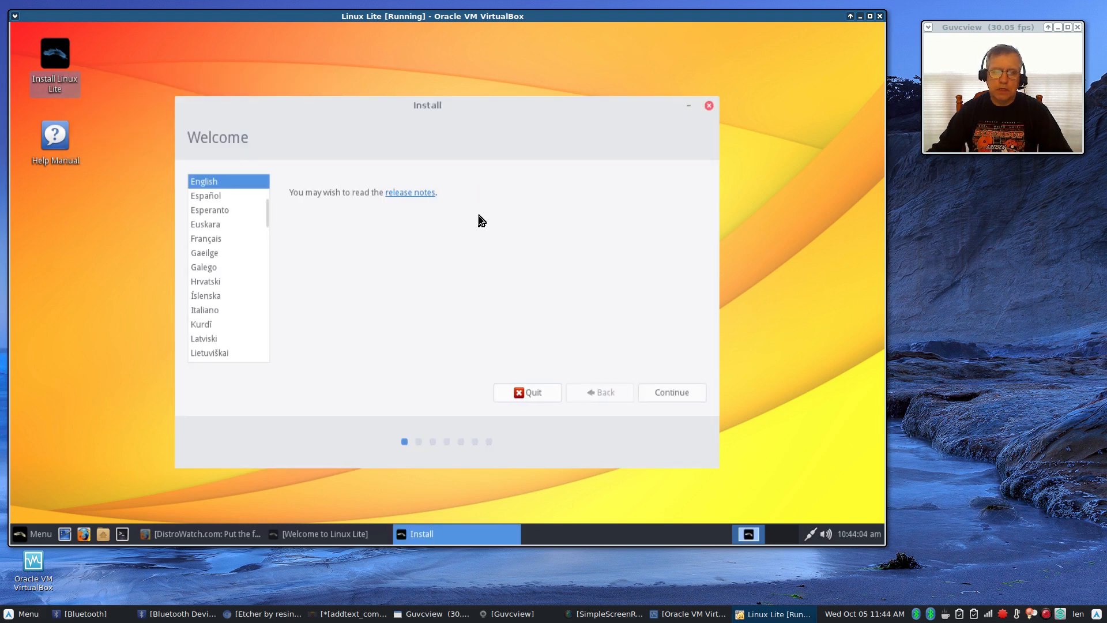
mouse_move(436, 214)
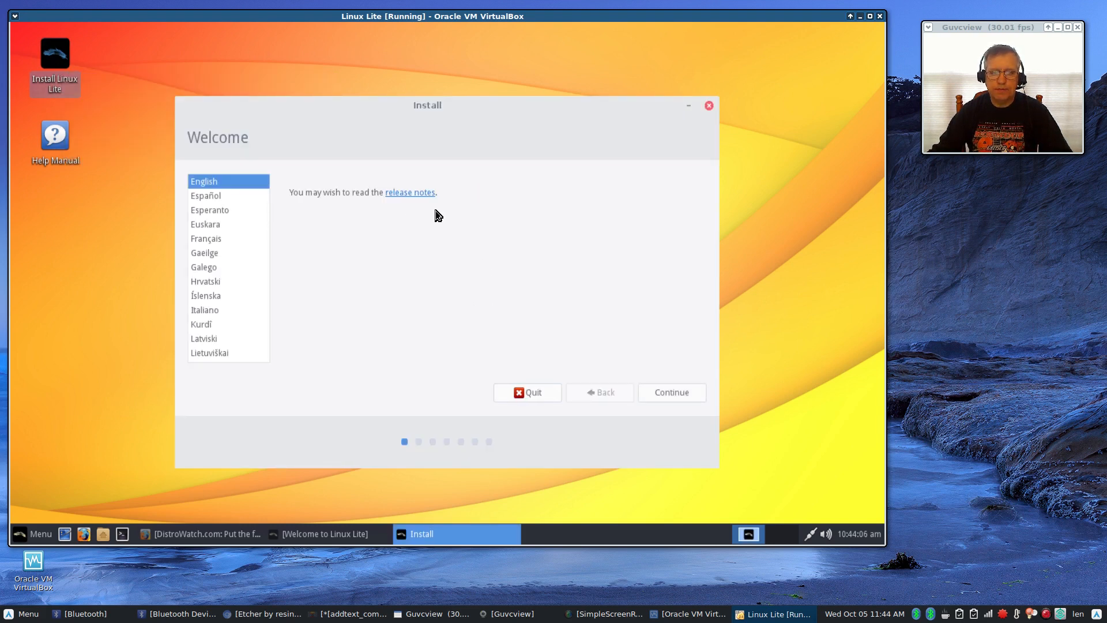
mouse_move(464, 249)
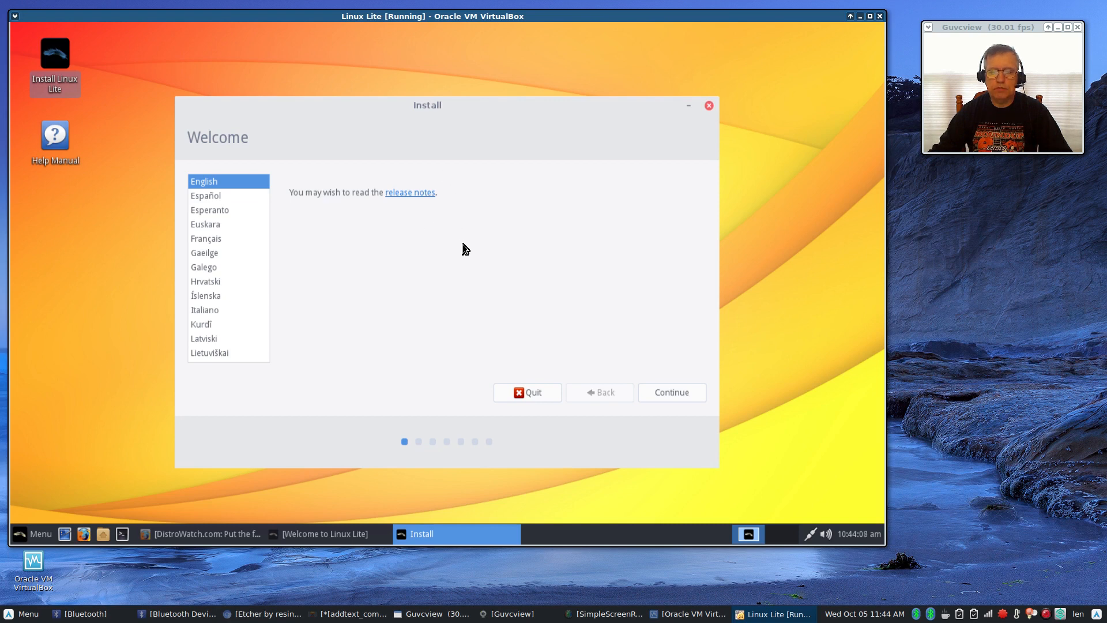
mouse_move(436, 227)
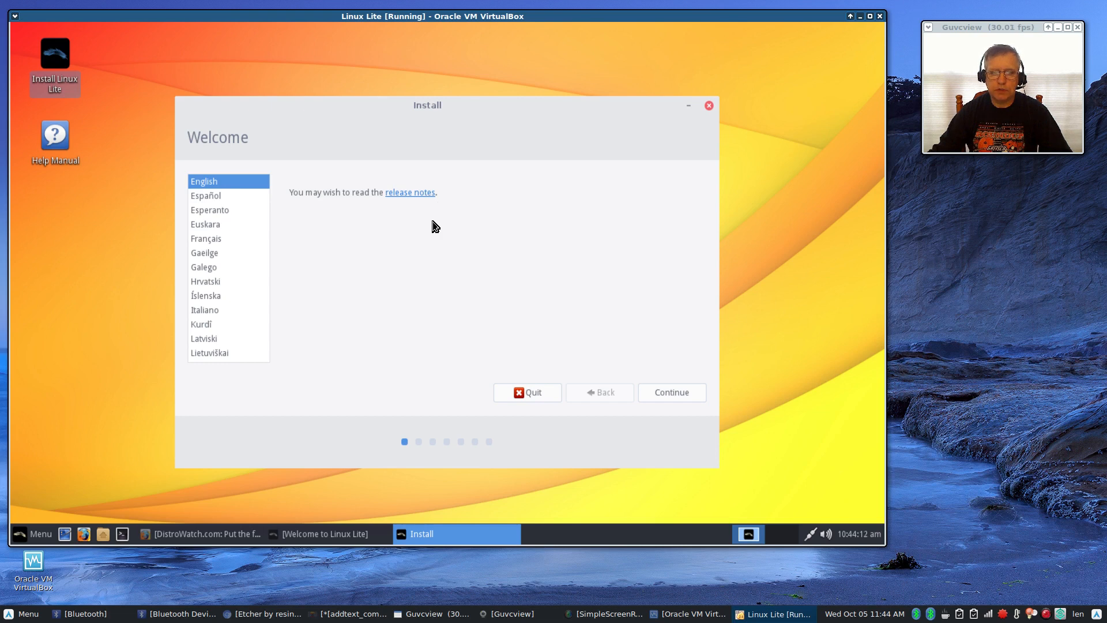
mouse_move(494, 257)
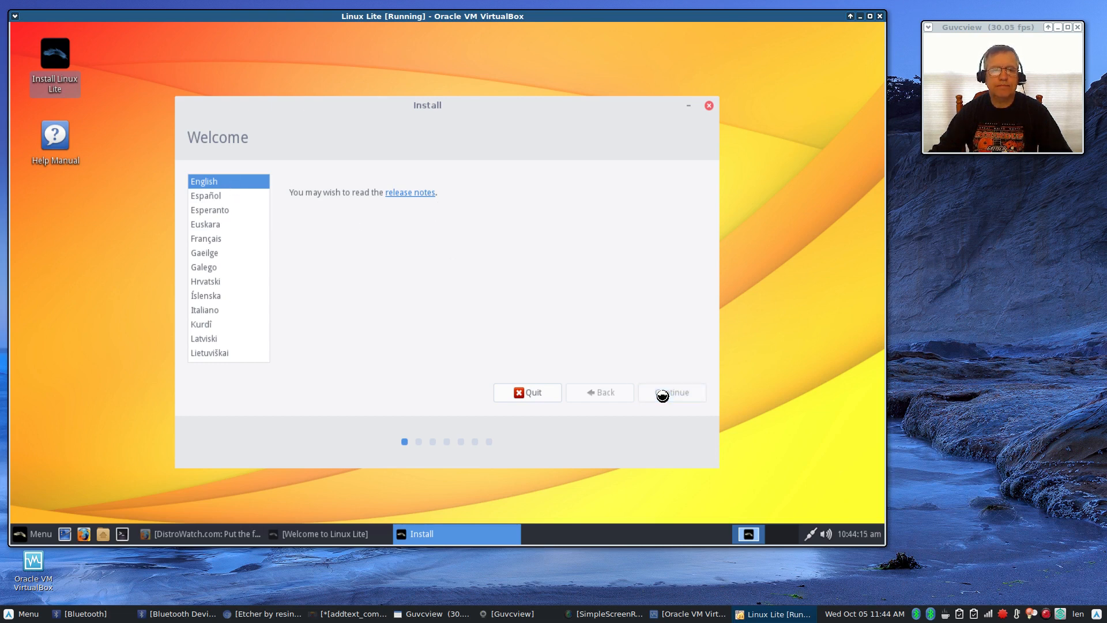
Step: Accept English, enable 'Download updates' and 'Install third-party software', and proceed
left_click(669, 392)
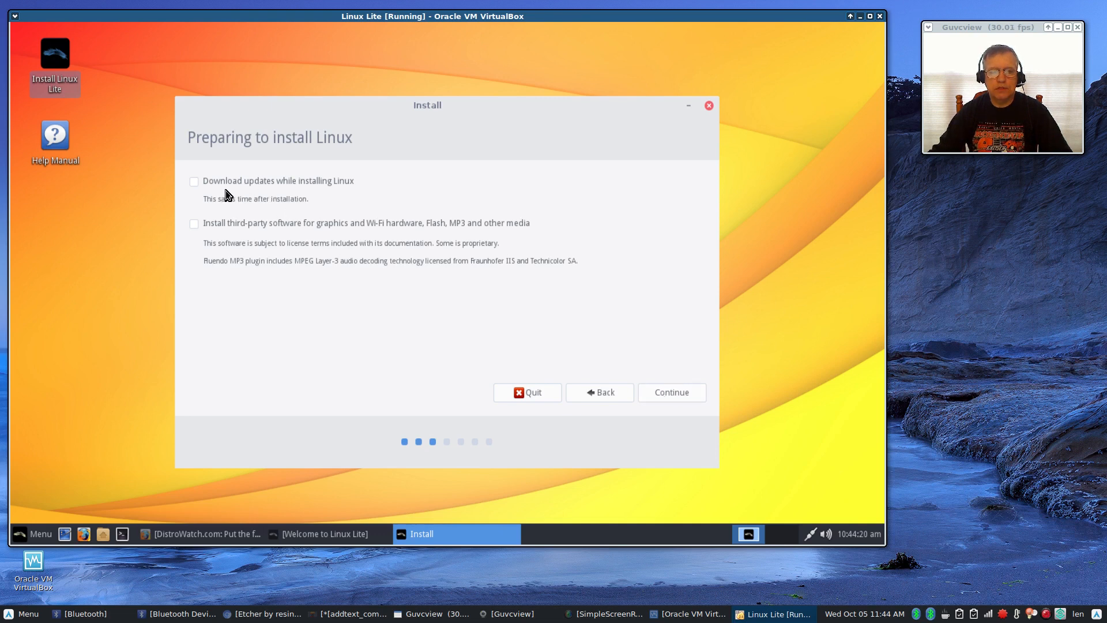
mouse_move(244, 198)
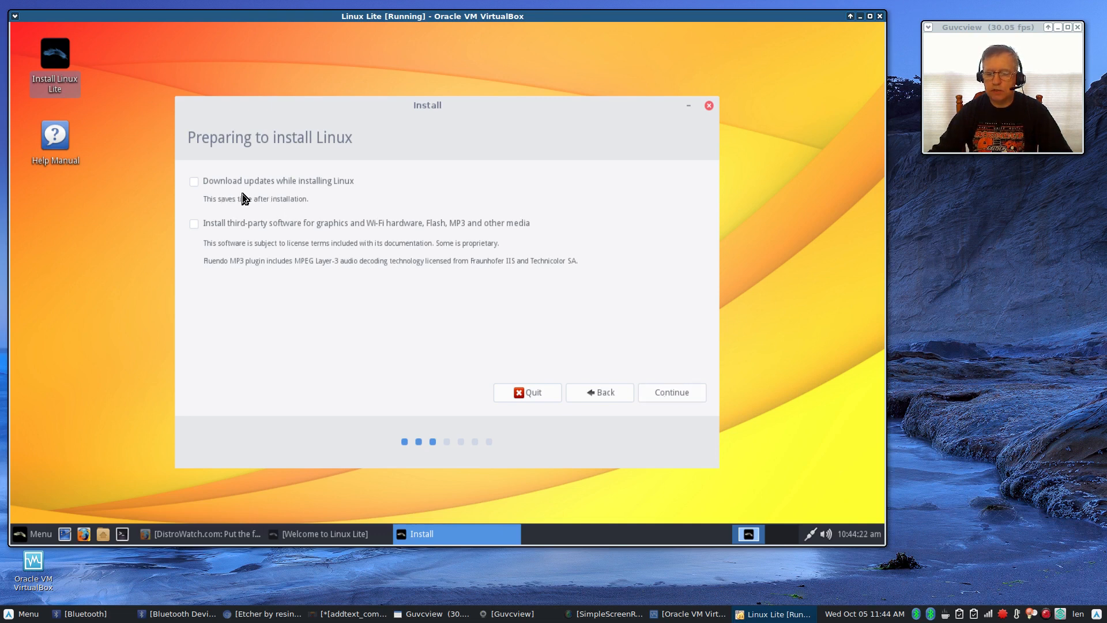
mouse_move(297, 195)
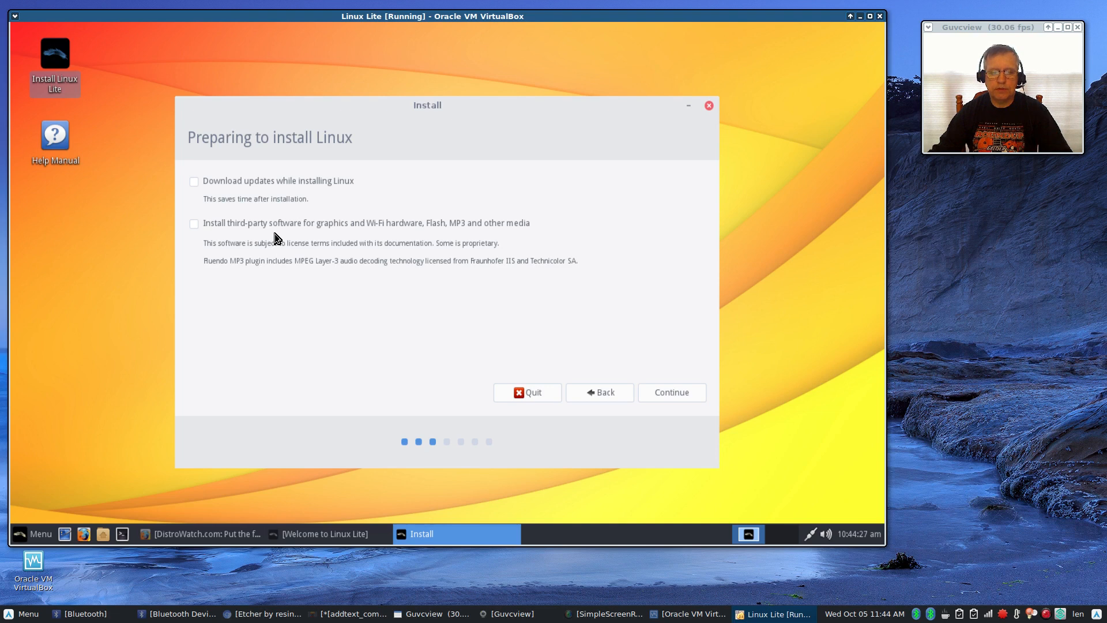
mouse_move(371, 243)
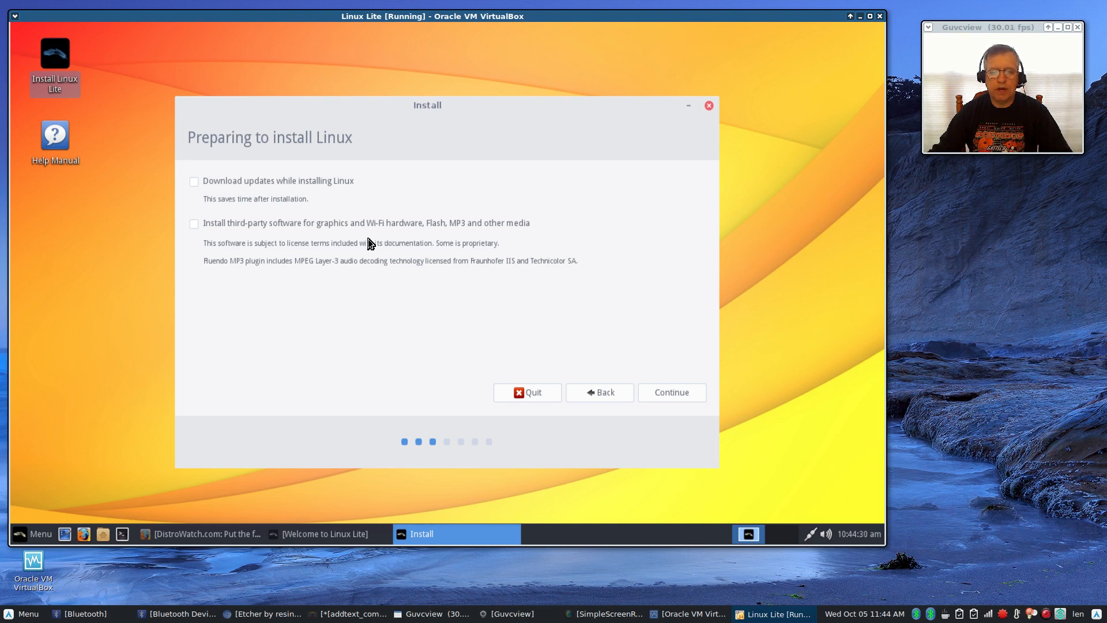
mouse_move(277, 239)
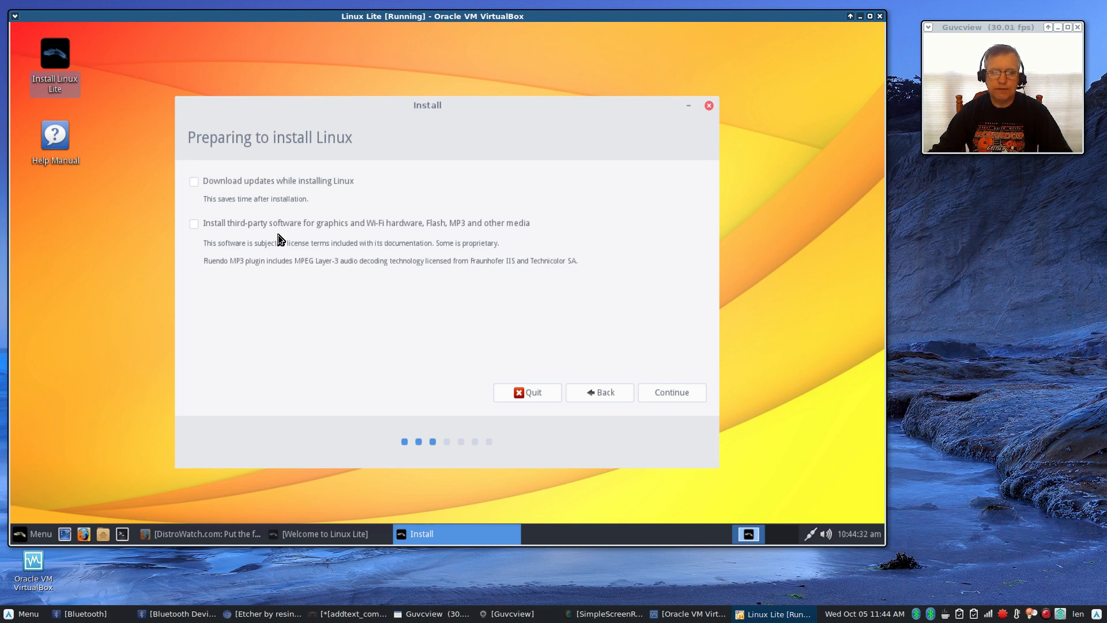
mouse_move(297, 239)
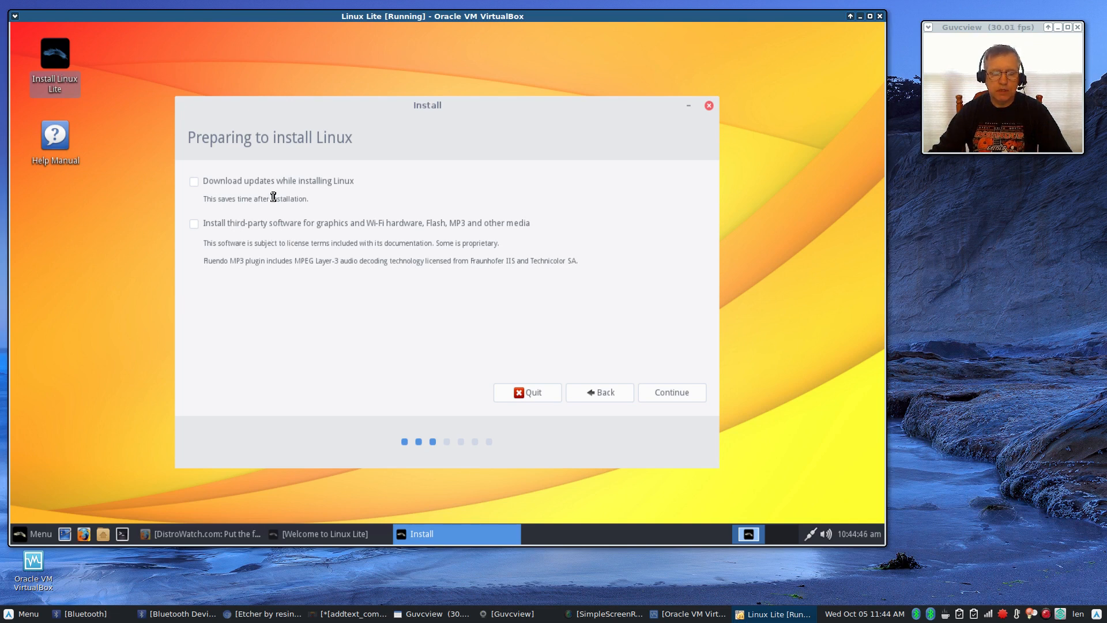
left_click(194, 181)
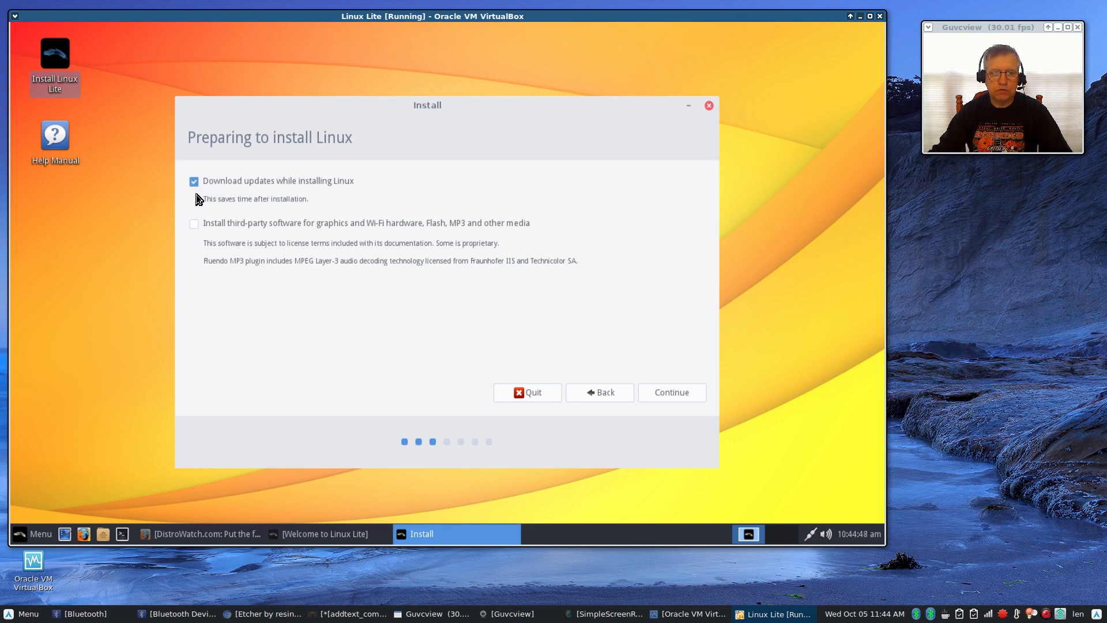
left_click(193, 223)
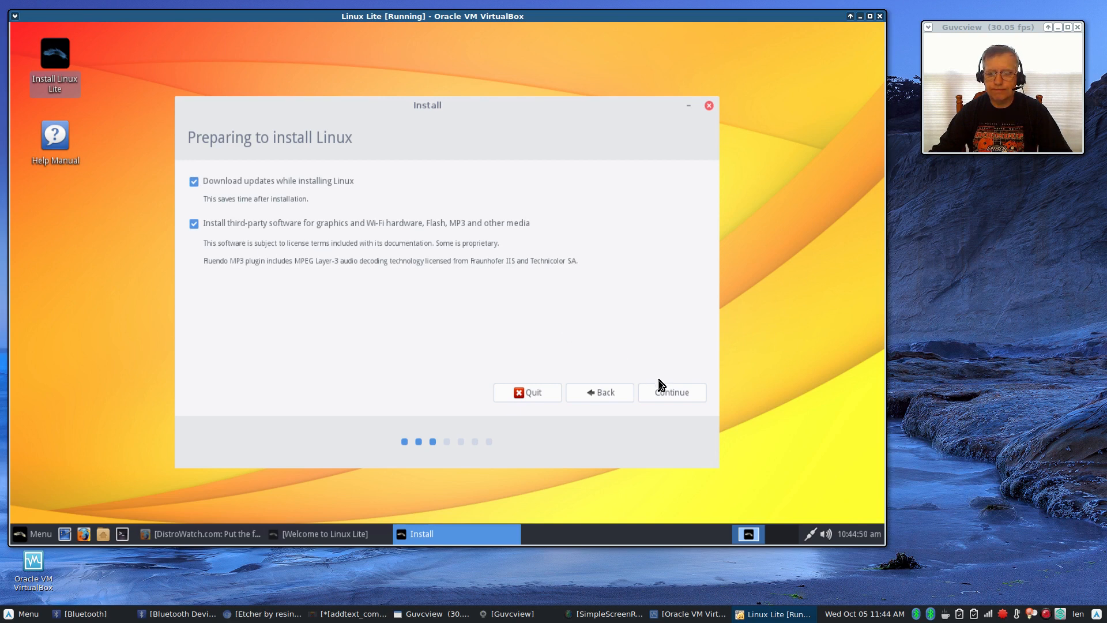
left_click(670, 392)
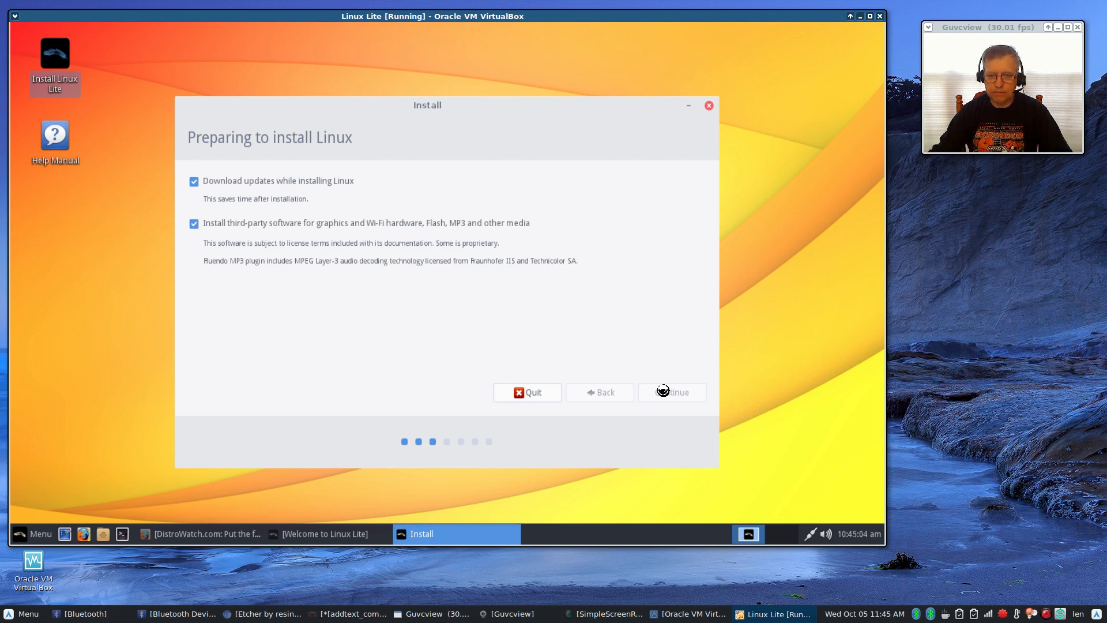
left_click(670, 392)
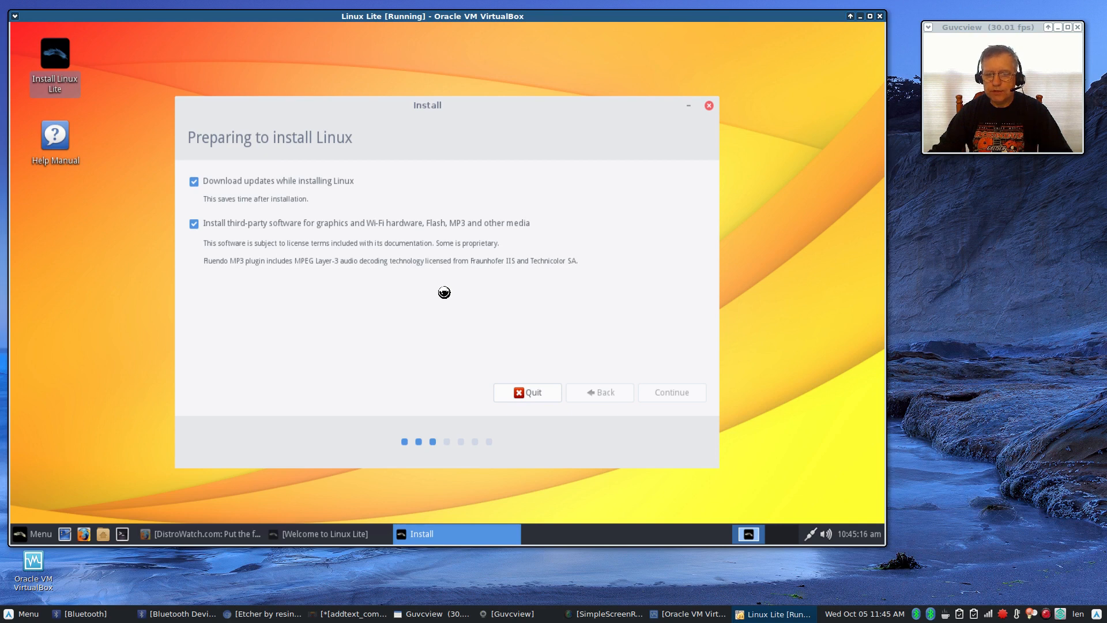
Step: Advance to Installation type with 'Erase disk and install Linux' selected
left_click(670, 392)
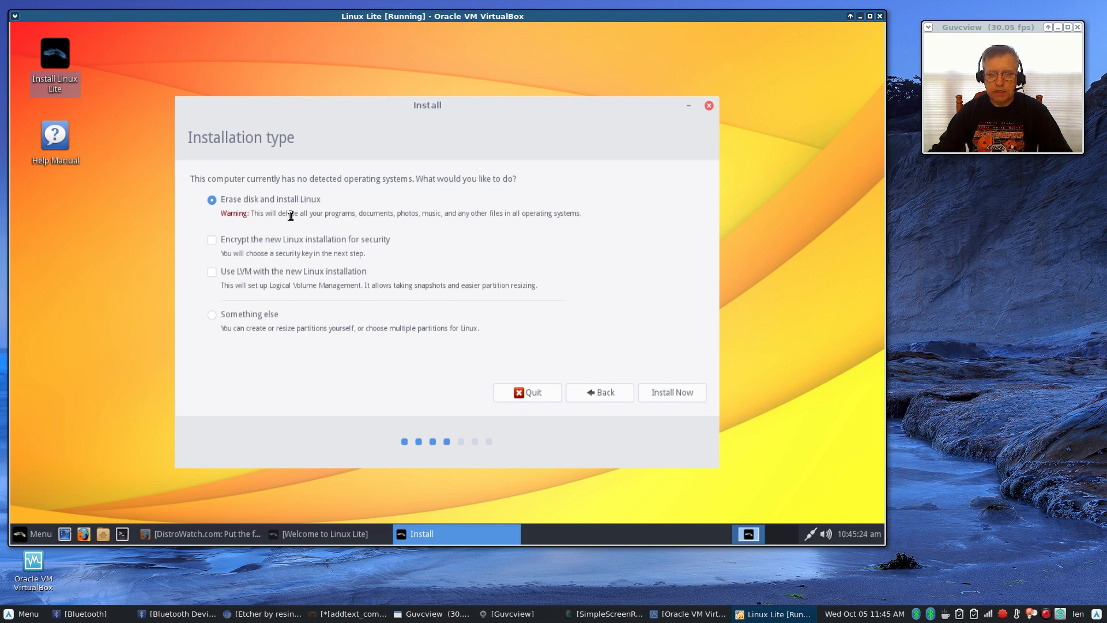
mouse_move(386, 229)
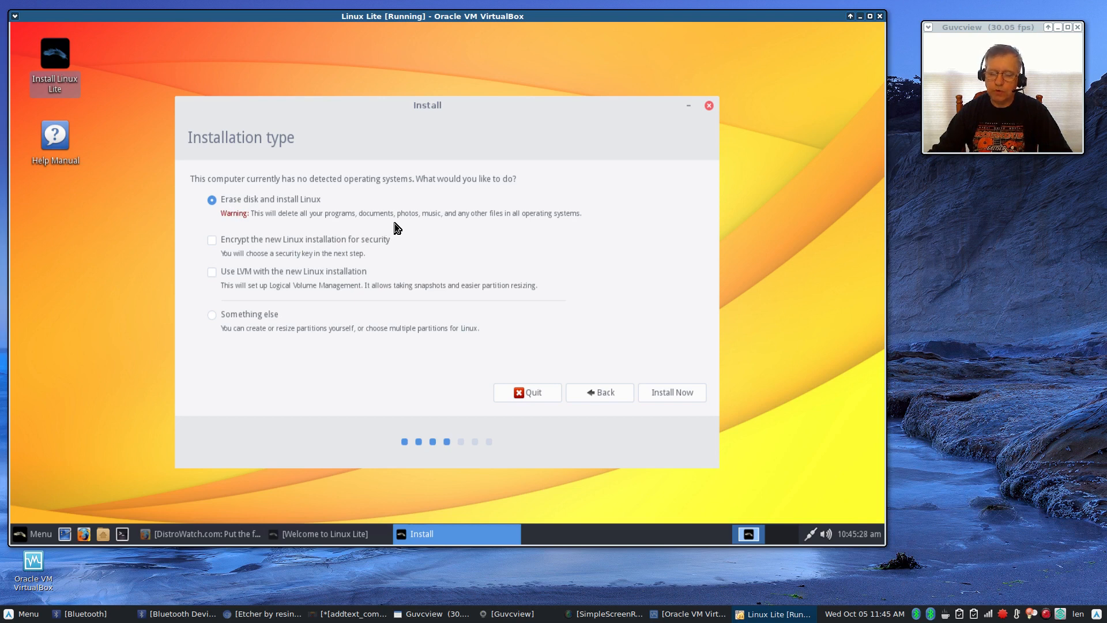
mouse_move(412, 228)
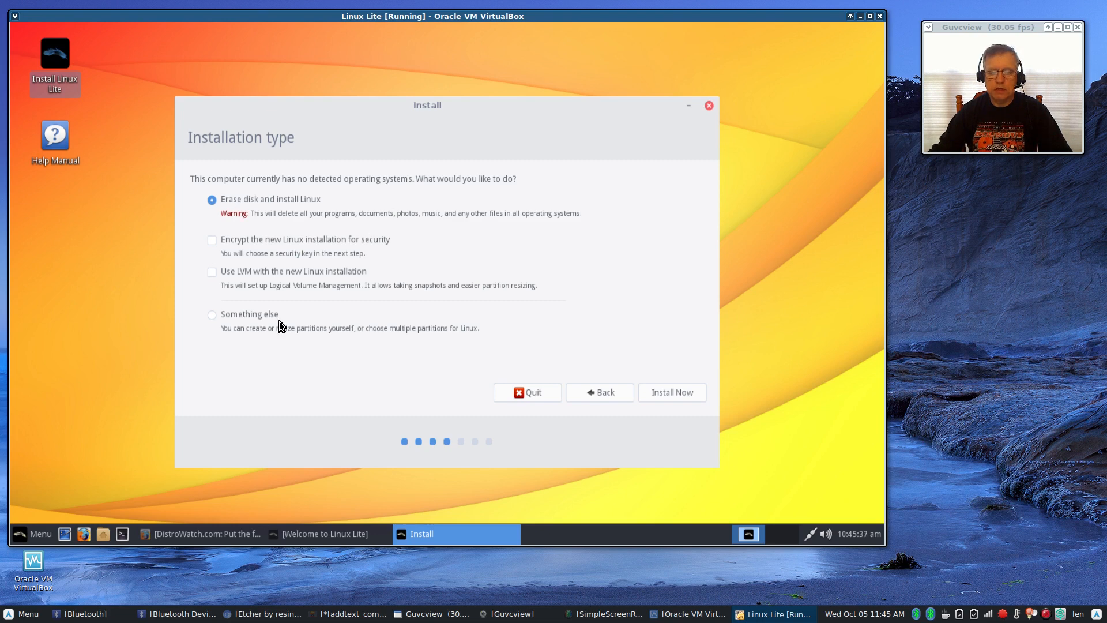
mouse_move(335, 325)
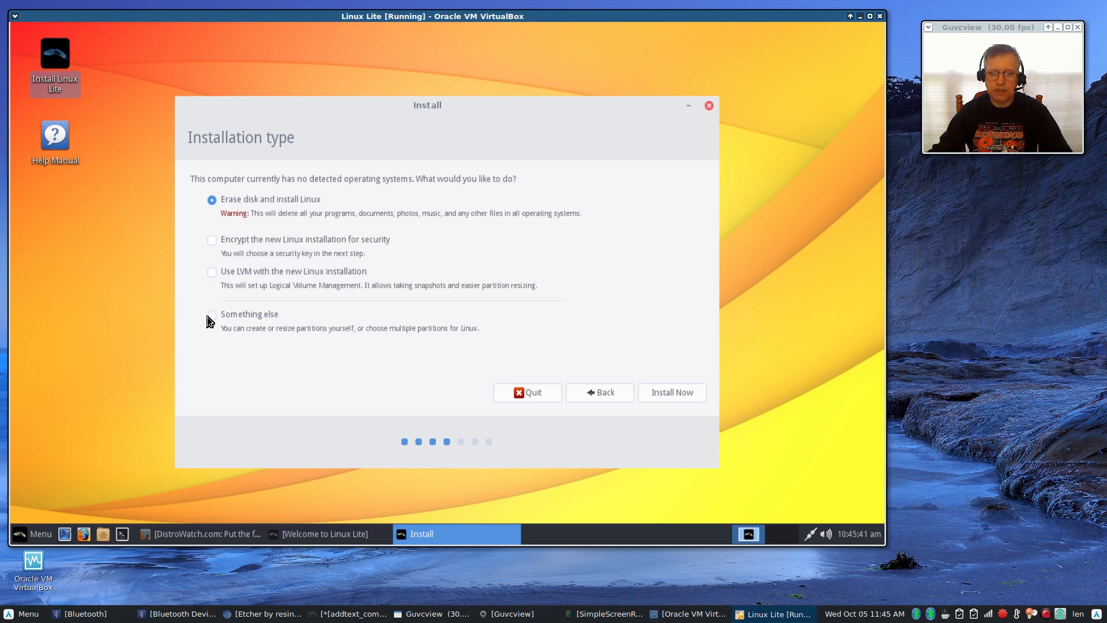
mouse_move(211, 323)
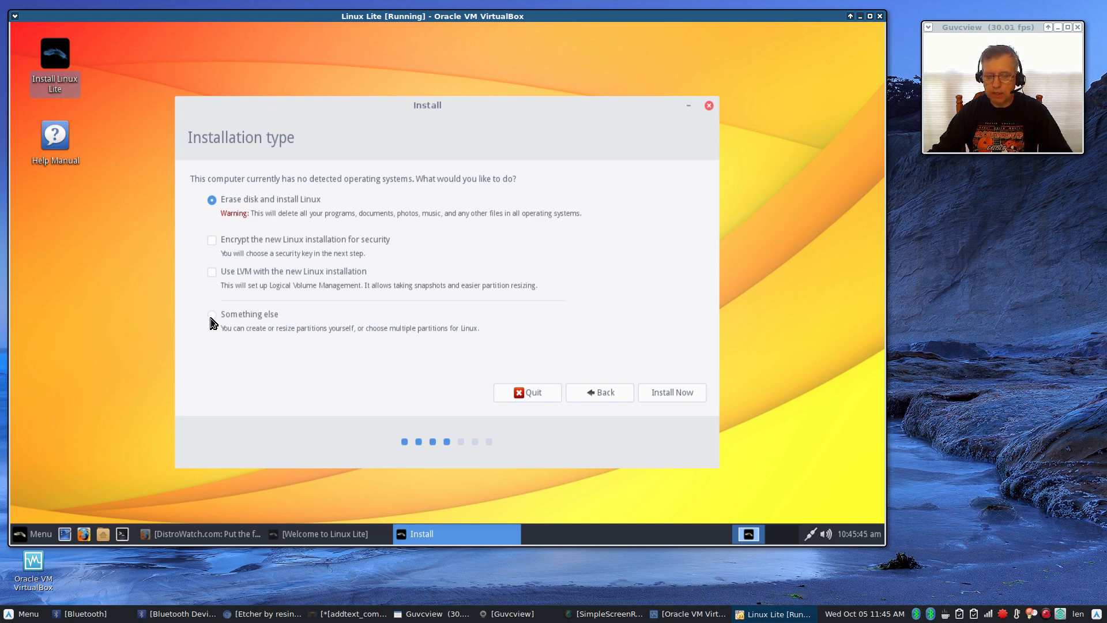
mouse_move(286, 203)
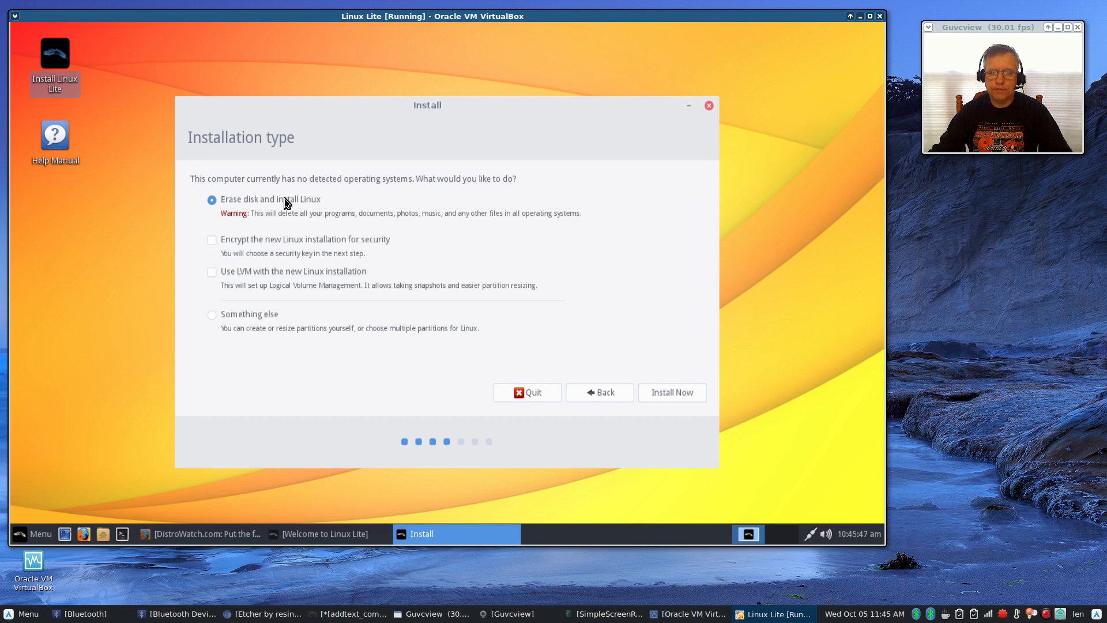
mouse_move(294, 208)
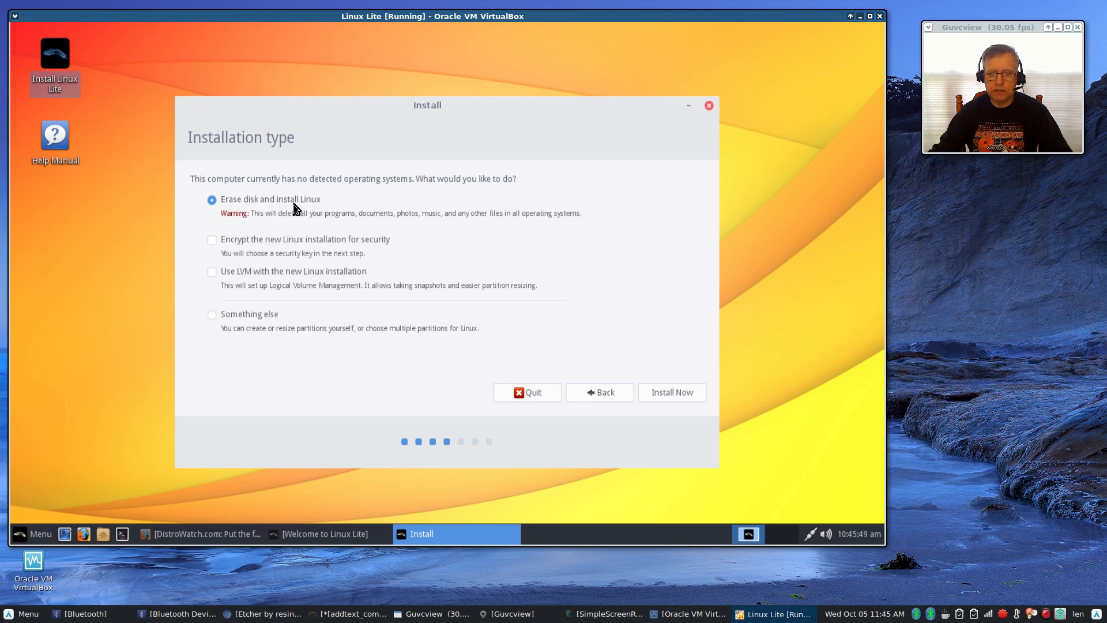
mouse_move(635, 383)
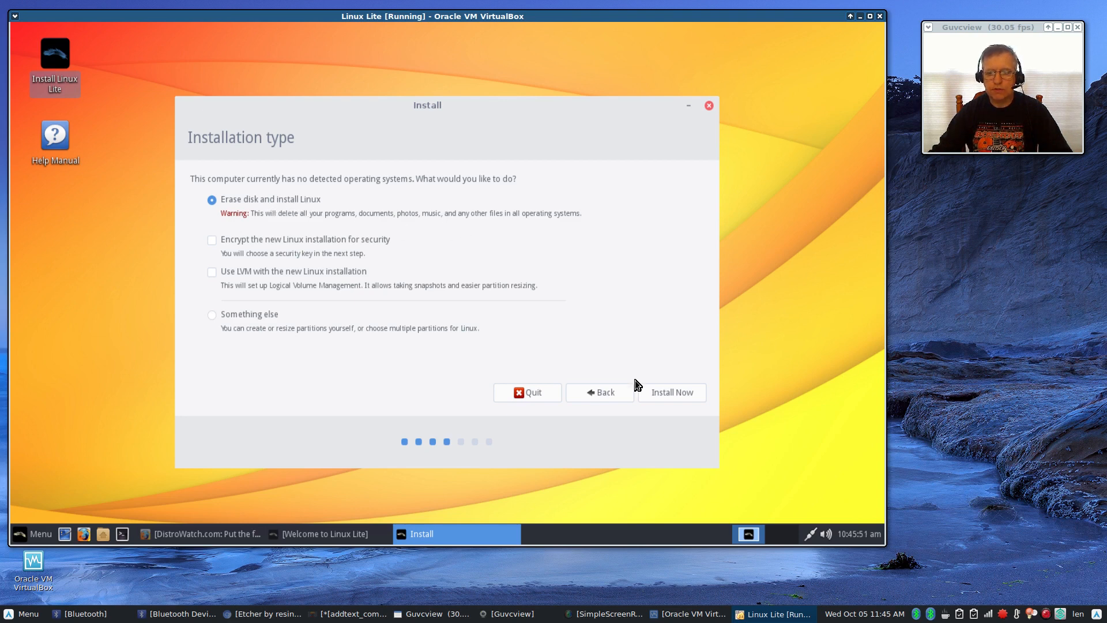
Step: Start the install with the whole disk erased, bringing up the write-changes prompt
left_click(670, 392)
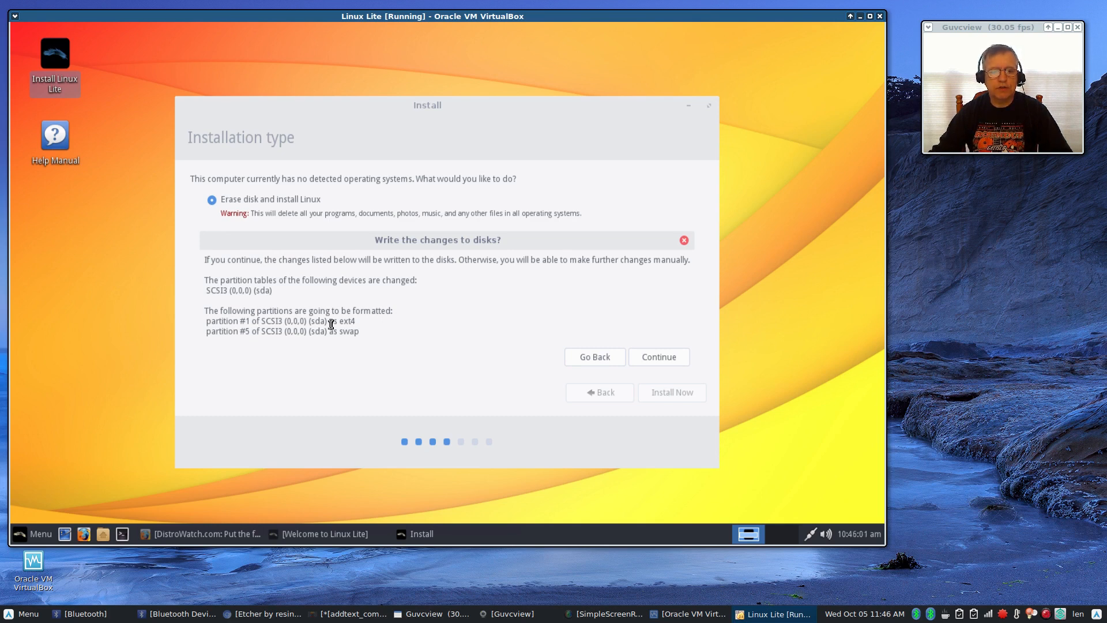
mouse_move(335, 331)
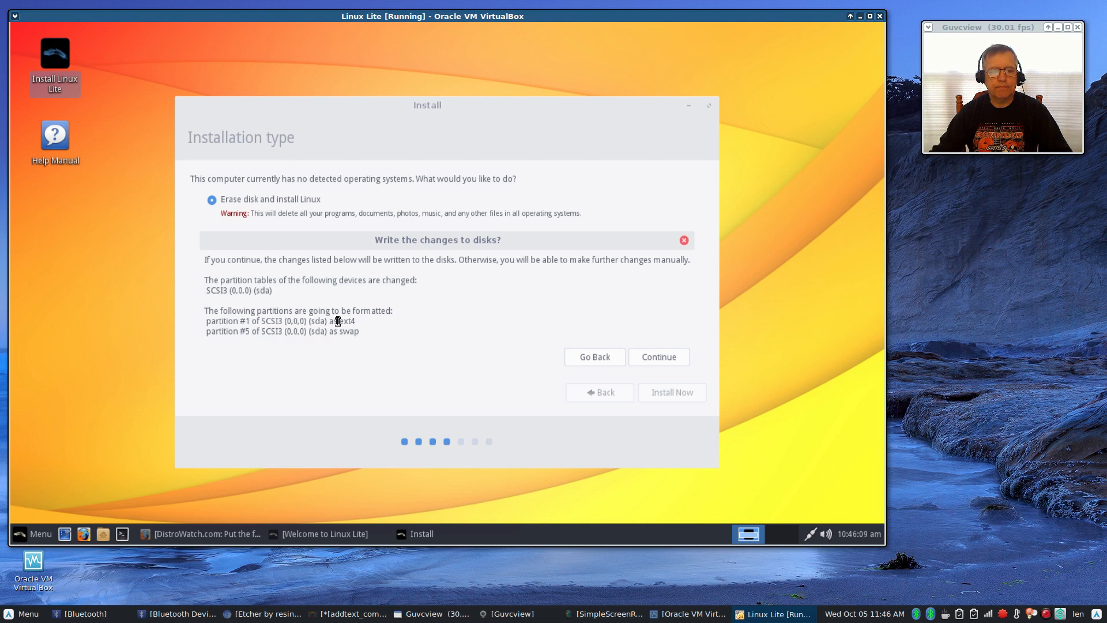
mouse_move(275, 334)
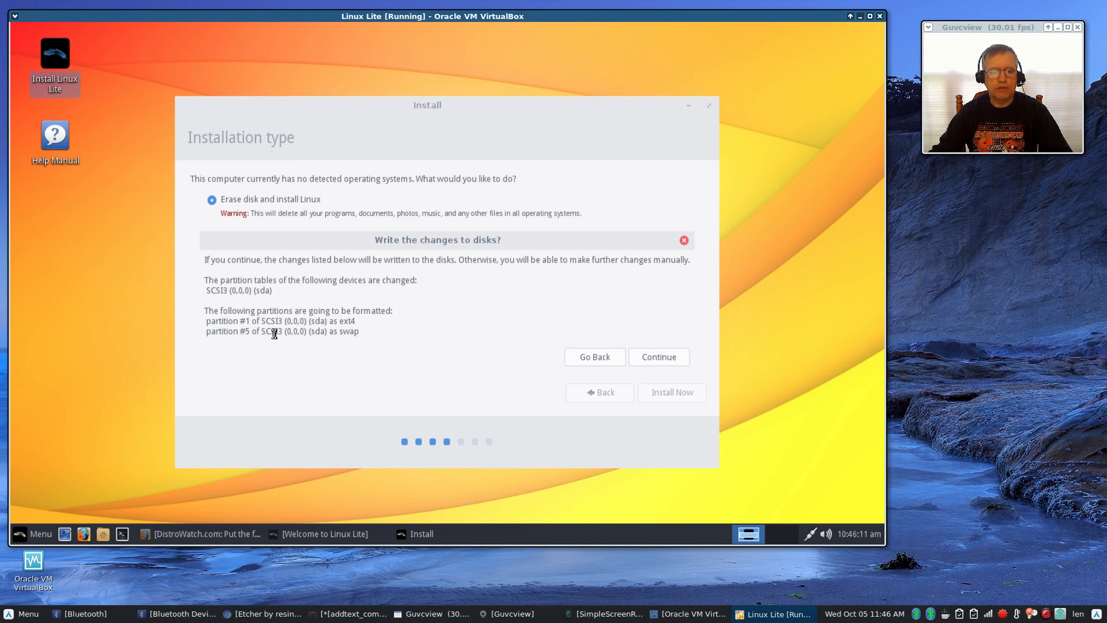
mouse_move(405, 356)
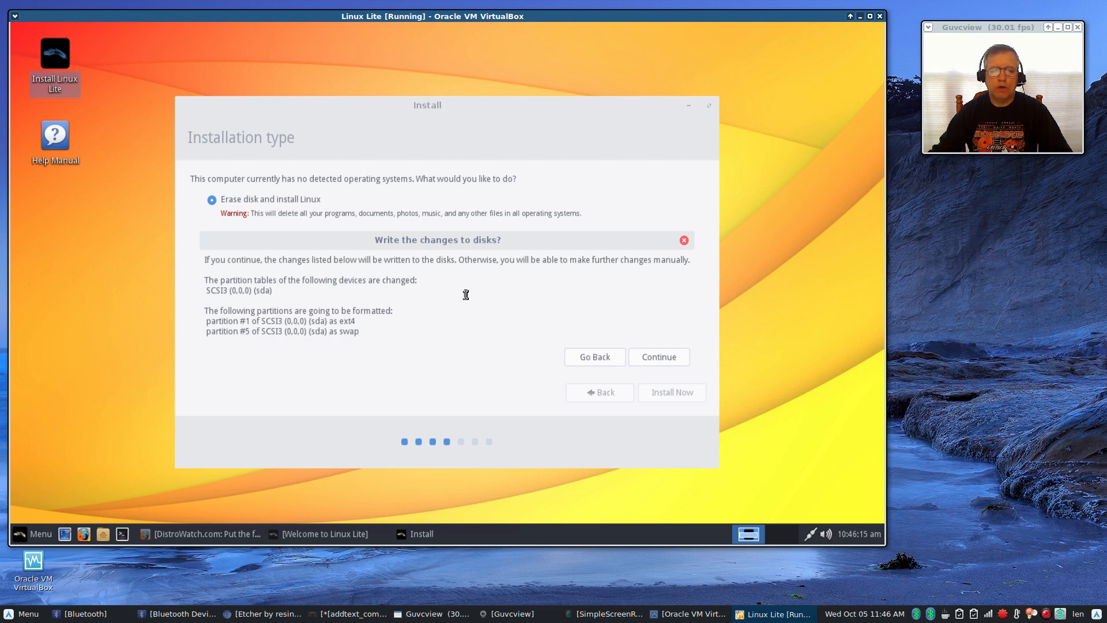
mouse_move(679, 353)
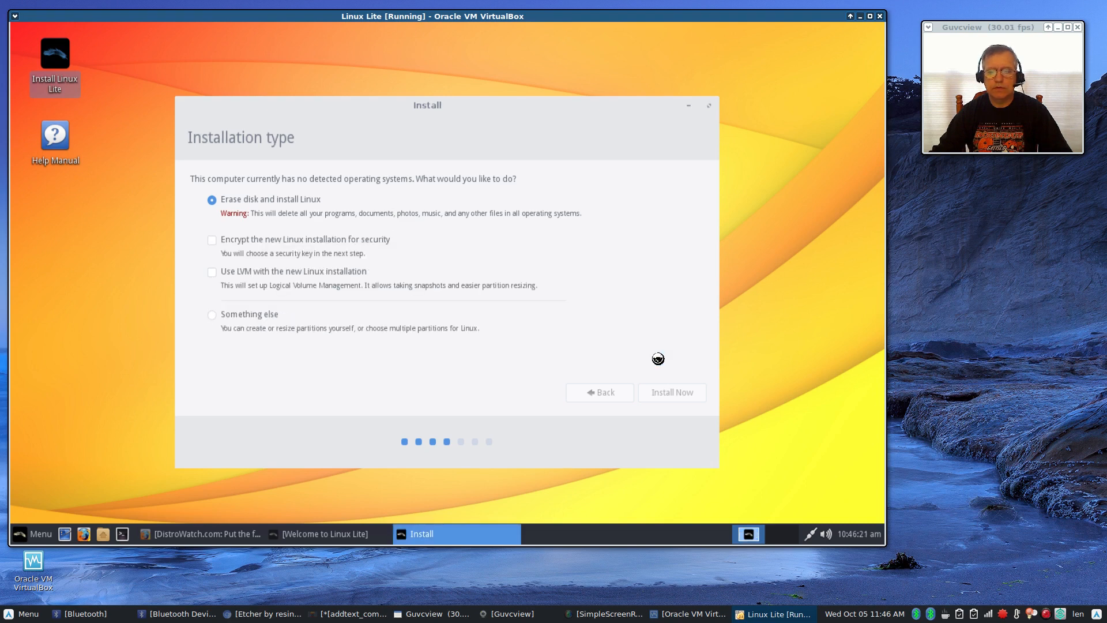
Step: Confirm the disk changes and accept New York as the location
left_click(670, 392)
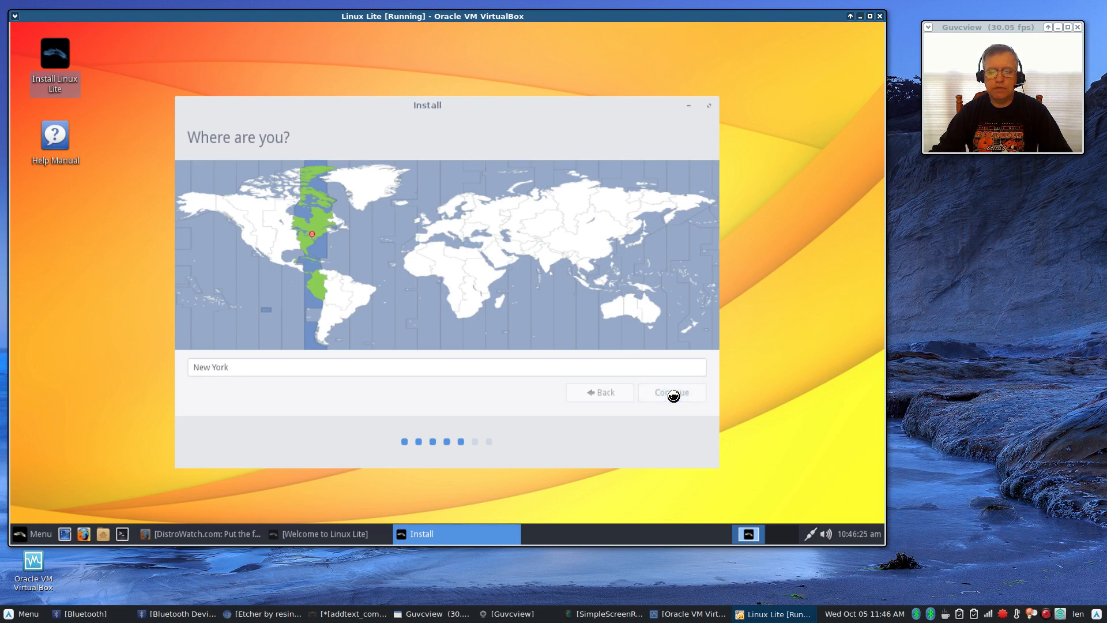
left_click(670, 392)
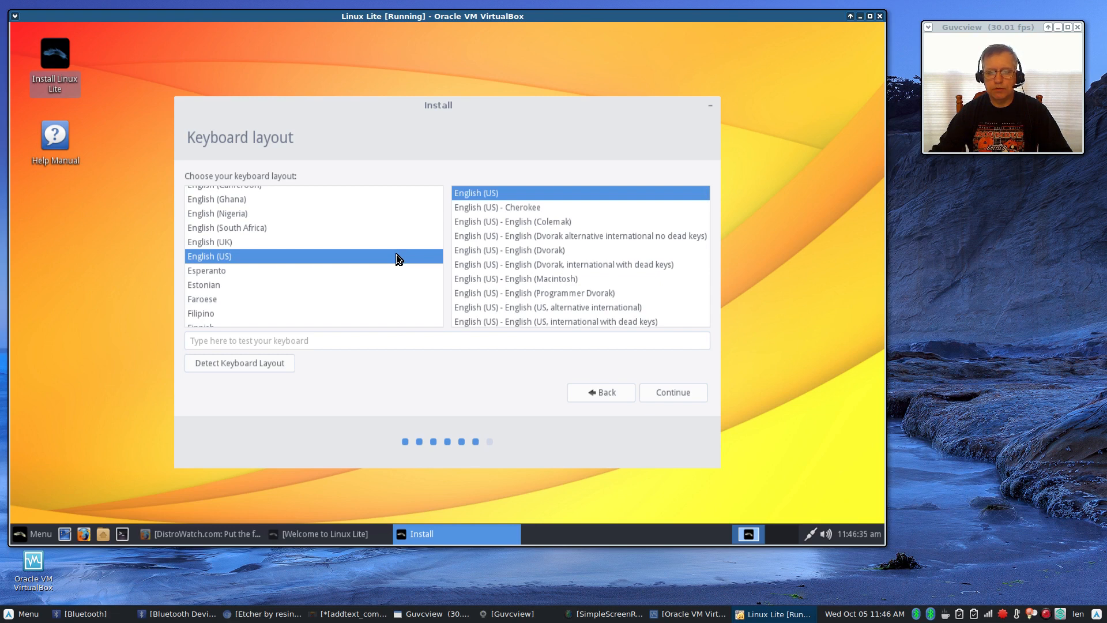
mouse_move(387, 261)
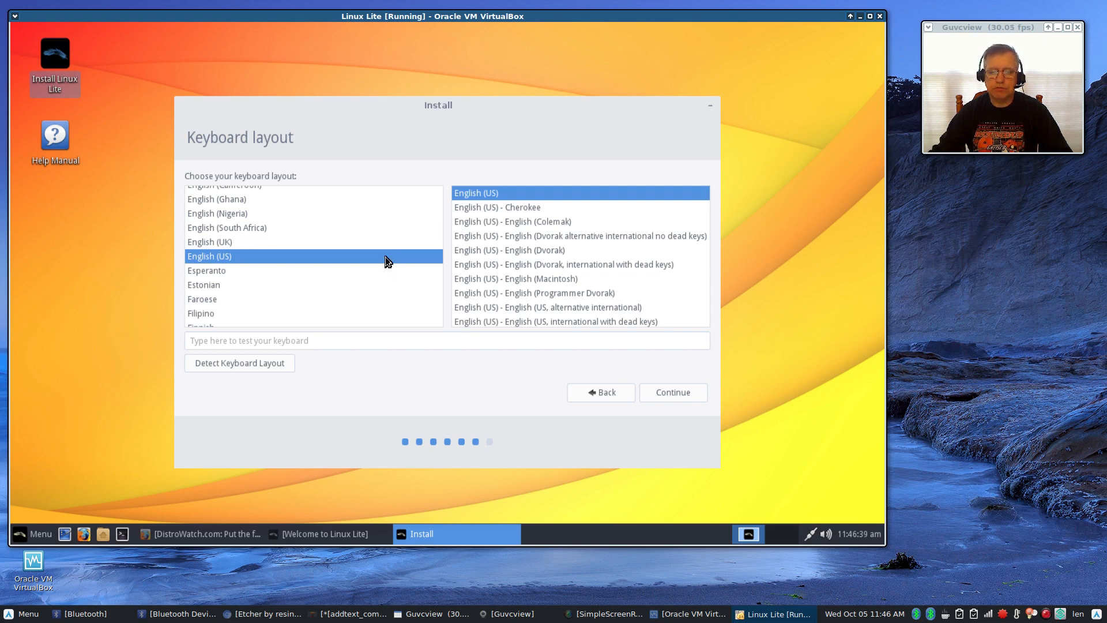
mouse_move(524, 240)
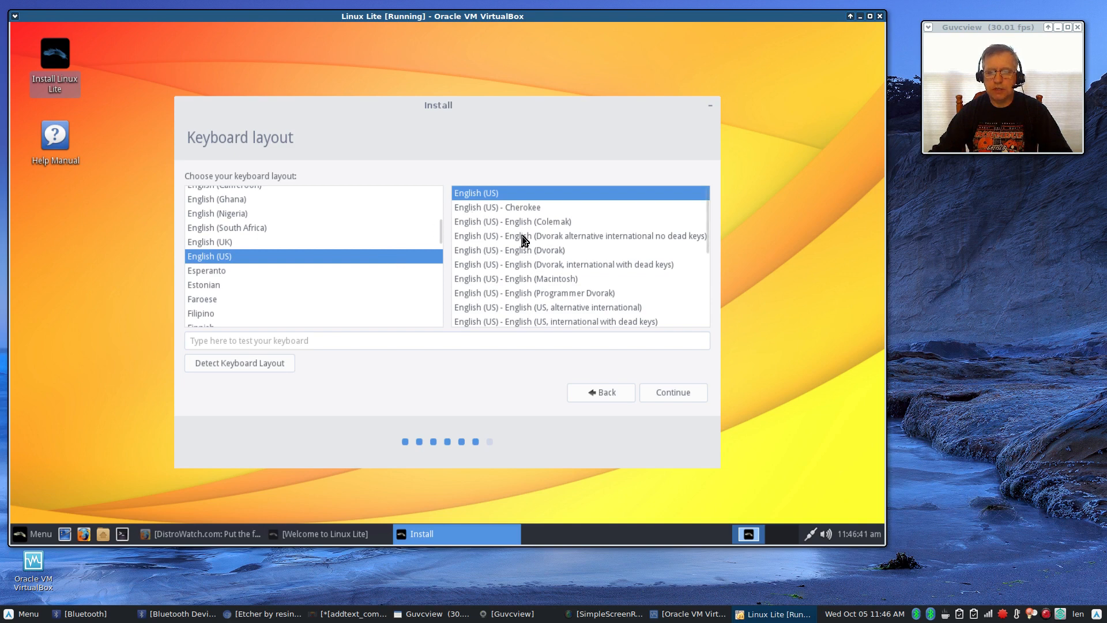
mouse_move(337, 273)
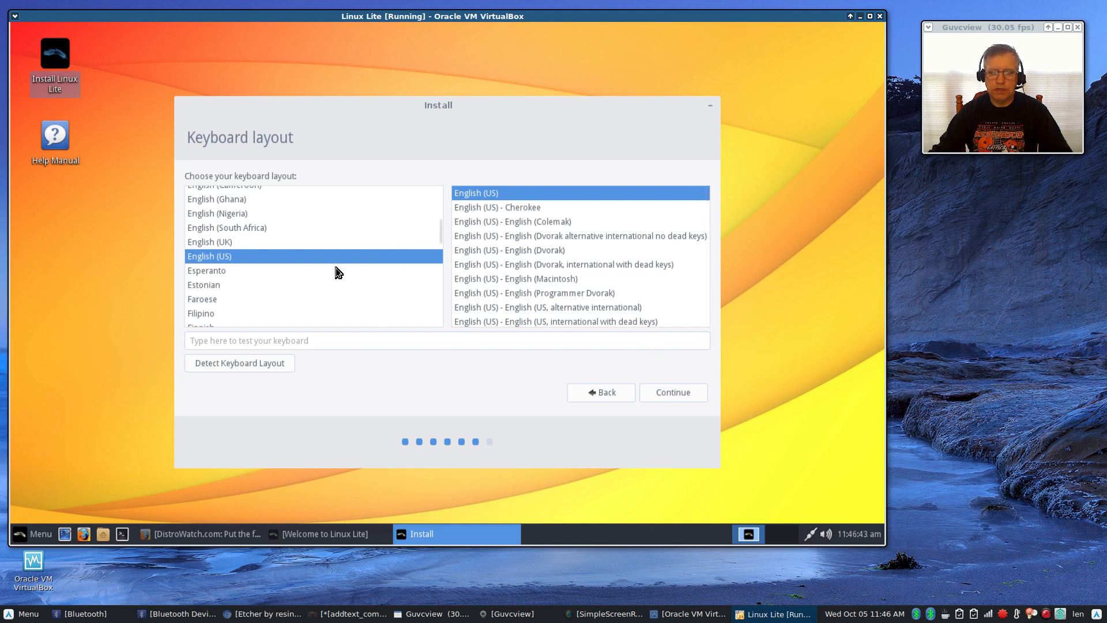
Step: Accept the English (US) layout, then create user 'Len' with a password and automatic login
left_click(671, 392)
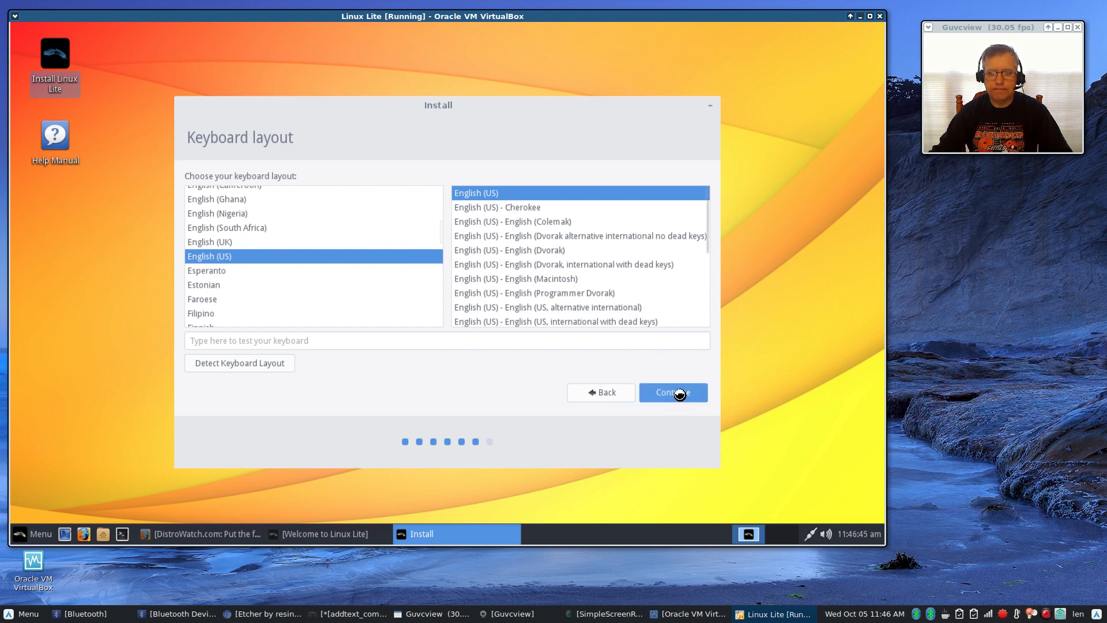
left_click(671, 392)
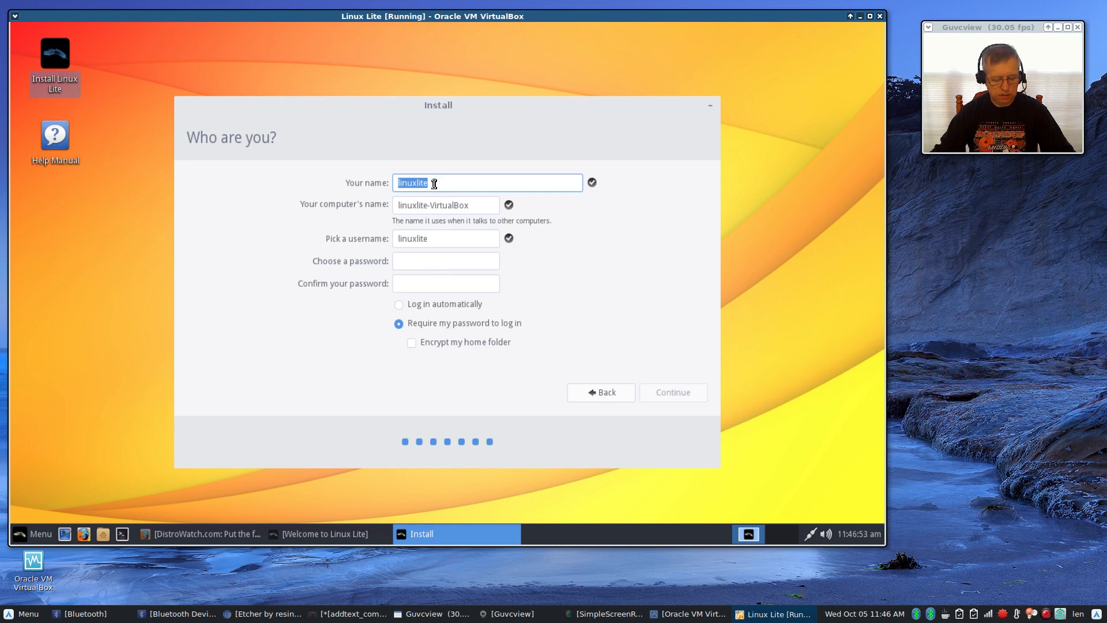
type("Len")
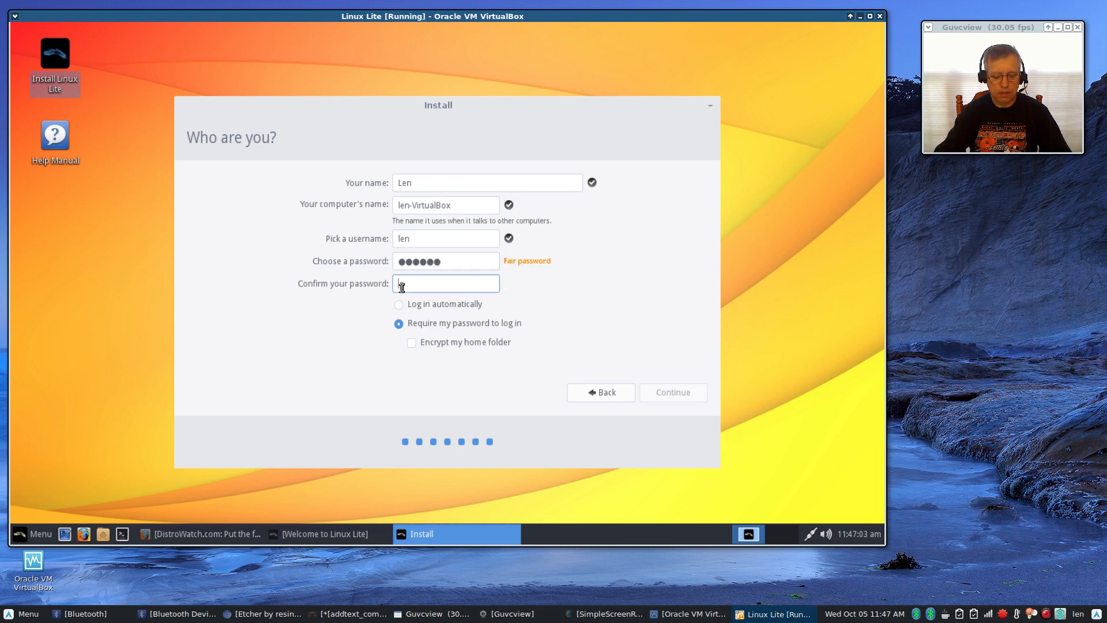
type("••••••")
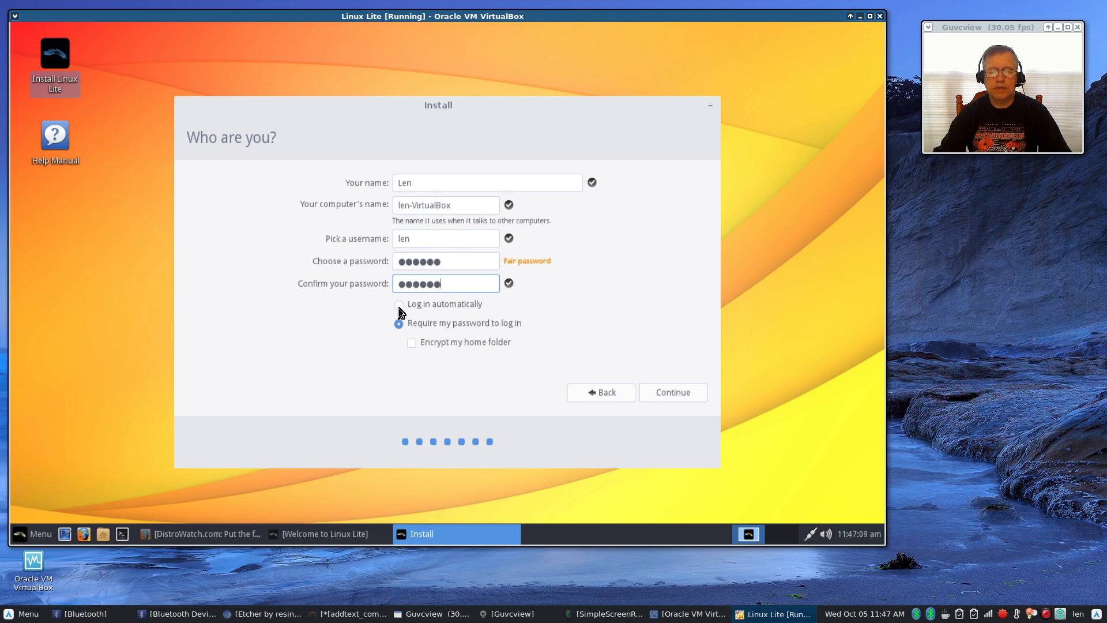
left_click(399, 304)
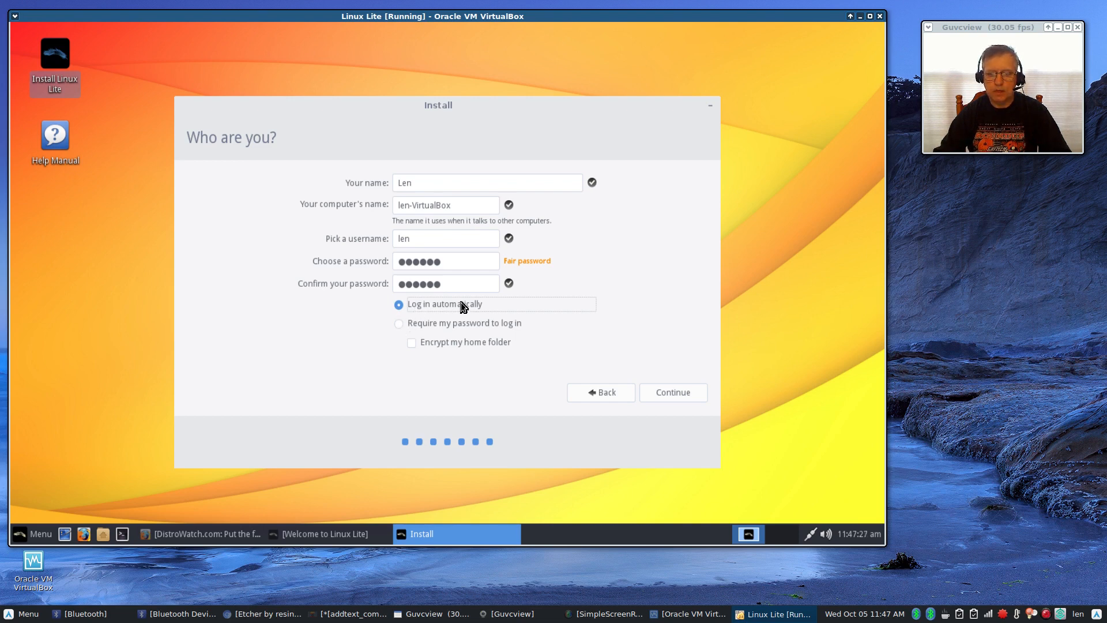
mouse_move(556, 321)
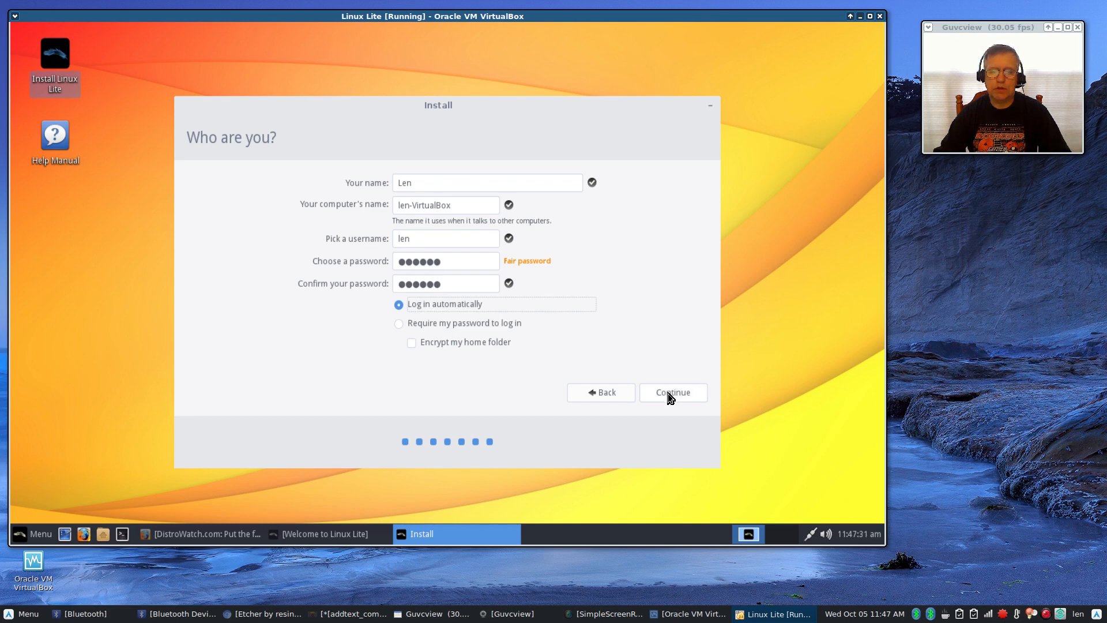
left_click(670, 392)
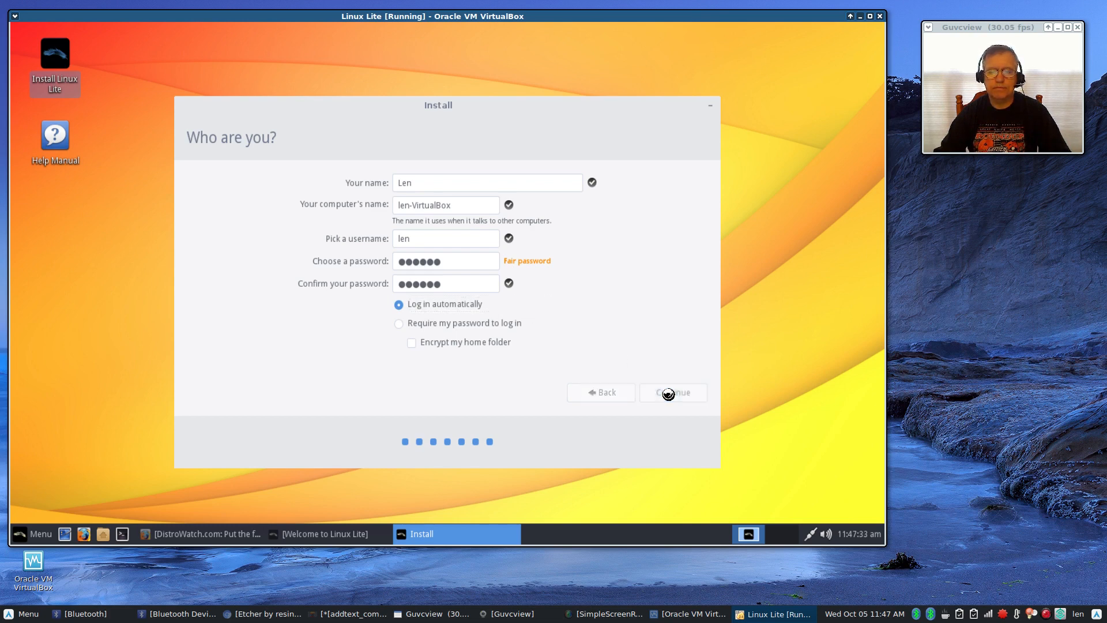
Step: Let the installer copy files while the Welcome to Linux Lite 3.2 slideshow plays
left_click(672, 393)
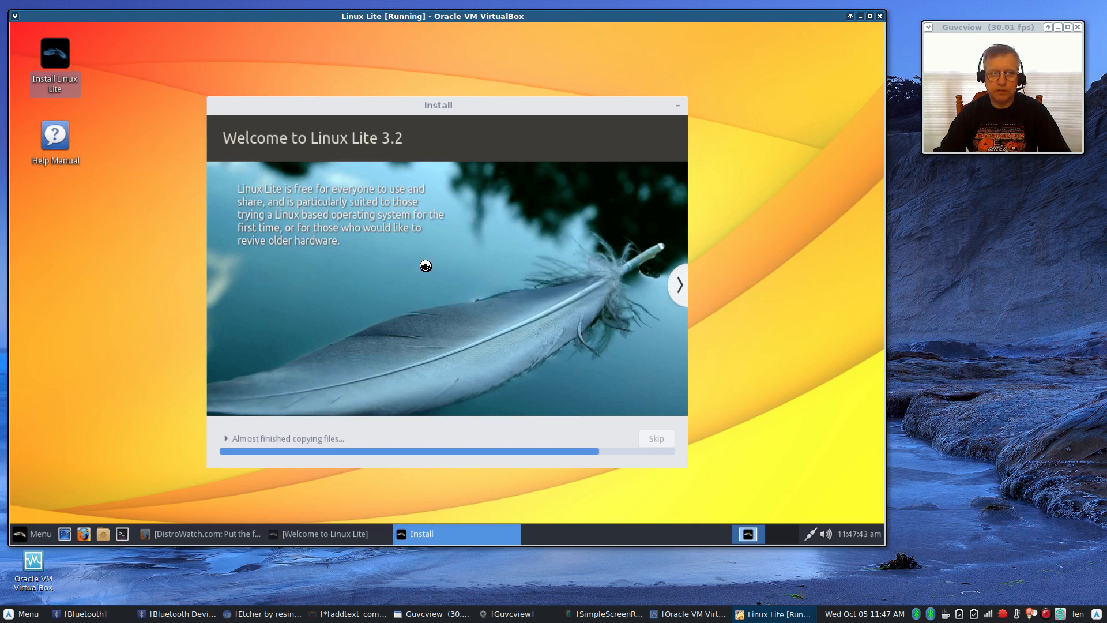
mouse_move(591, 334)
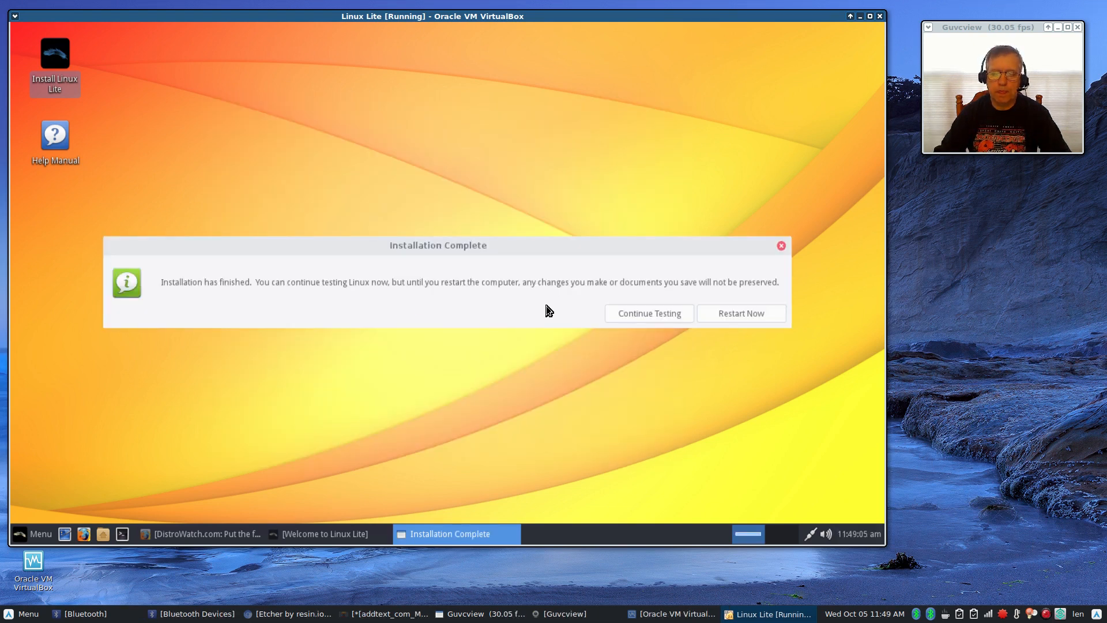
Step: Choose Restart Now in the Installation Complete dialog to boot the installed system
left_click(740, 313)
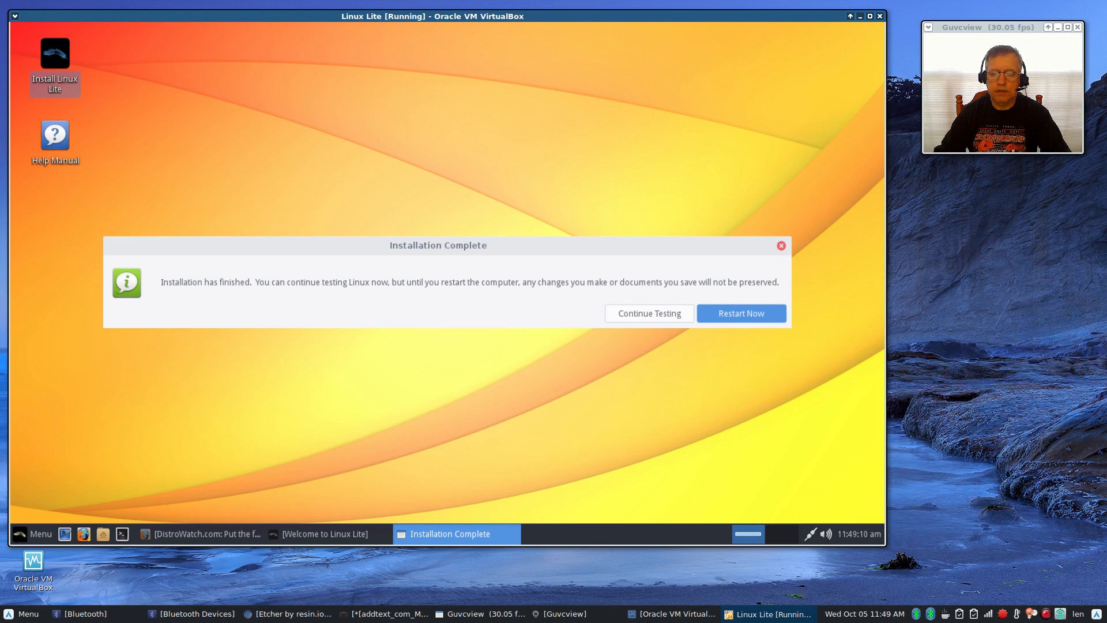
left_click(741, 312)
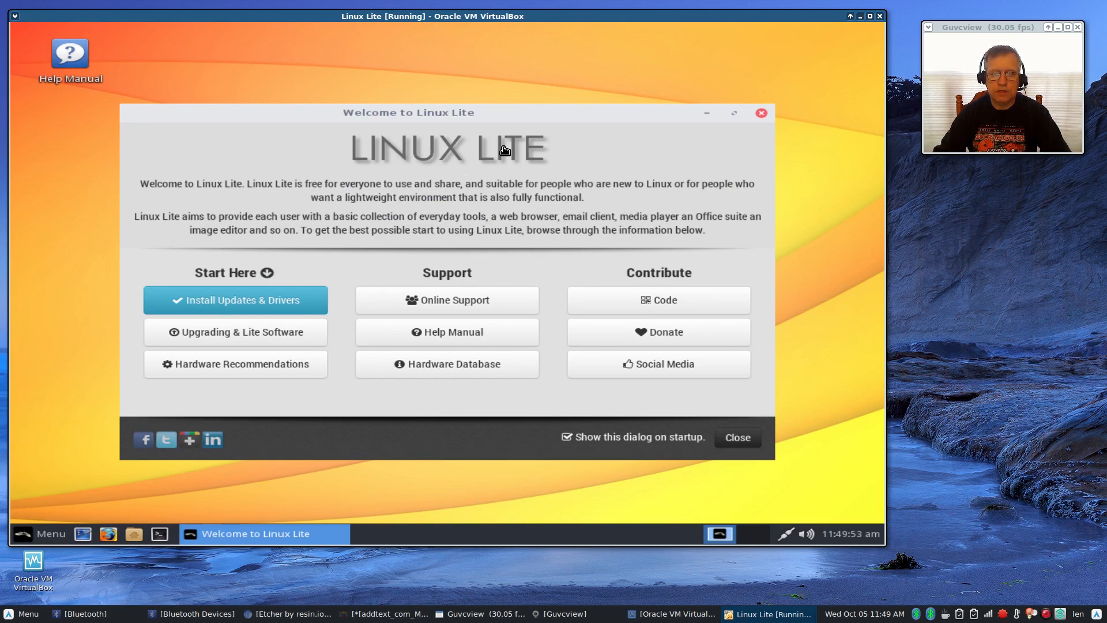
mouse_move(336, 374)
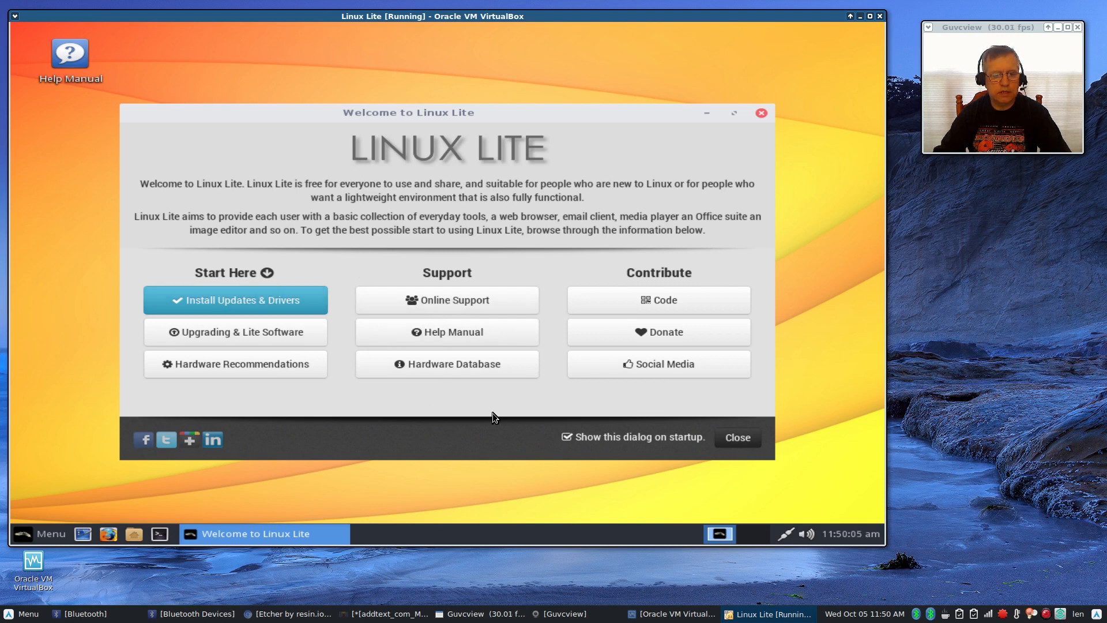
mouse_move(445, 393)
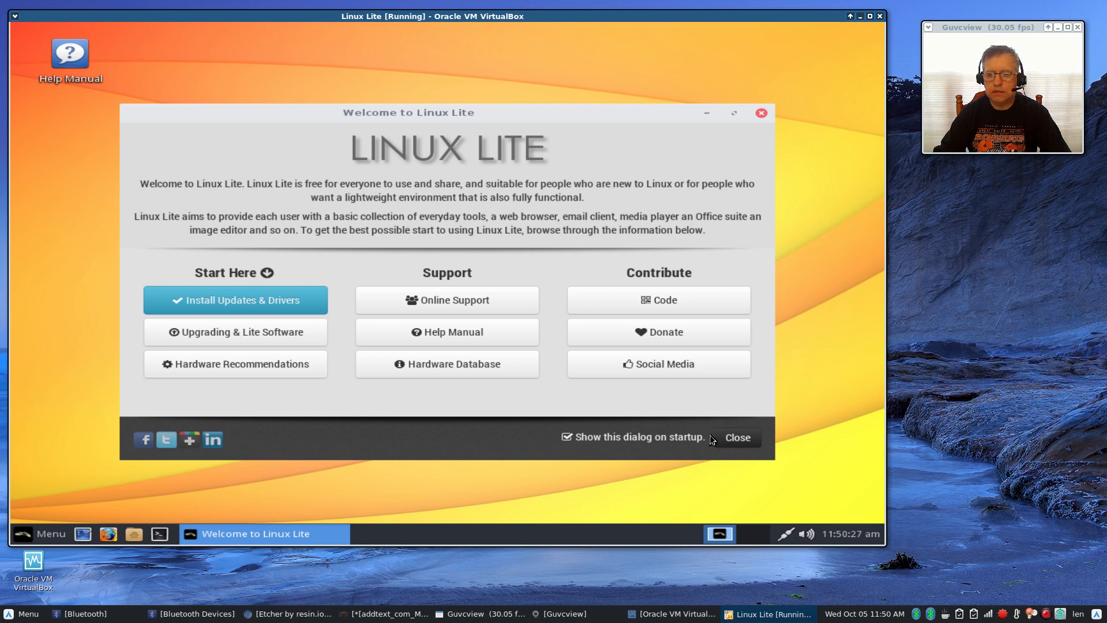
mouse_move(471, 183)
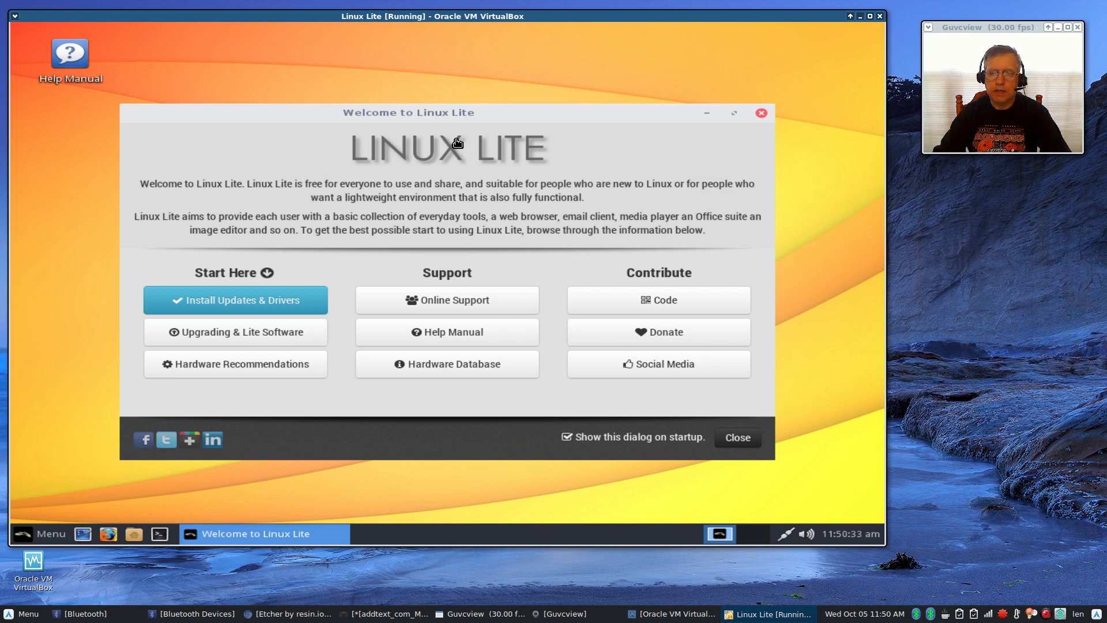
mouse_move(457, 138)
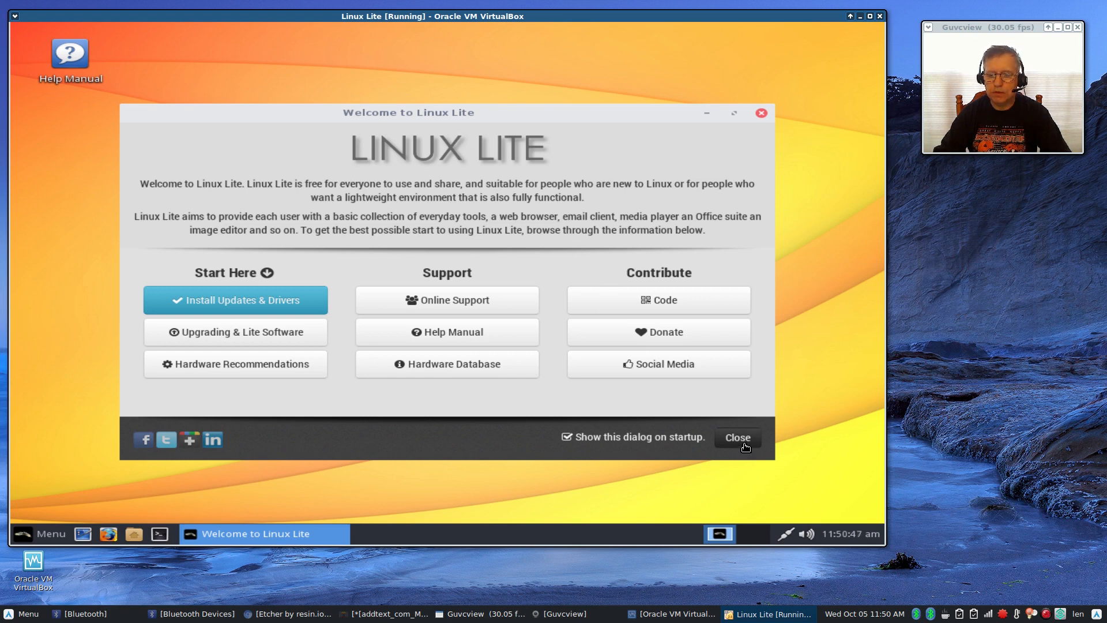
Step: Close the Welcome dialog on the installed Linux Lite desktop
left_click(736, 437)
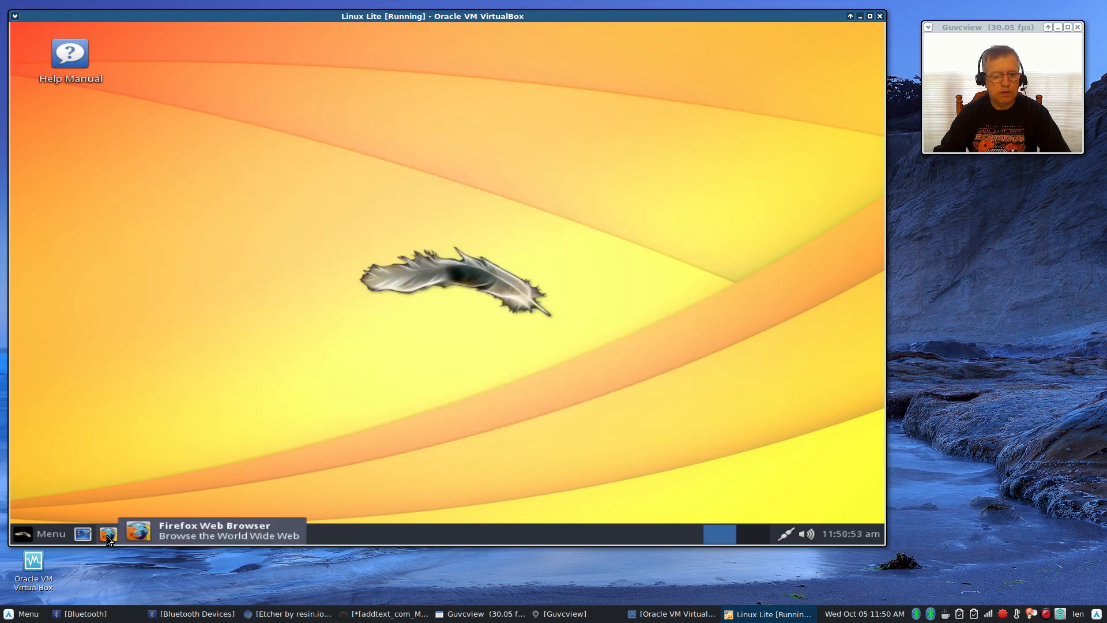
mouse_move(434, 134)
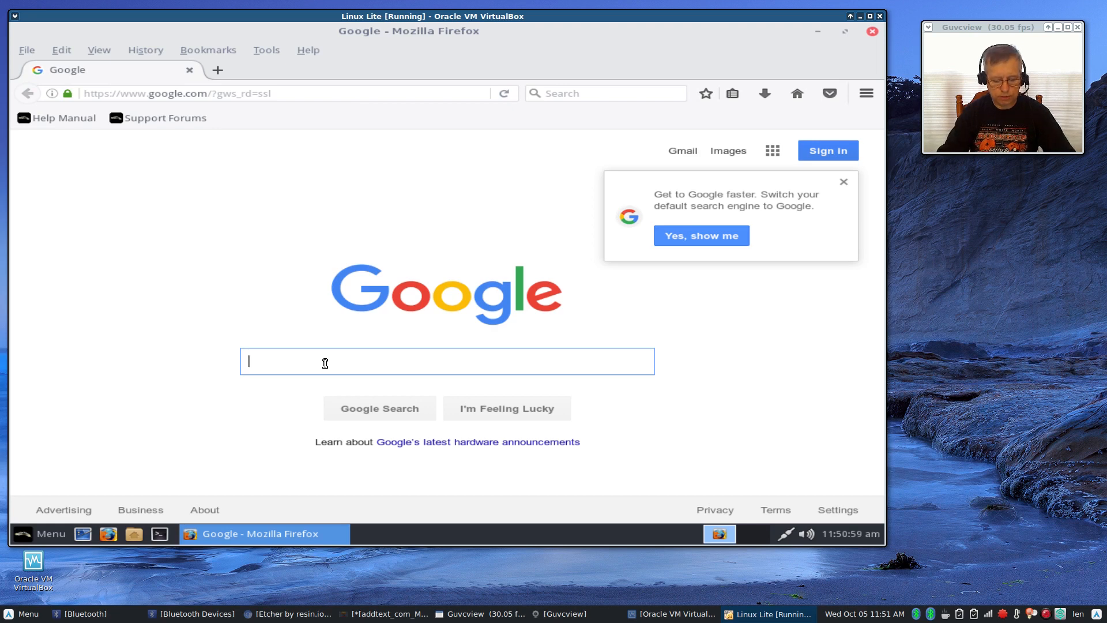
Step: Search Google for 'distrowatch' and load the DistroWatch.com page with the Linux Lite 3.2 Beta news
type("distrowatch")
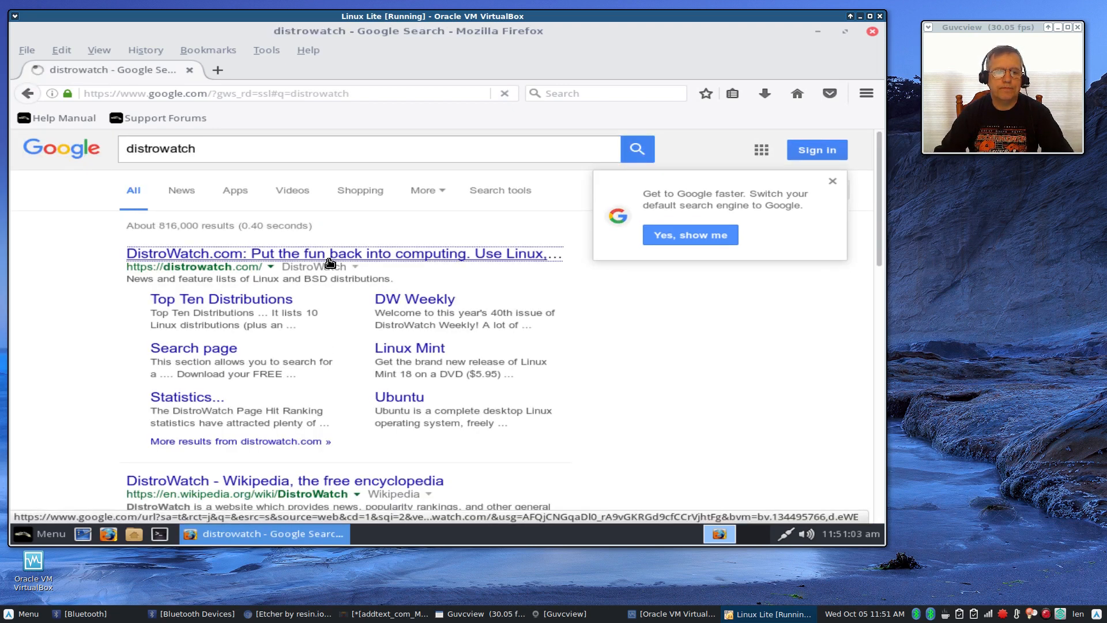
left_click(344, 253)
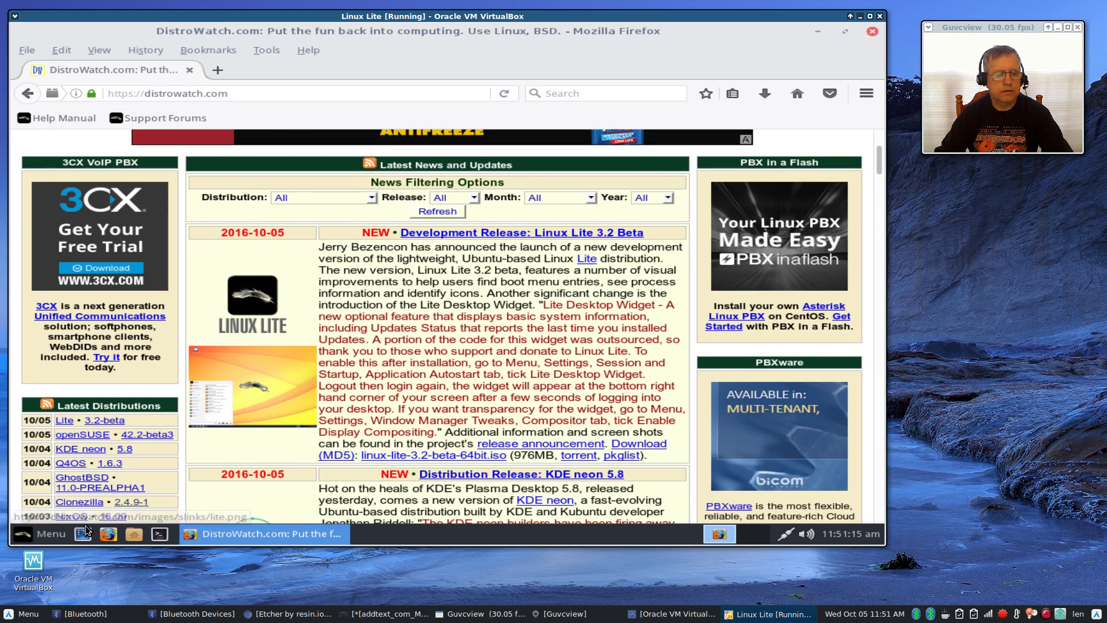
left_click(41, 532)
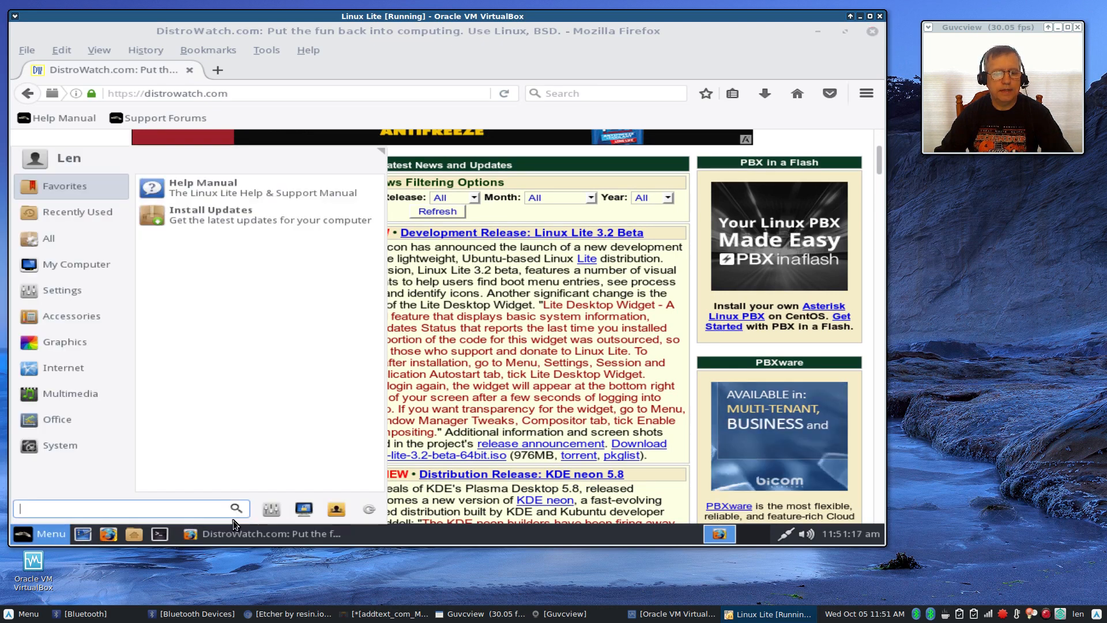
mouse_move(271, 509)
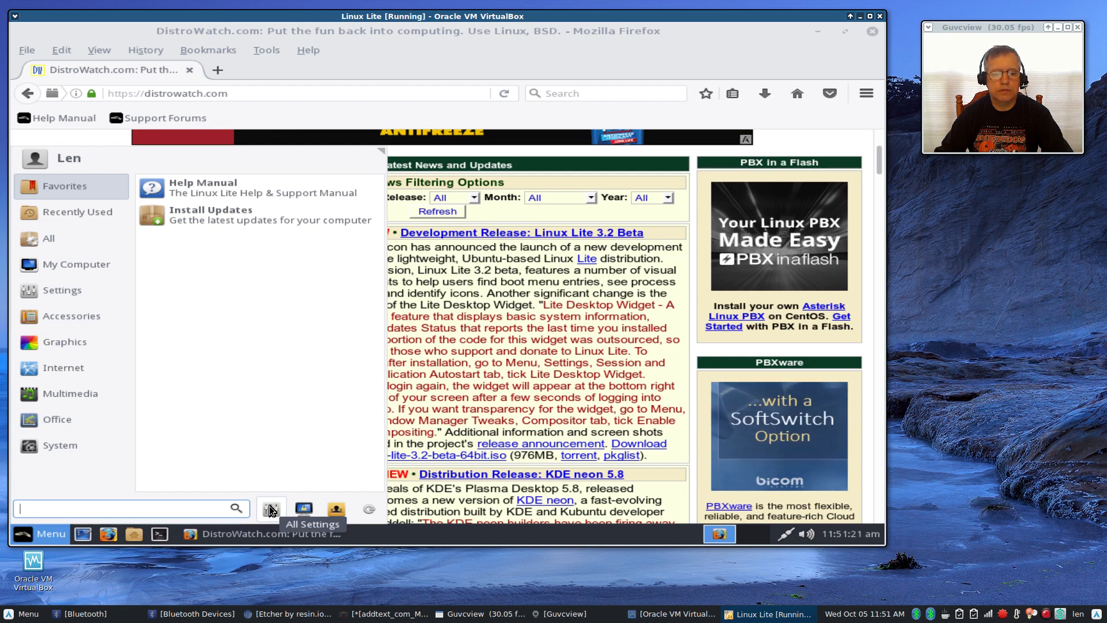
Step: In Session and Startup's Application Autostart list, enable Lite Desktop Widget at login
left_click(271, 508)
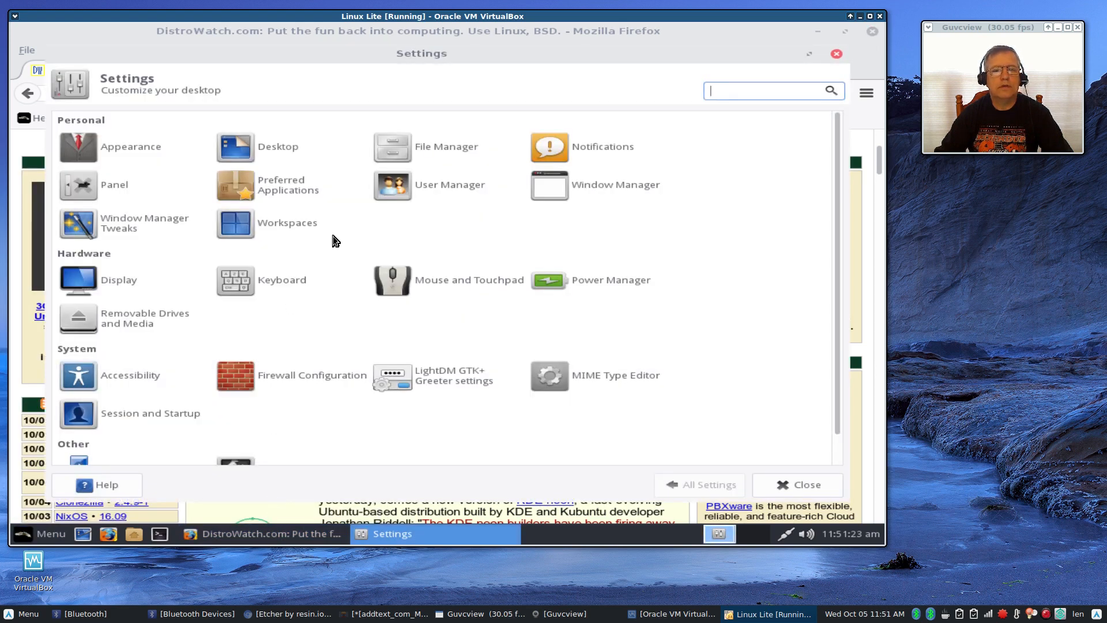
mouse_move(338, 265)
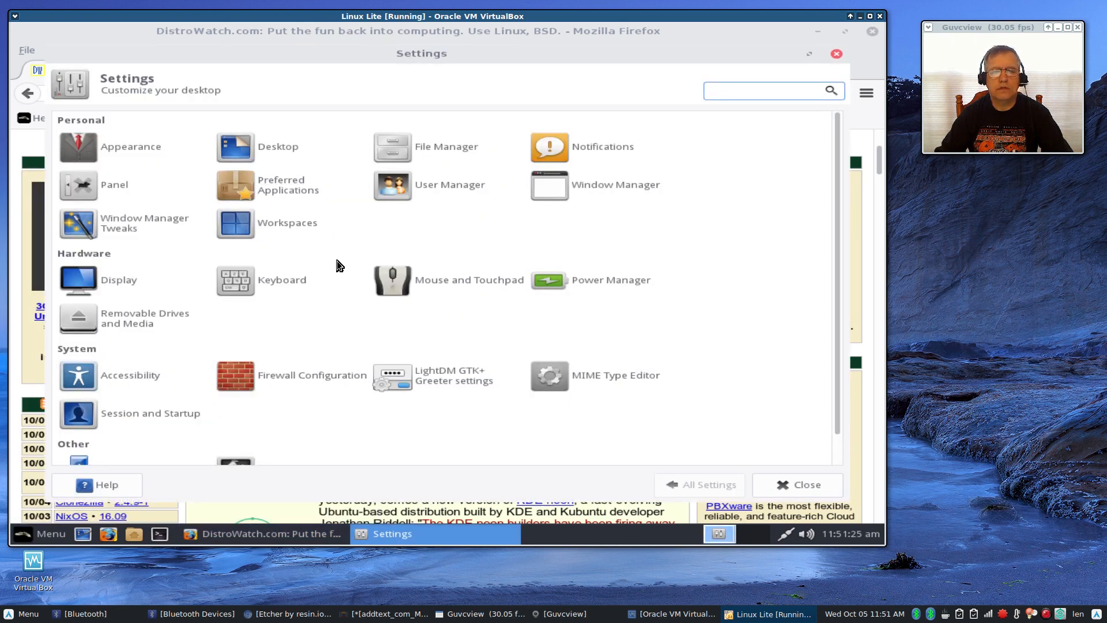
left_click(769, 90)
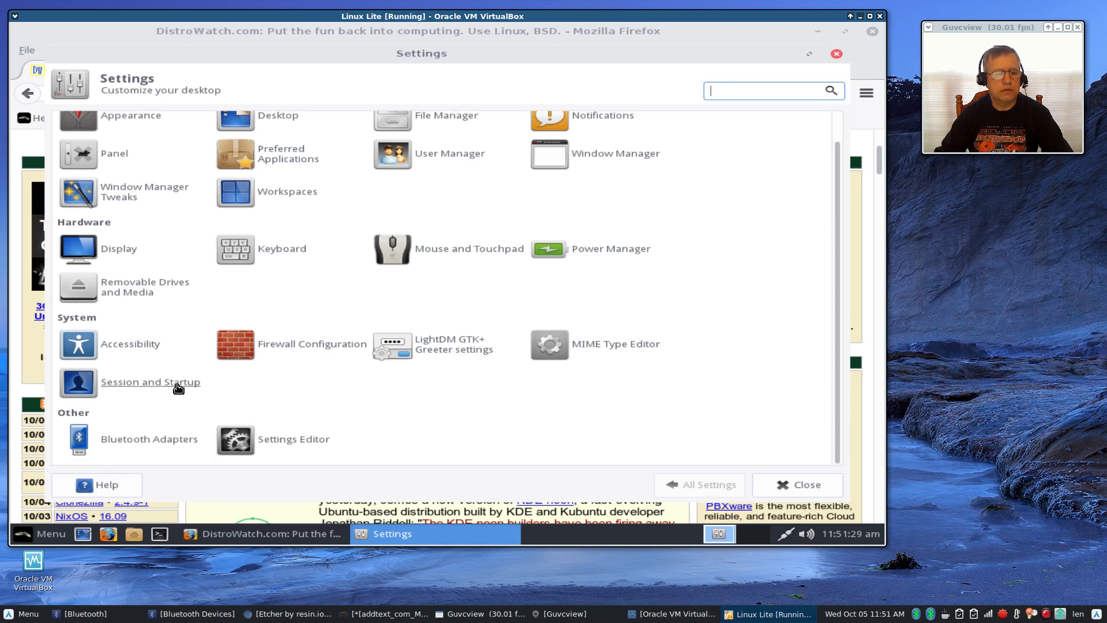
left_click(150, 381)
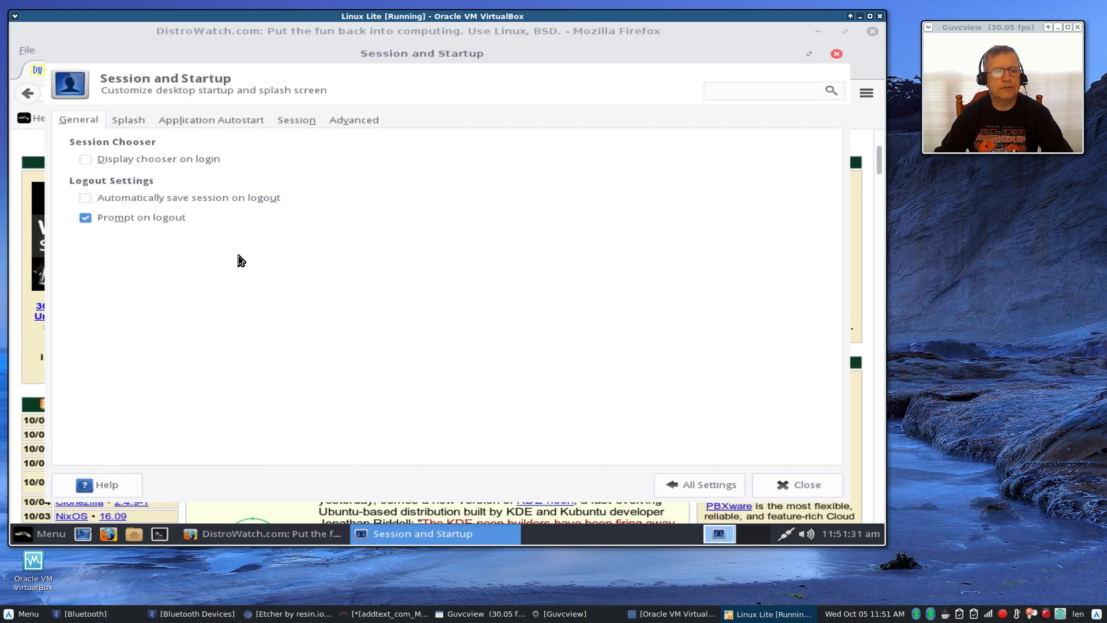
mouse_move(187, 161)
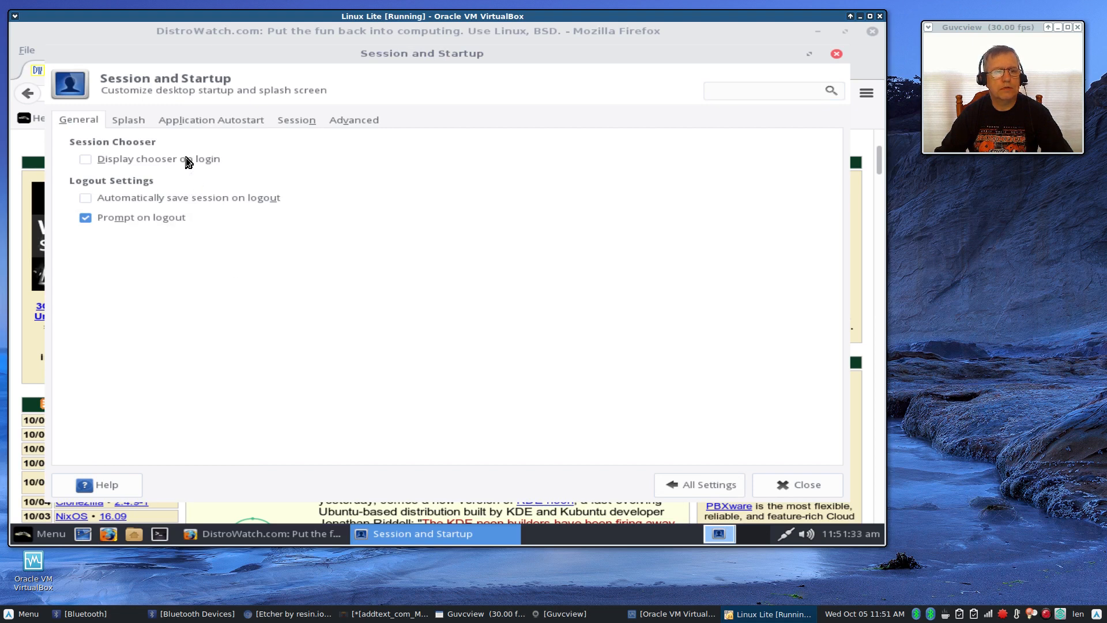
left_click(211, 119)
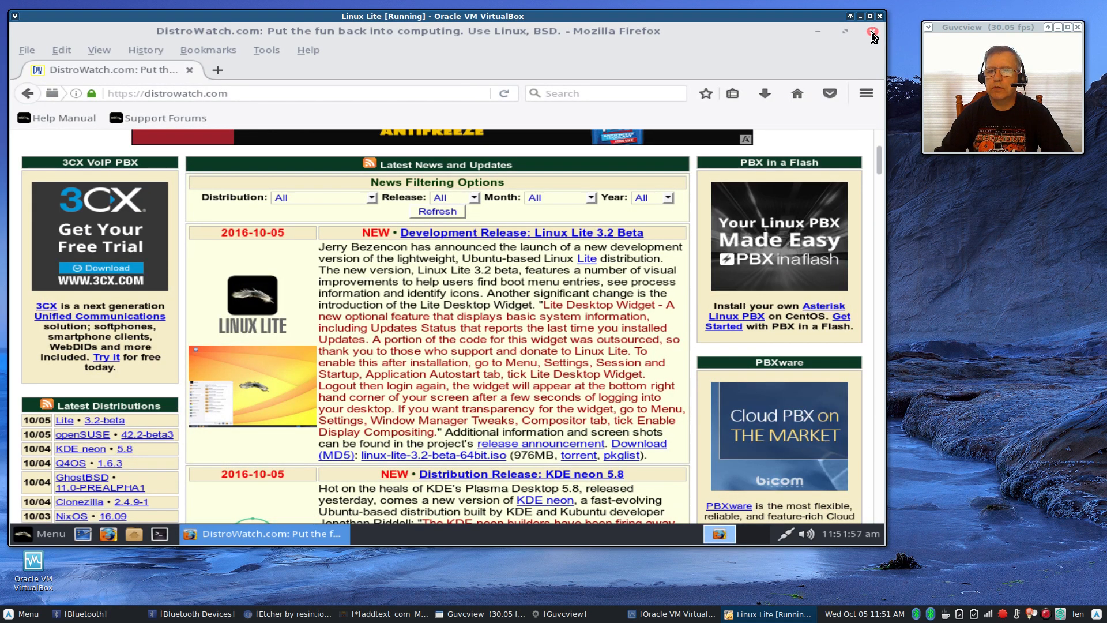
Step: Close Firefox and log out and back in from the Menu
left_click(873, 34)
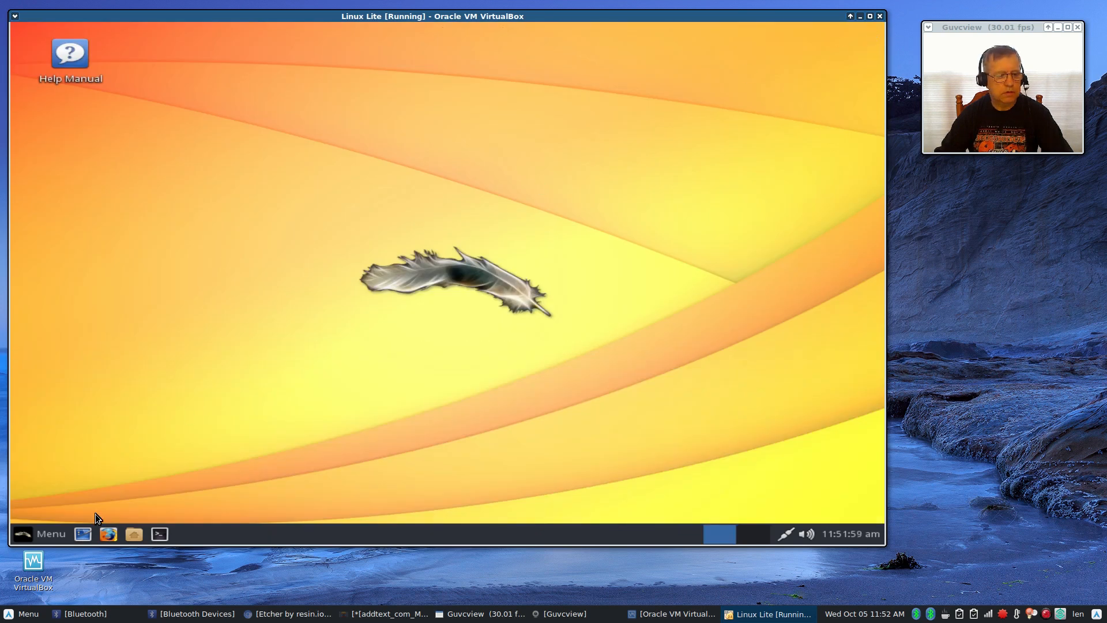
left_click(40, 533)
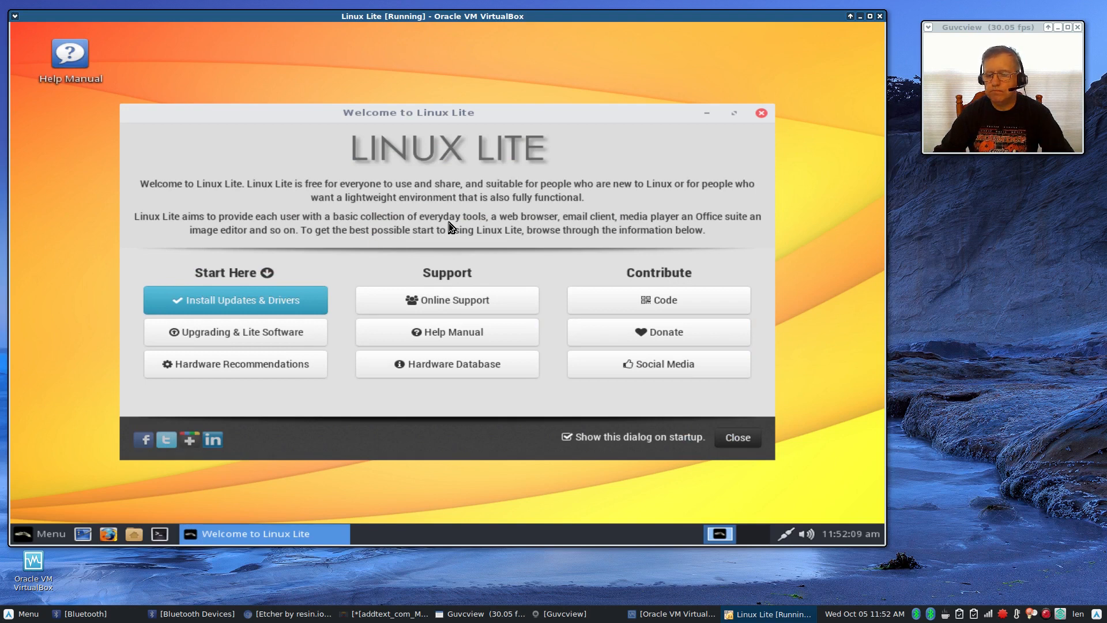
mouse_move(380, 290)
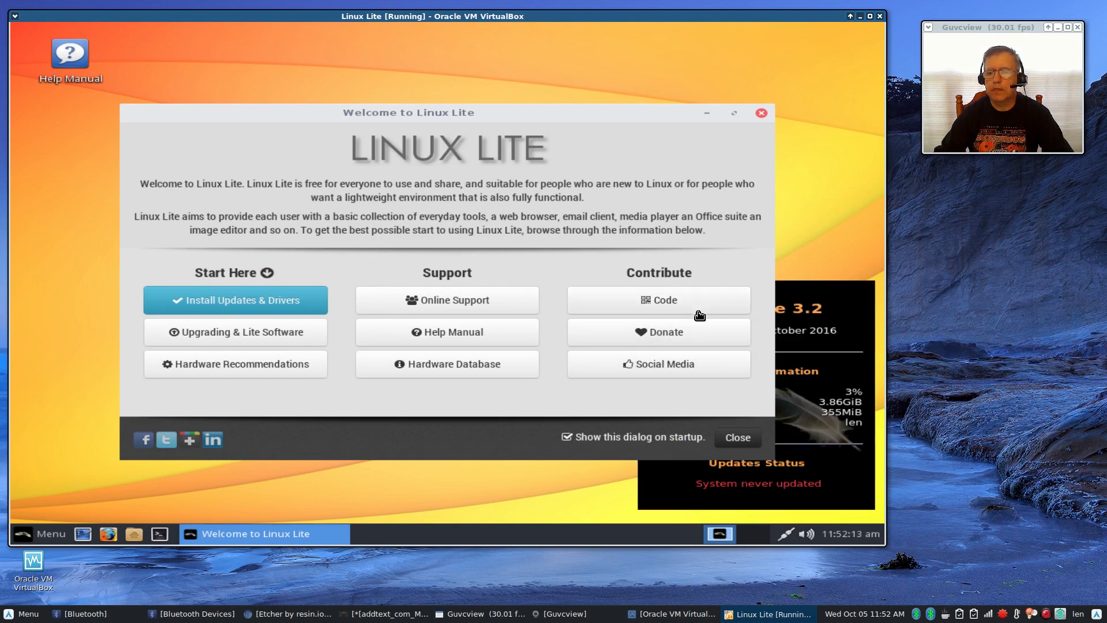
left_click(736, 437)
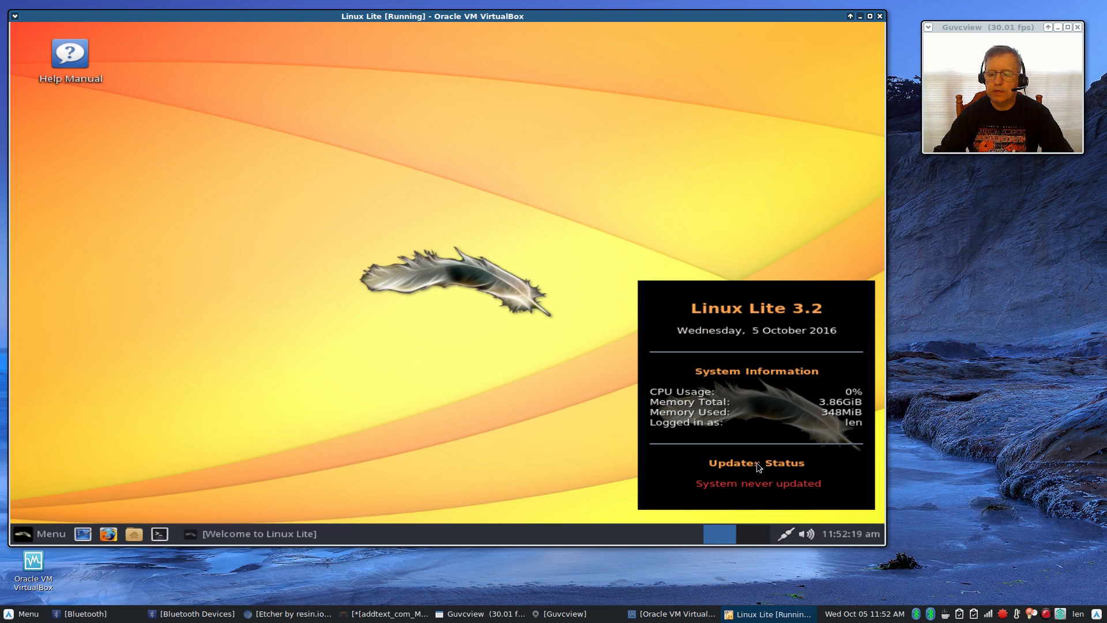
mouse_move(787, 466)
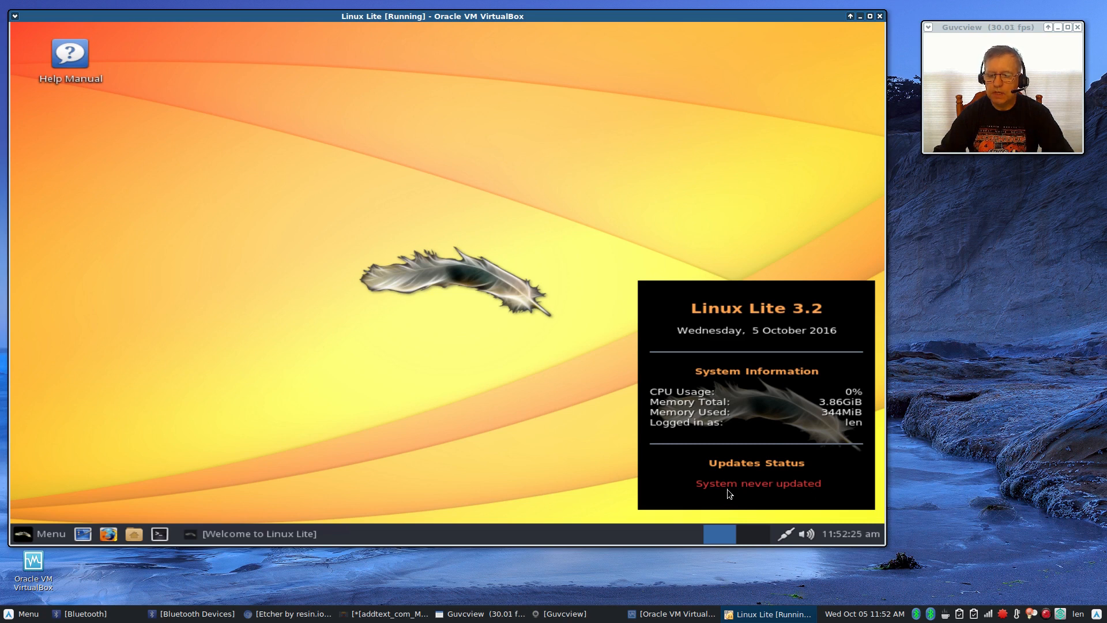
mouse_move(805, 491)
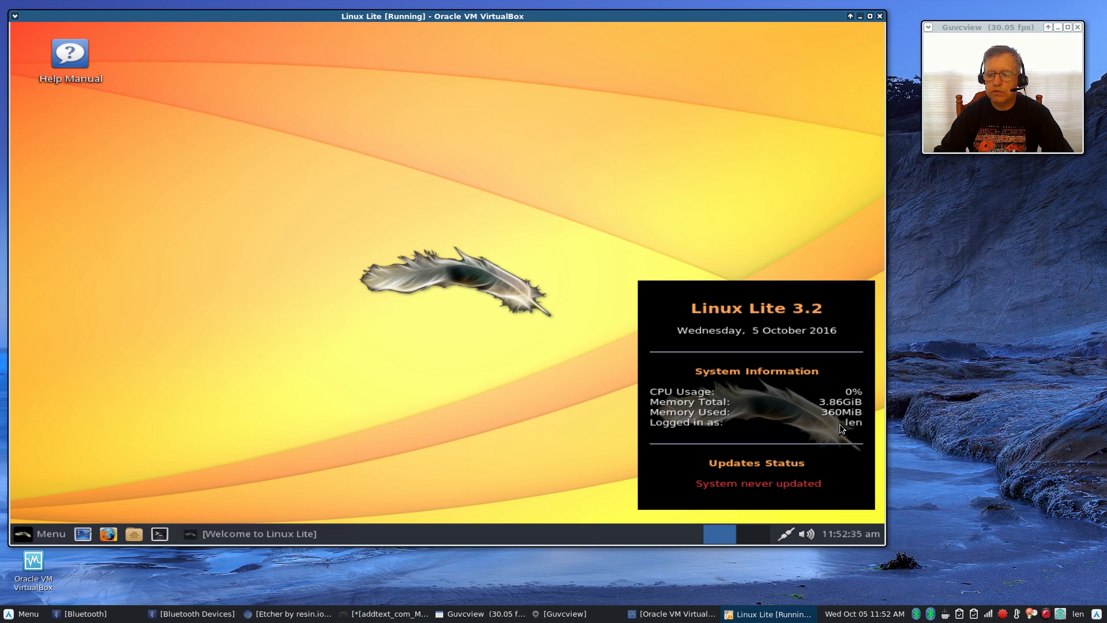
mouse_move(731, 336)
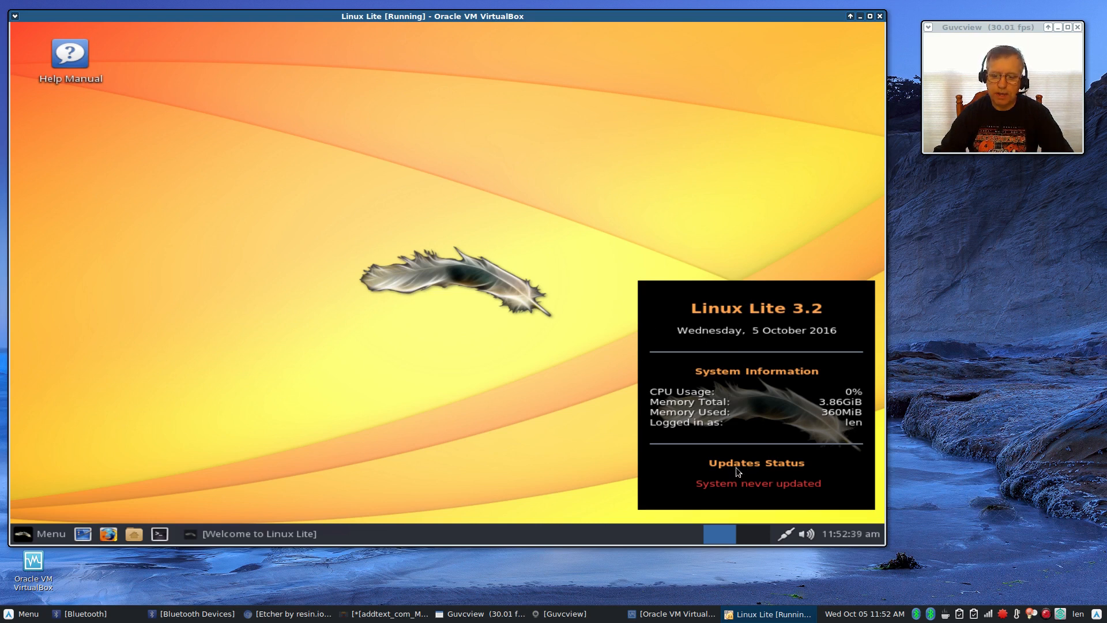
mouse_move(238, 436)
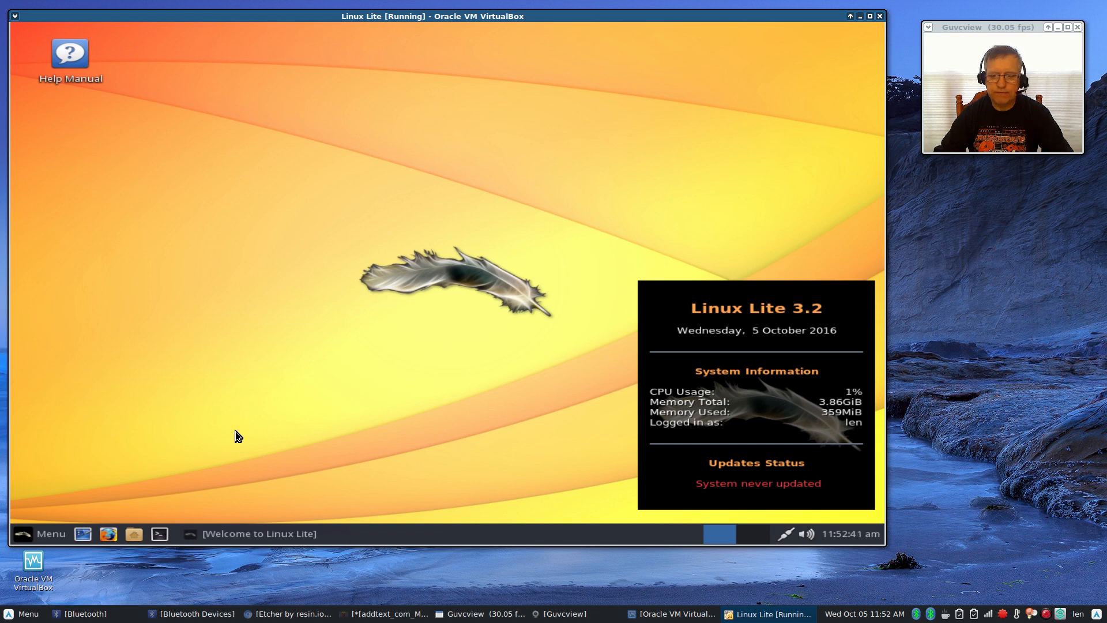
mouse_move(96, 485)
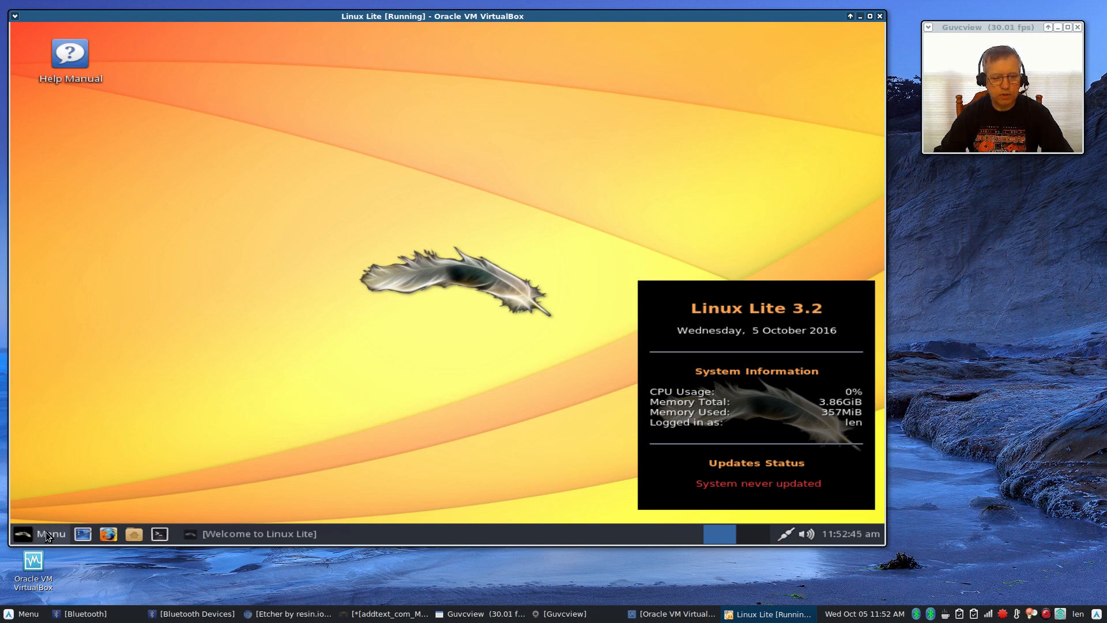
Step: Tick Enable display compositing on the Window Manager Tweaks Compositor tab, then close it
left_click(41, 533)
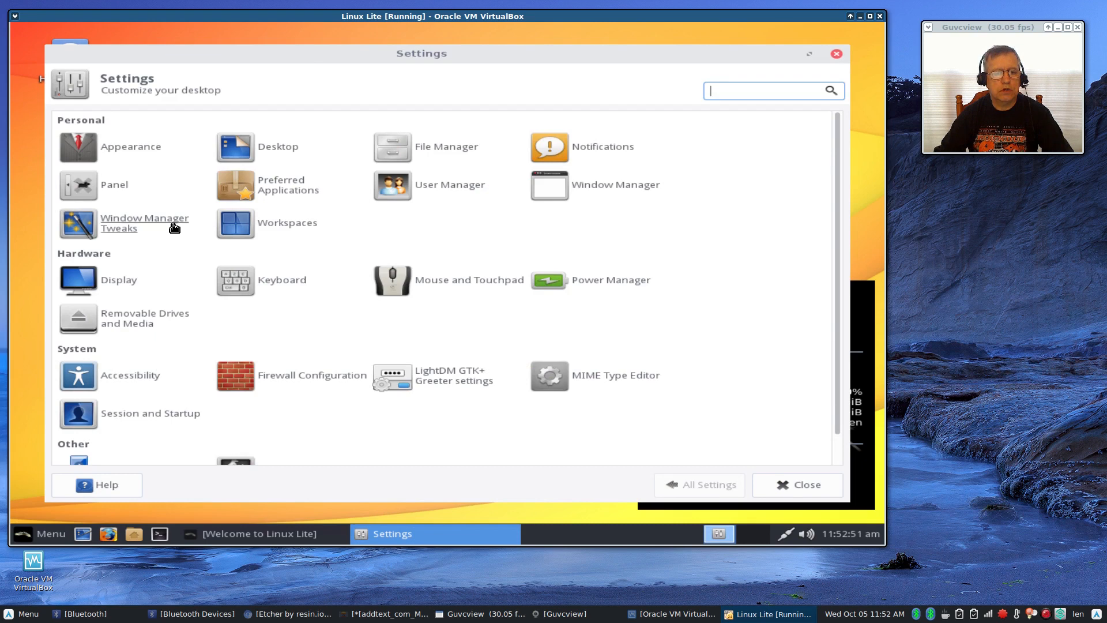
left_click(144, 222)
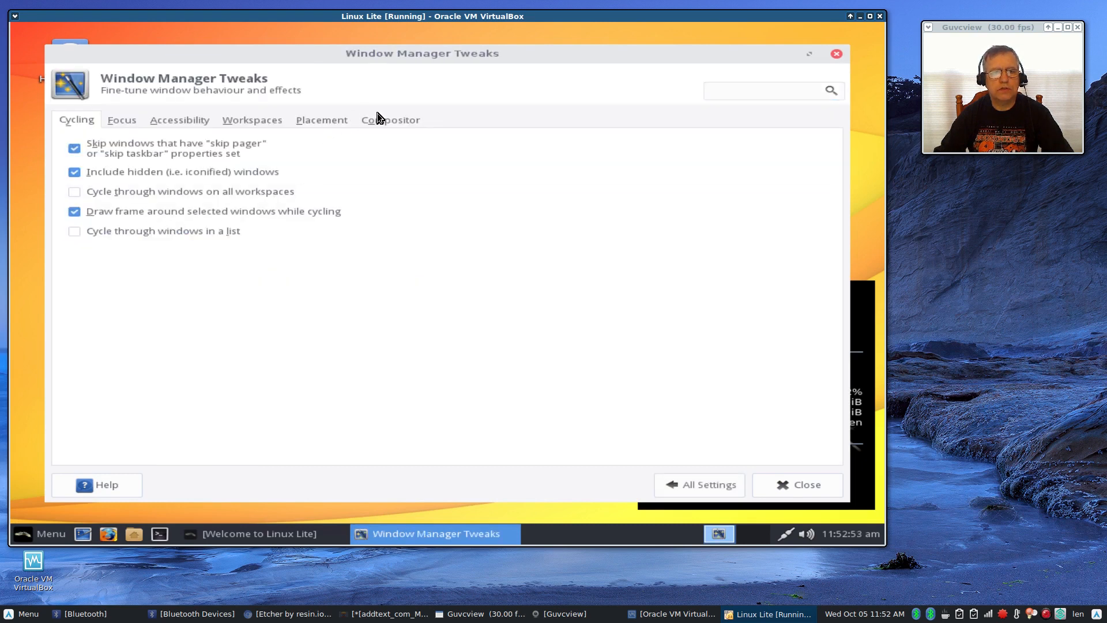
left_click(390, 119)
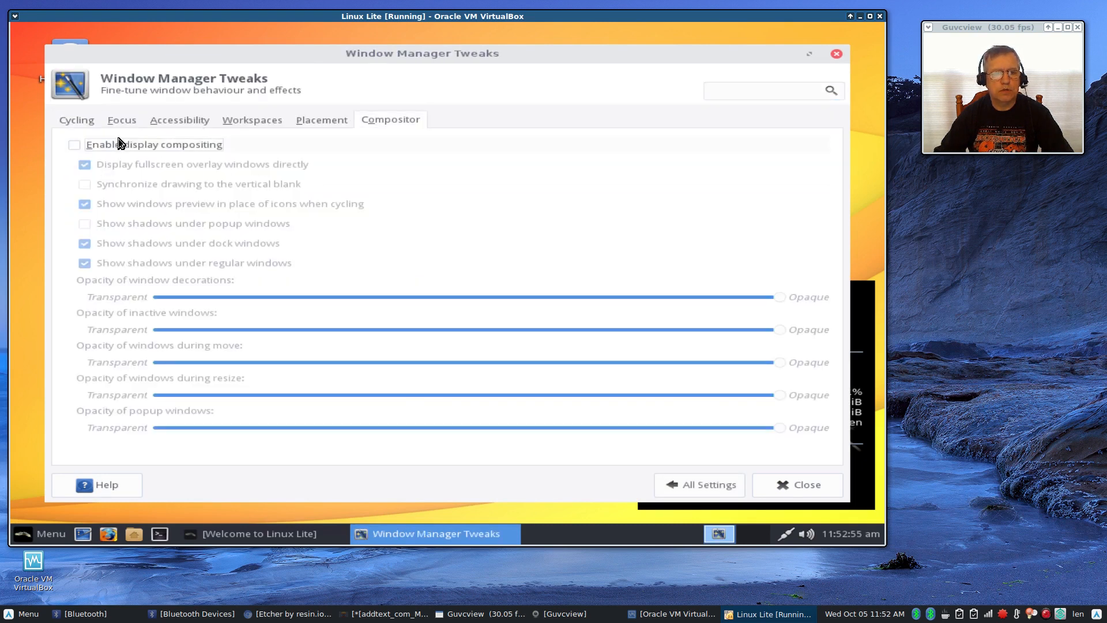
left_click(74, 144)
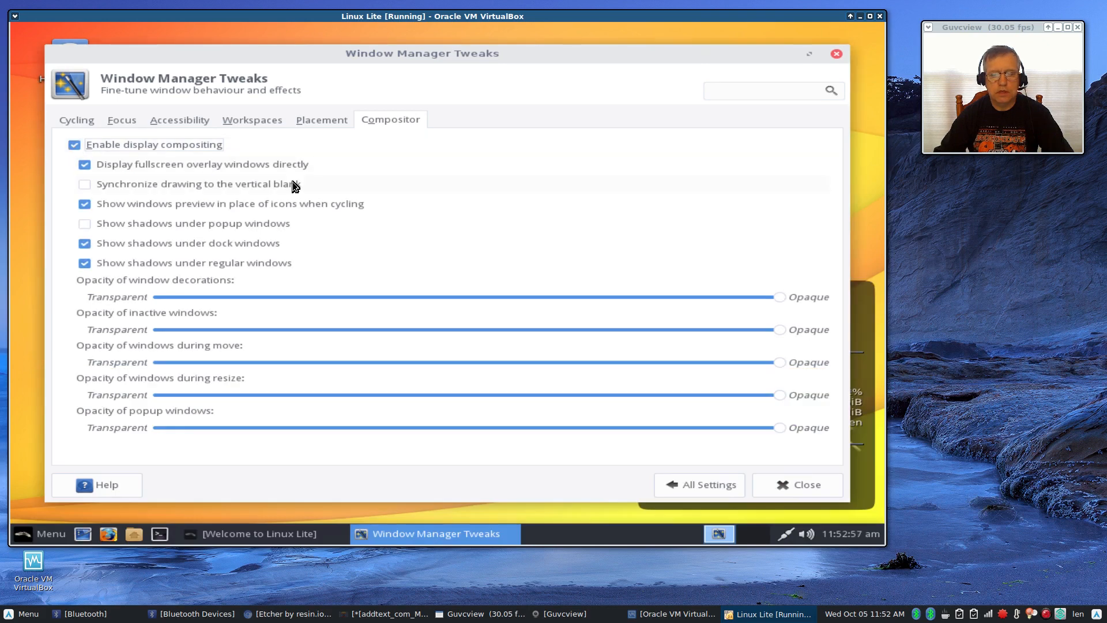
mouse_move(764, 463)
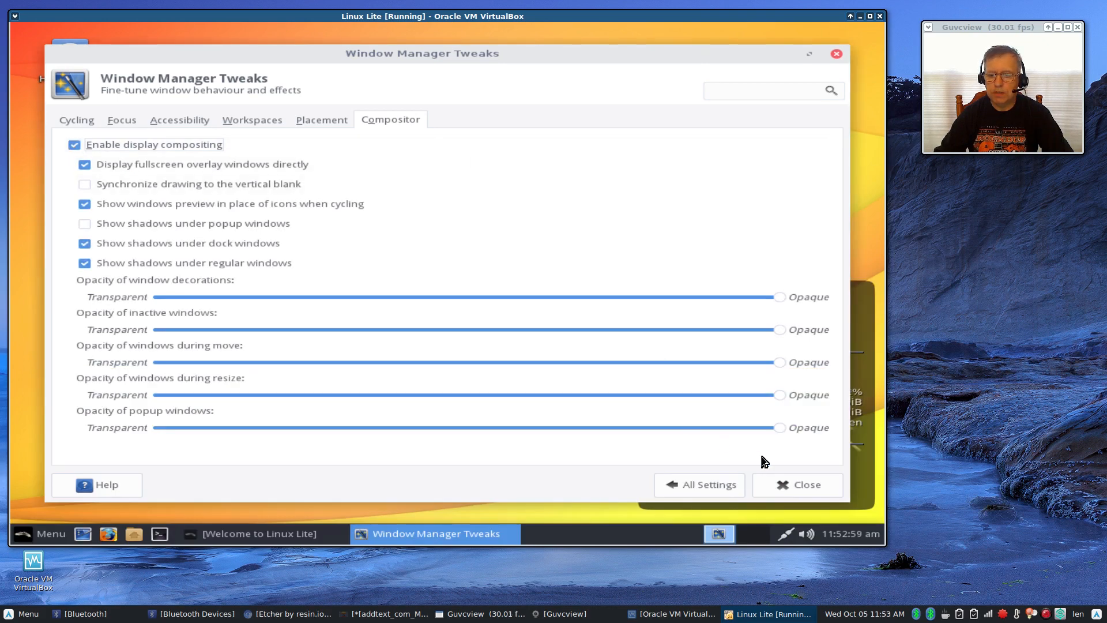
left_click(804, 484)
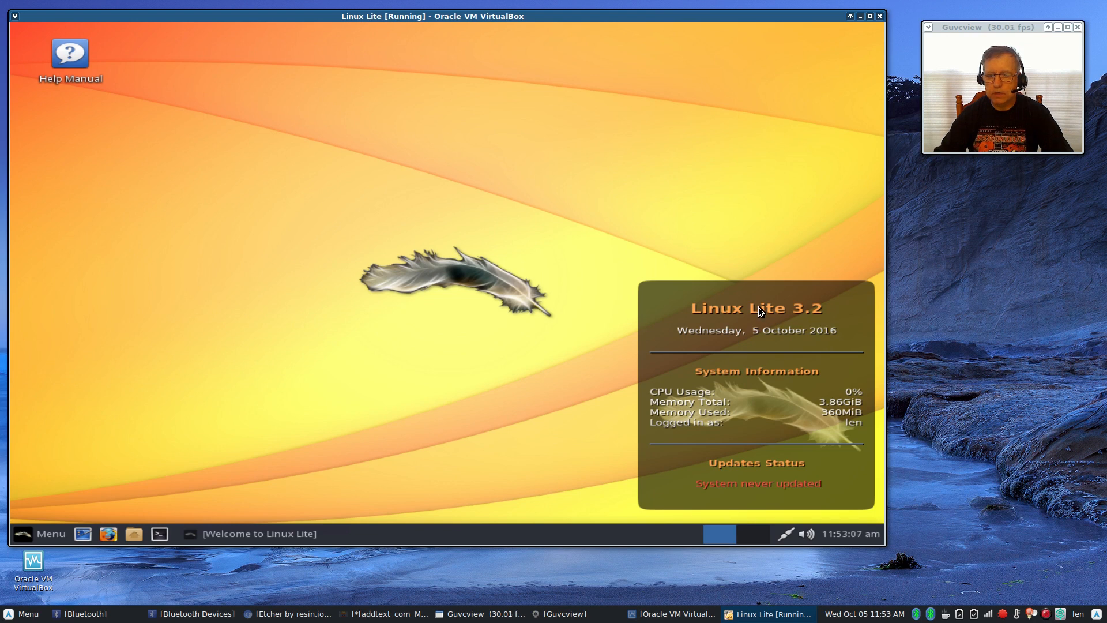
mouse_move(748, 386)
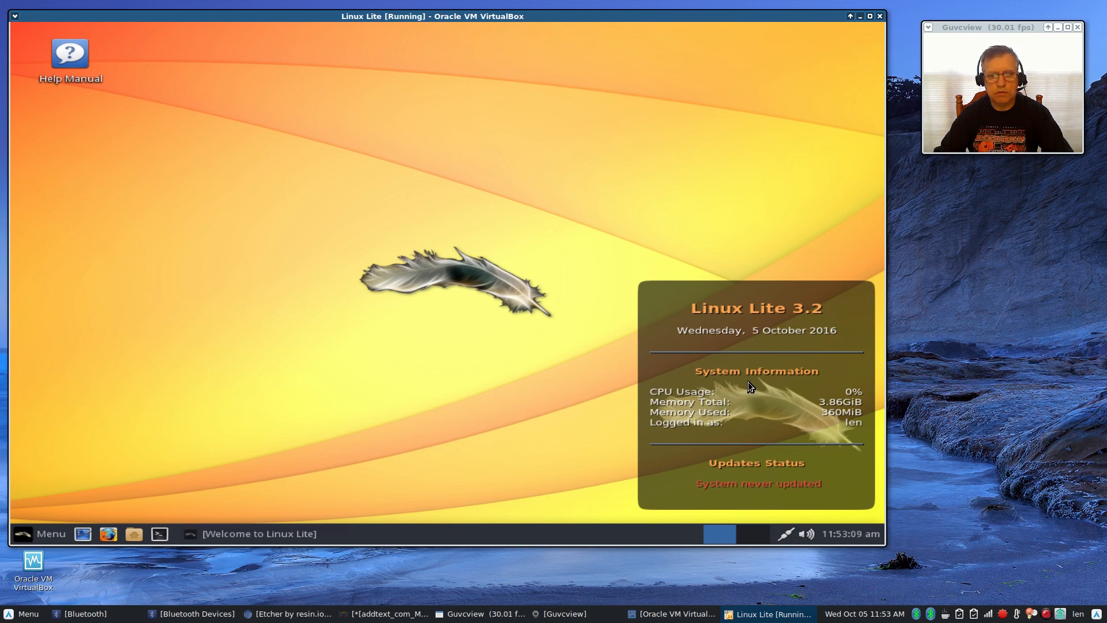
mouse_move(760, 466)
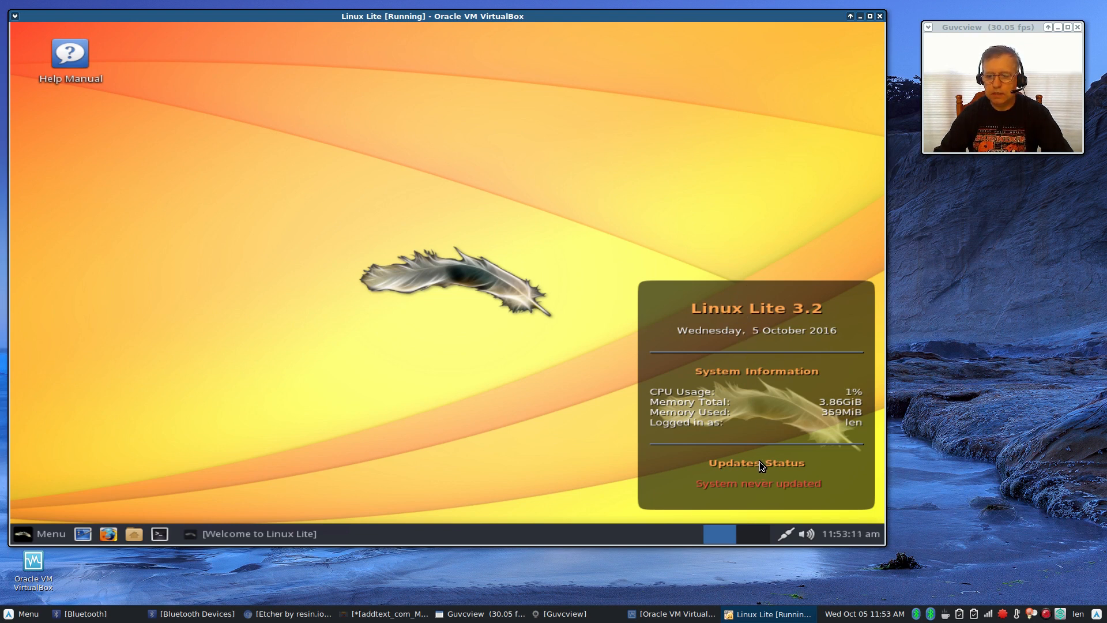
mouse_move(775, 364)
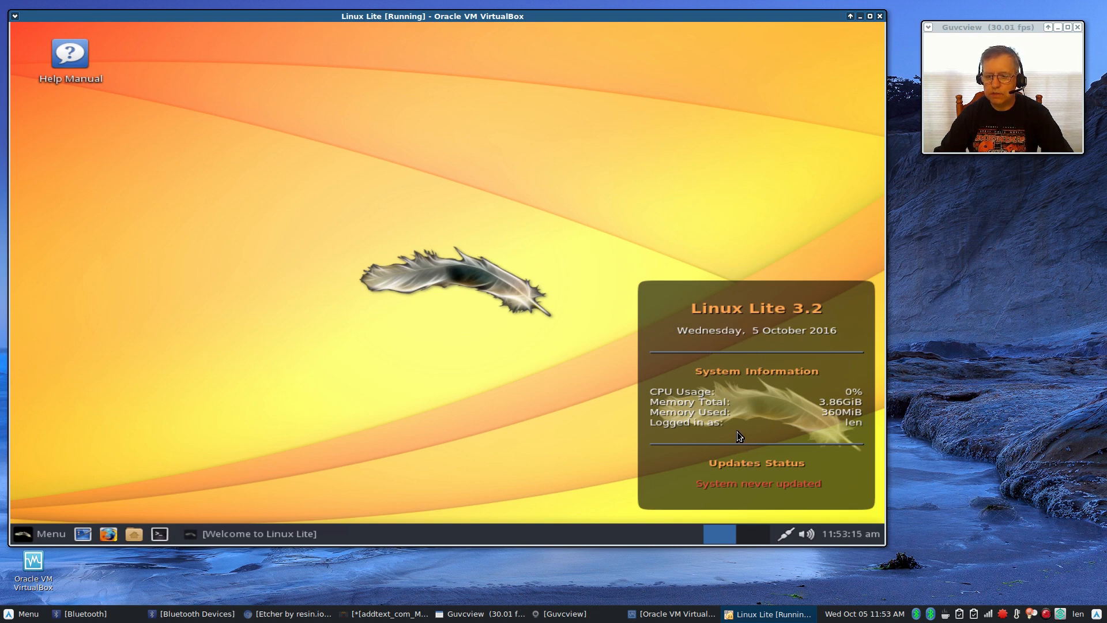
mouse_move(741, 401)
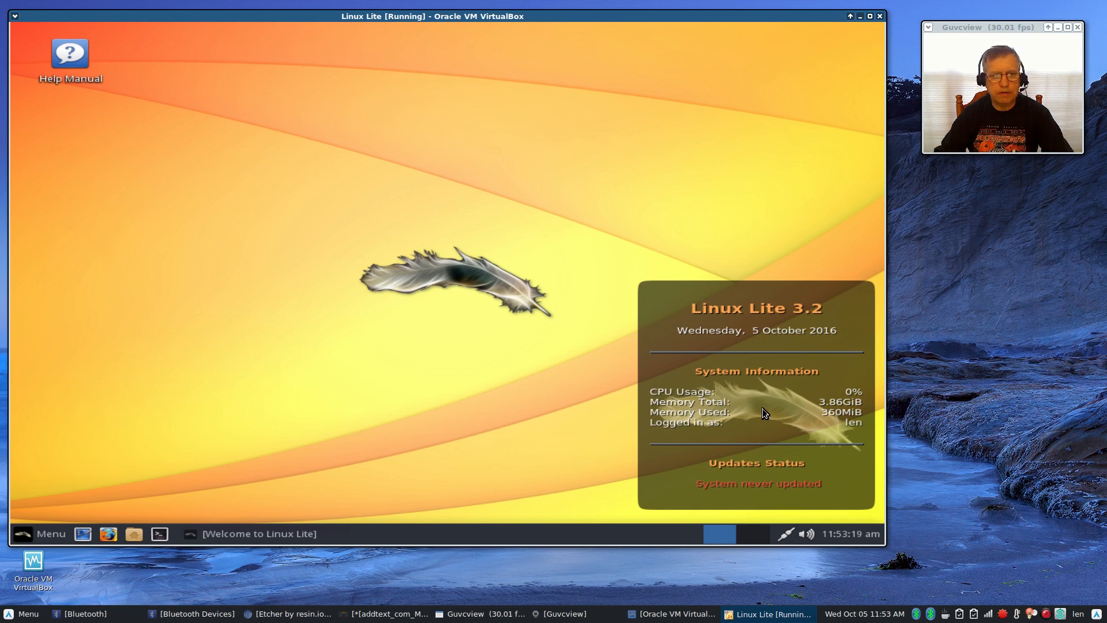
mouse_move(761, 409)
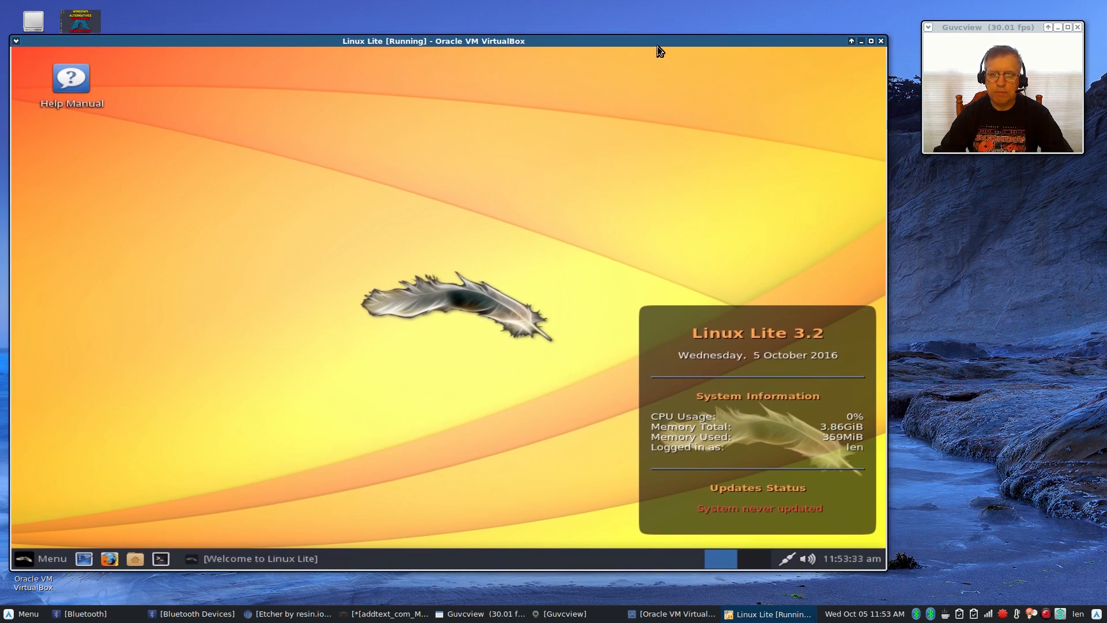
mouse_move(489, 113)
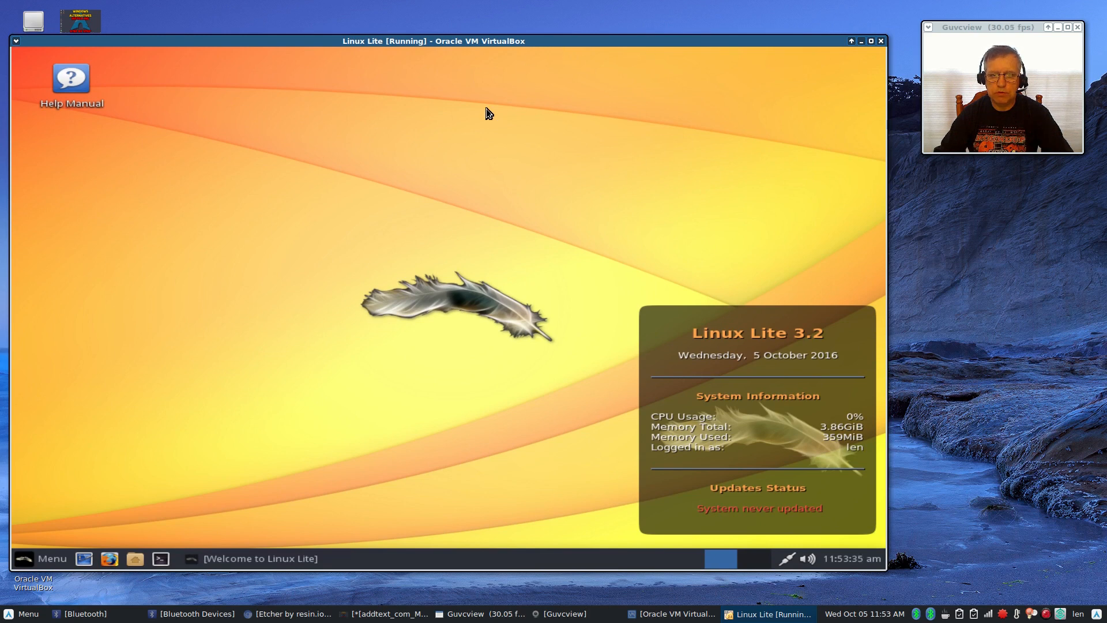
mouse_move(441, 170)
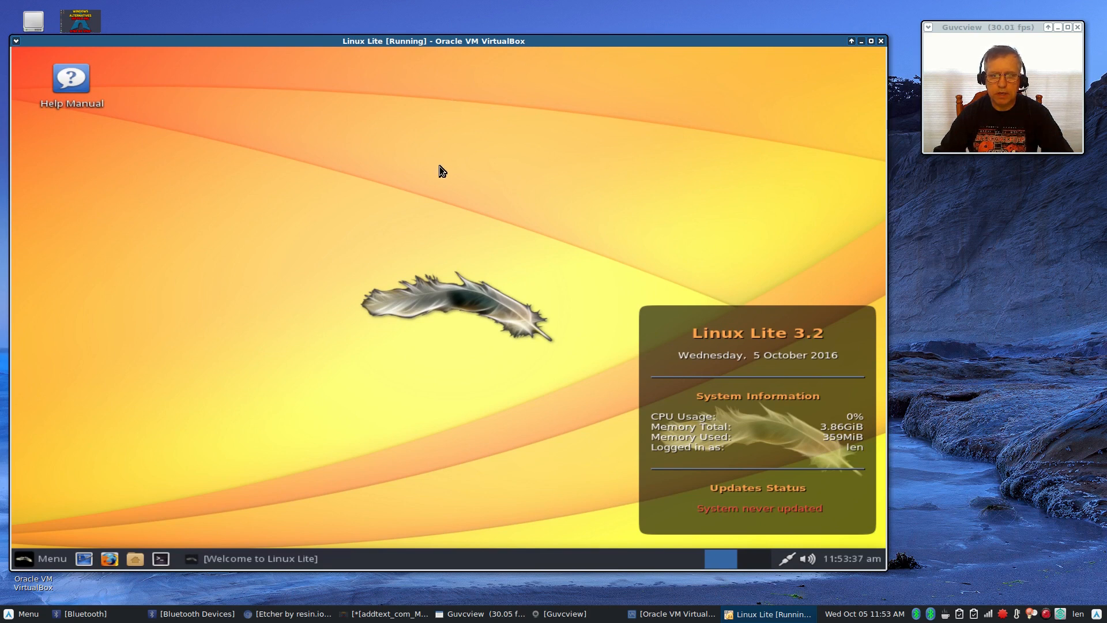
mouse_move(457, 254)
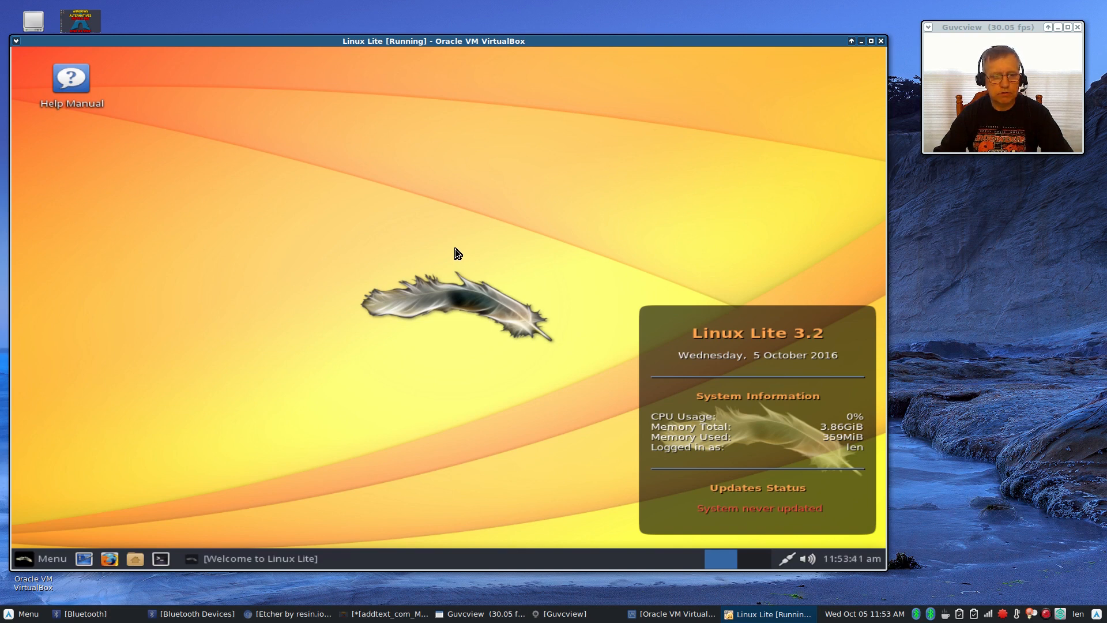
mouse_move(456, 260)
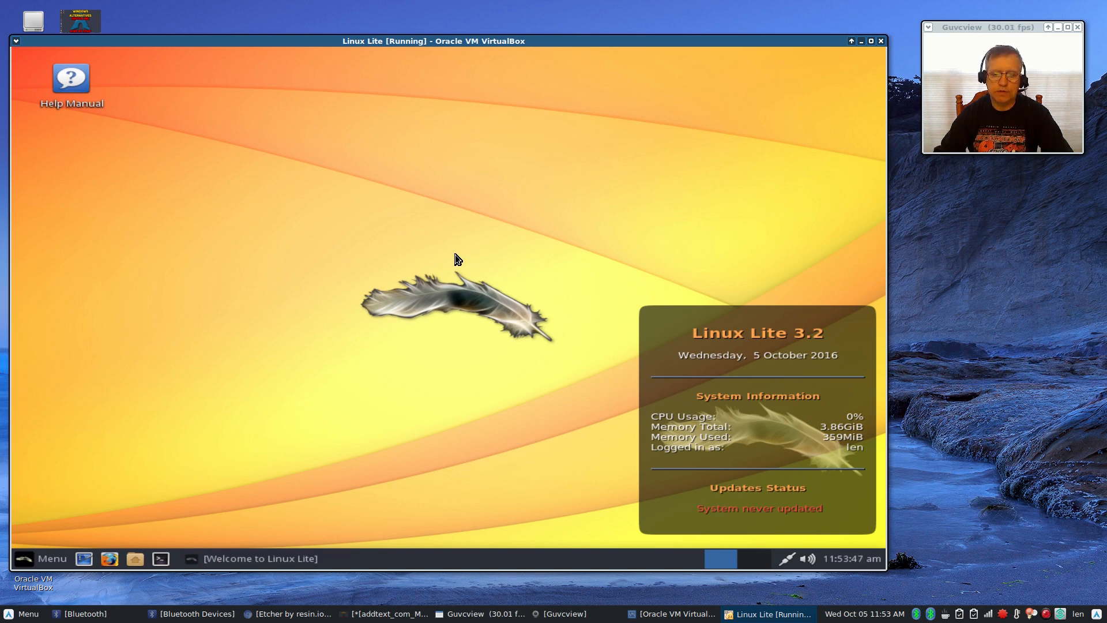
mouse_move(459, 254)
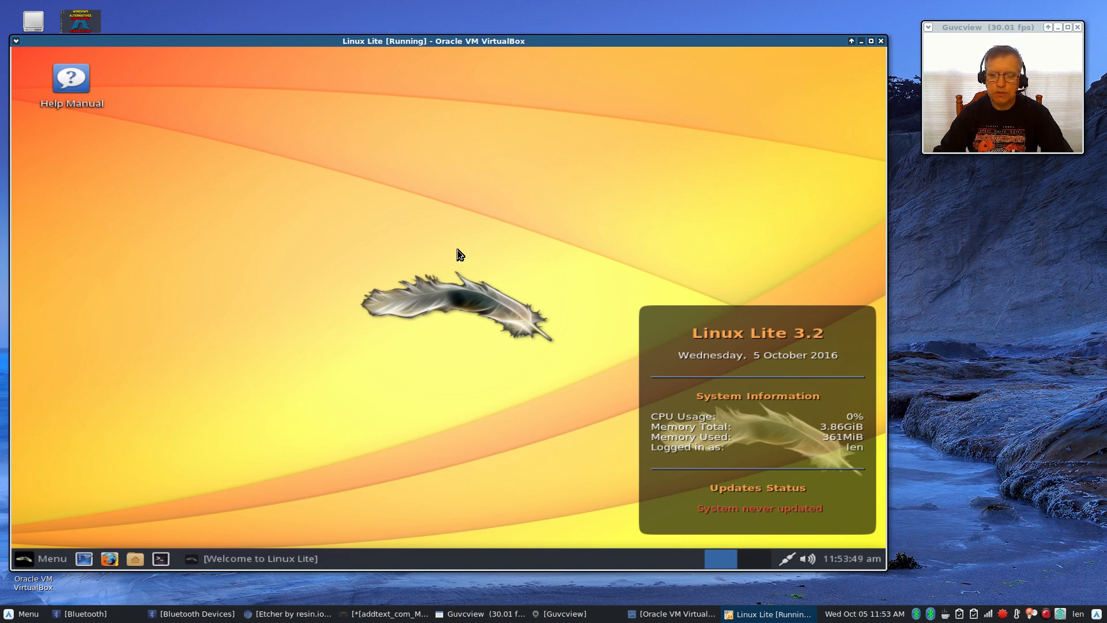
mouse_move(462, 217)
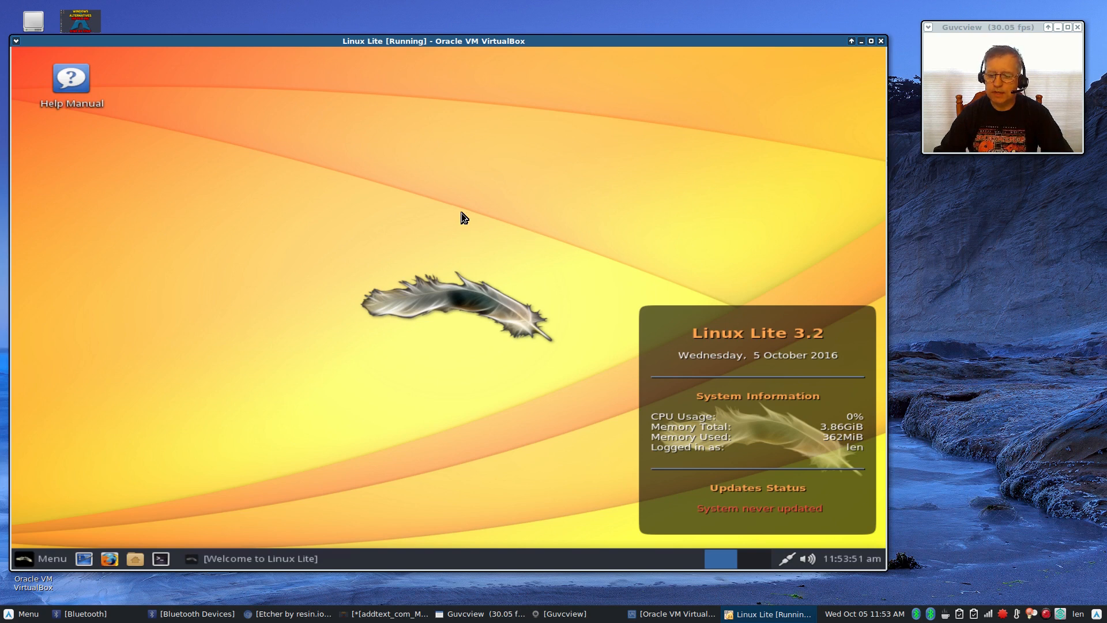
mouse_move(465, 210)
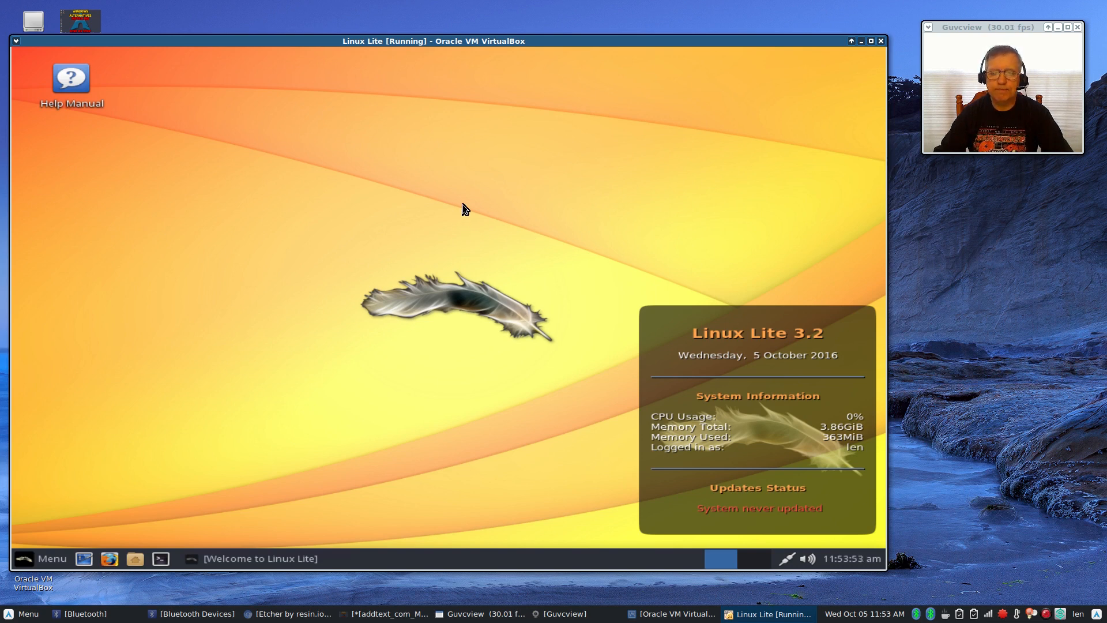
mouse_move(548, 179)
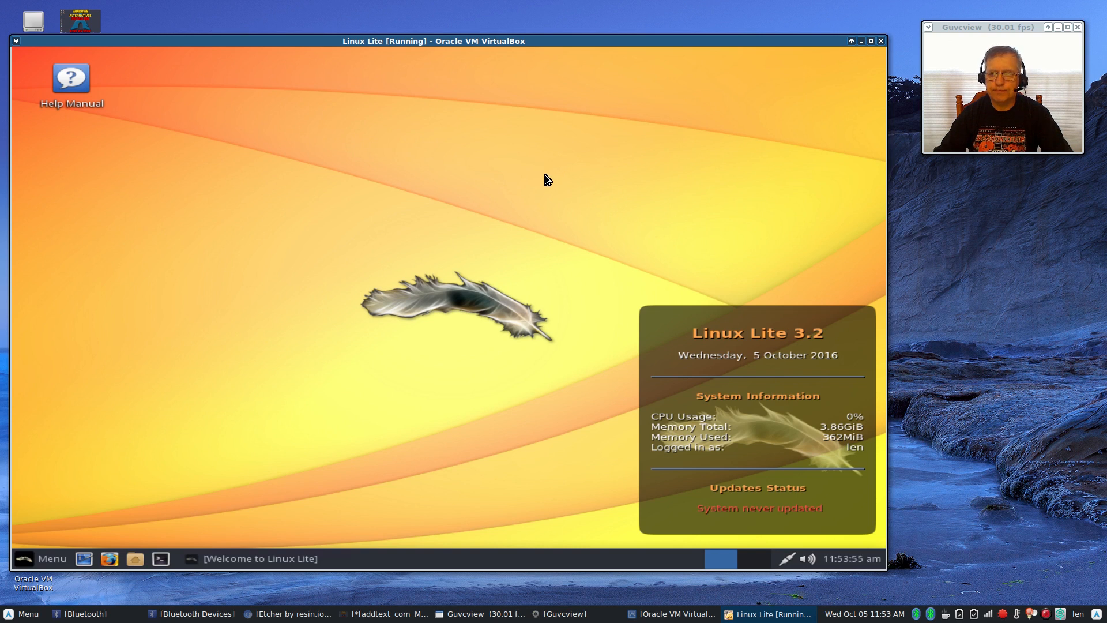